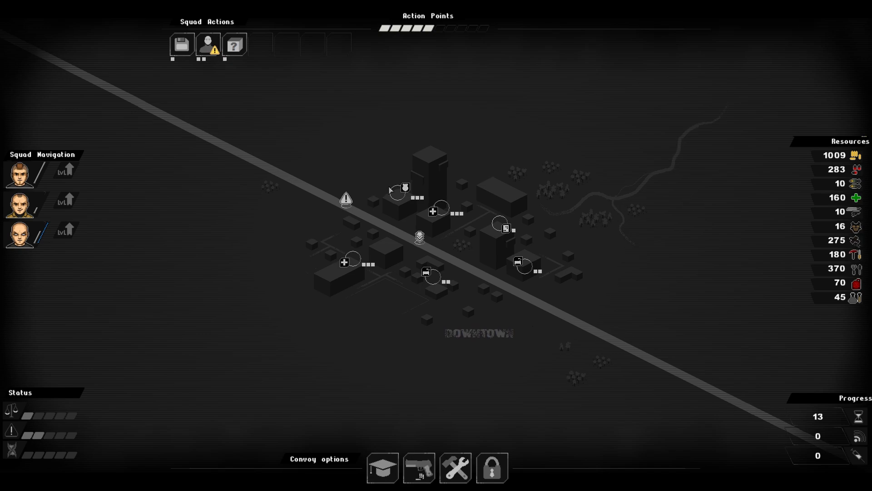
pyautogui.moveTo(398, 190)
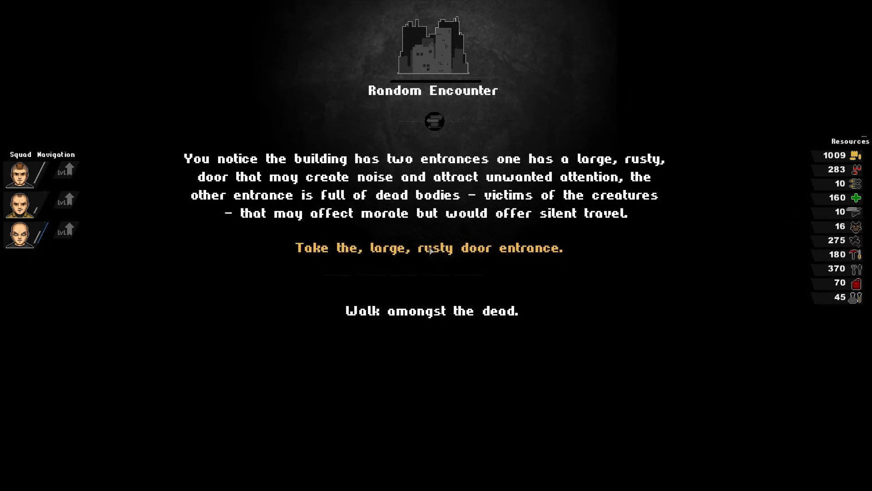
pyautogui.moveTo(432, 311)
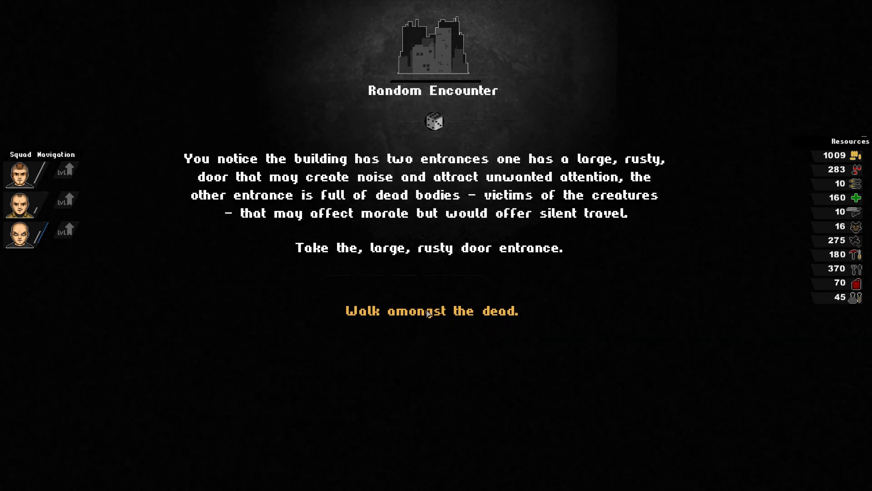
pyautogui.moveTo(420, 305)
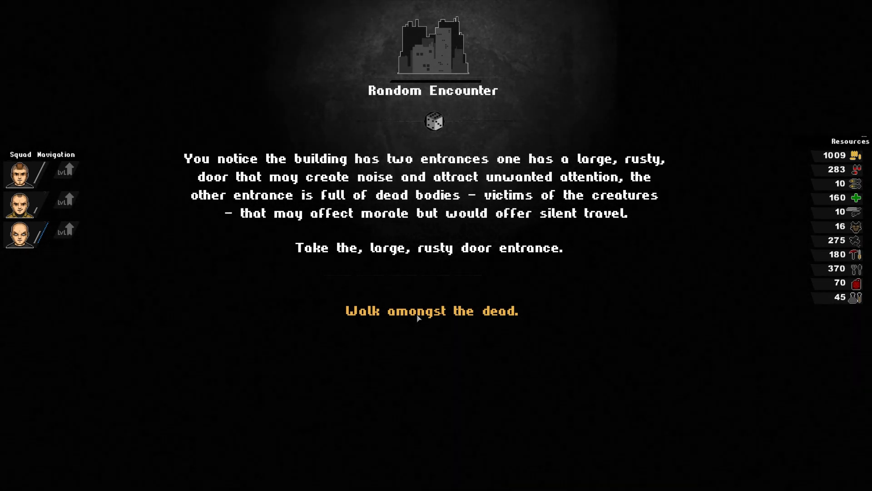
# Walk the squad silently among the dead in the yard, raising team morale by one
pyautogui.click(432, 310)
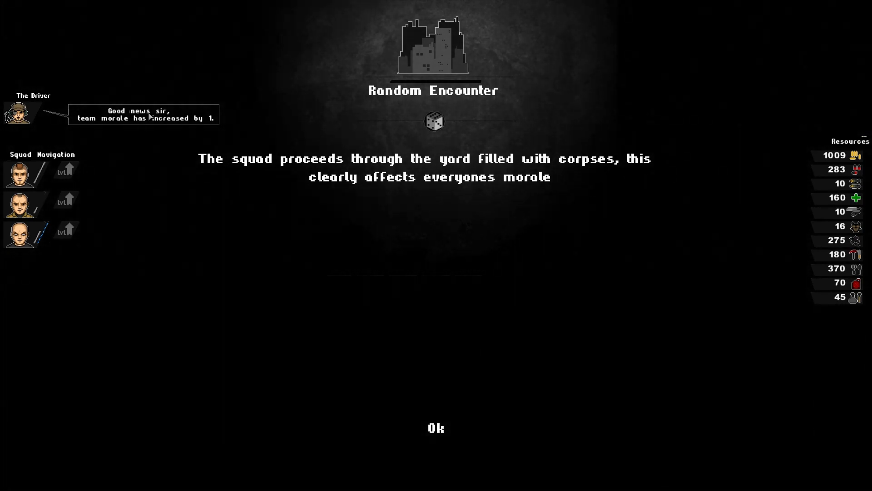
pyautogui.moveTo(630, 174)
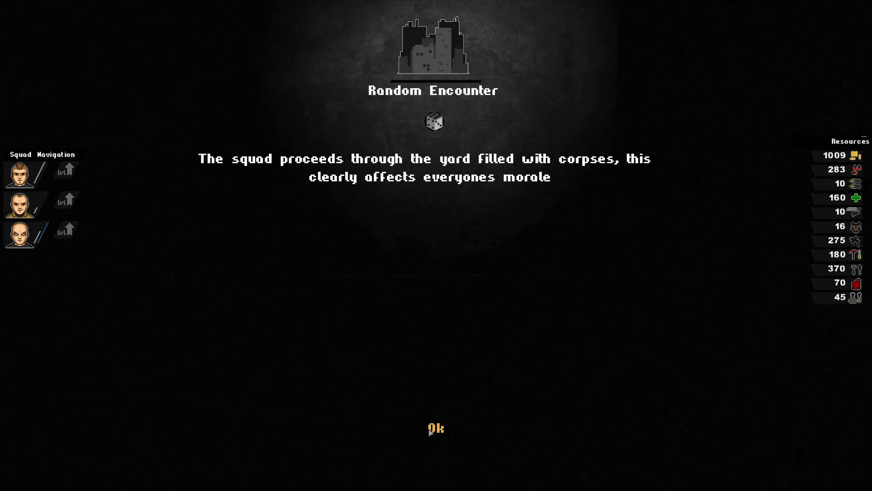
# Accept the encounter outcome and send a squad member into the station's central office
pyautogui.click(435, 429)
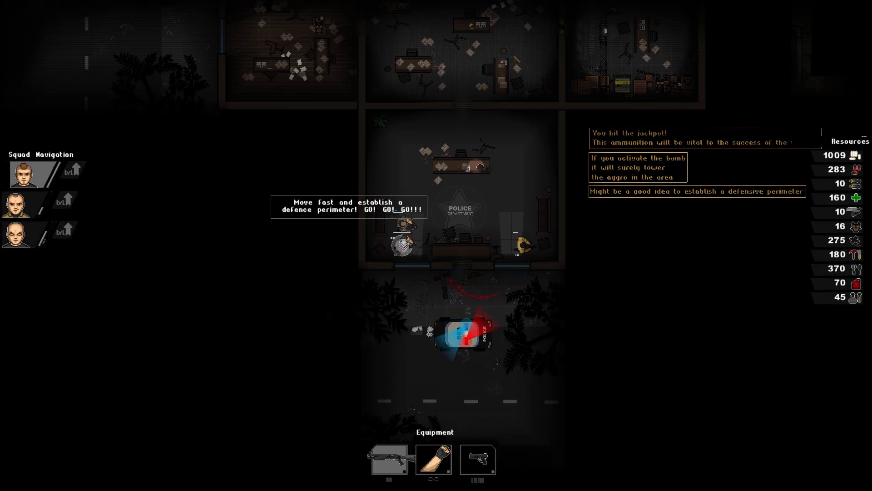
pyautogui.click(434, 459)
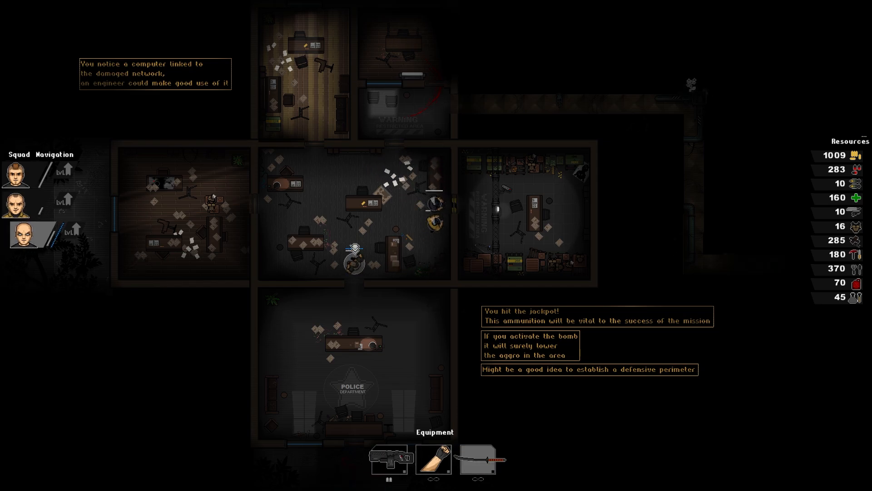
# Loot the east storage room, raising supplies to 1209, 303 and 14
pyautogui.click(17, 200)
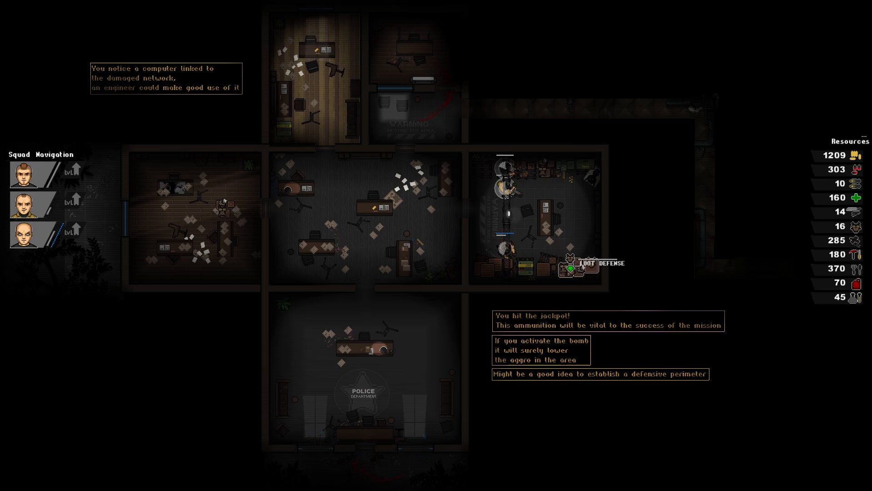
# Collect ammo from the next east-room container, bringing supplies to 328, 20 and 41
pyautogui.click(566, 262)
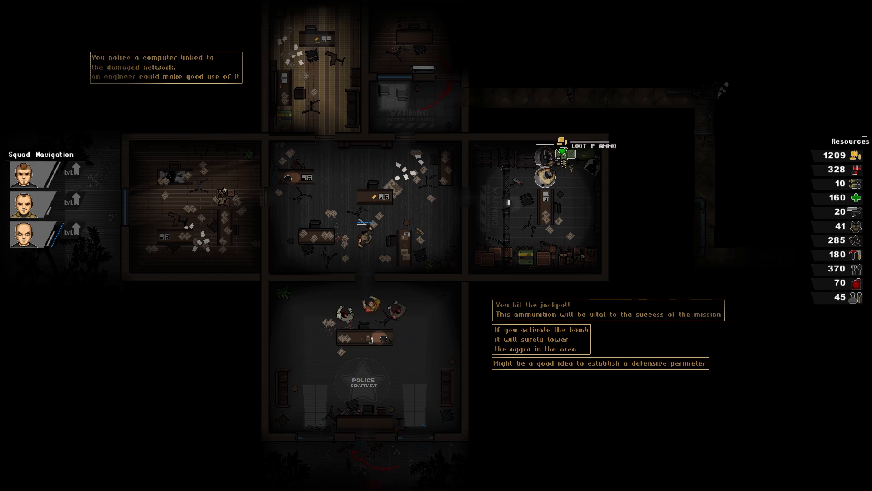
# Order the third squad member forward into the central office
pyautogui.click(562, 154)
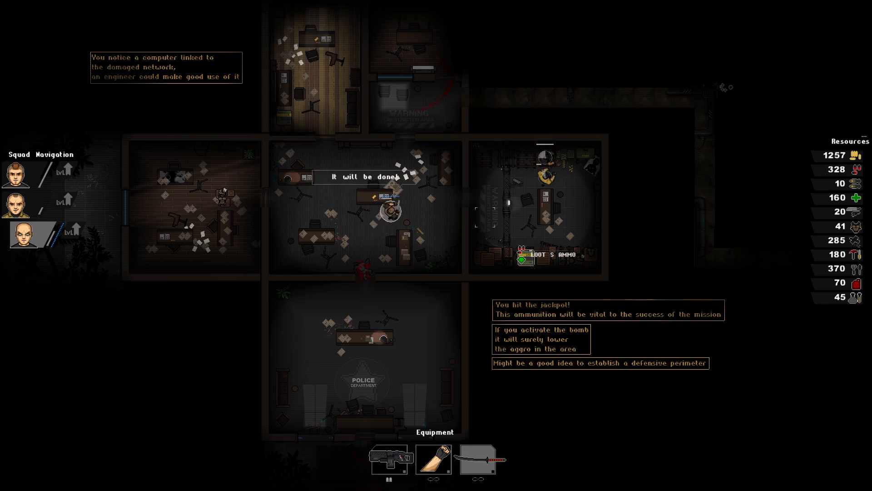
pyautogui.scroll(-3)
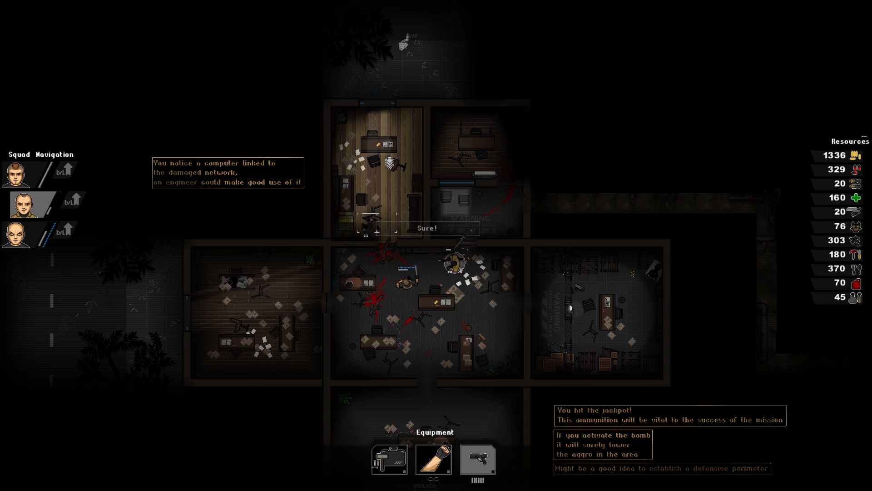
pyautogui.click(426, 228)
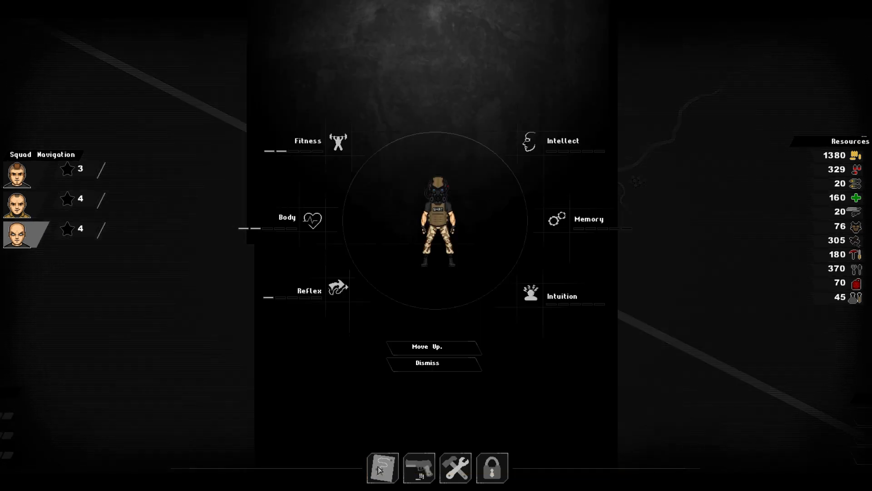
pyautogui.moveTo(297, 258)
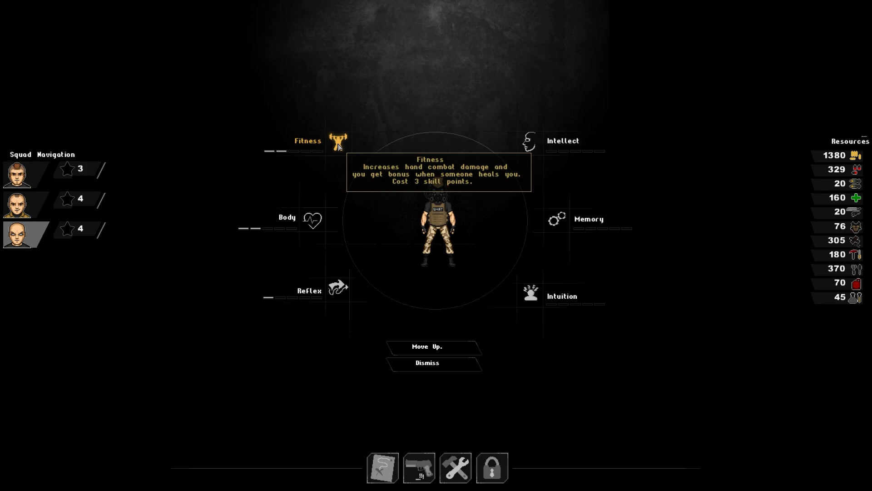
pyautogui.moveTo(338, 200)
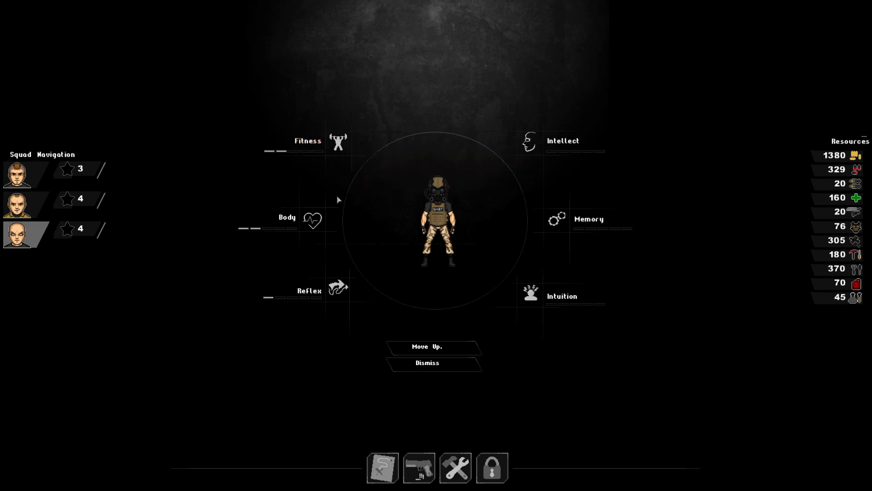
pyautogui.moveTo(339, 201)
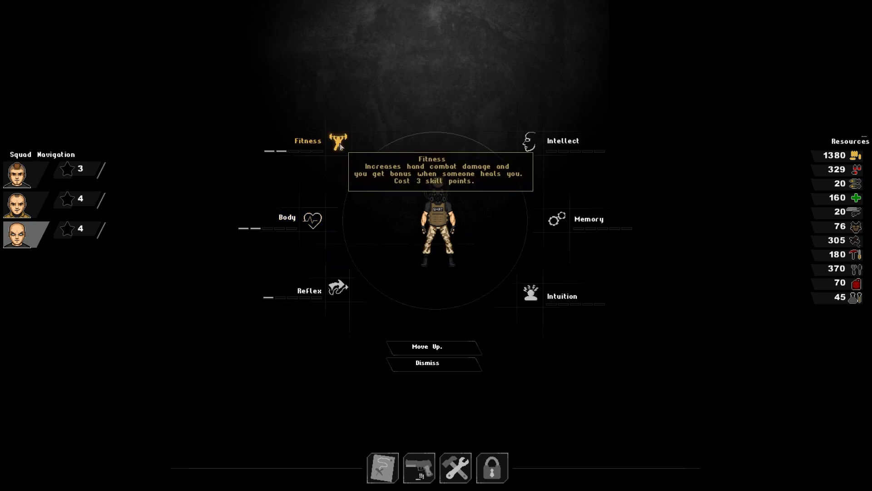
# Spend a skill point on Fitness, then view the engineer's Body skill cost
pyautogui.click(338, 141)
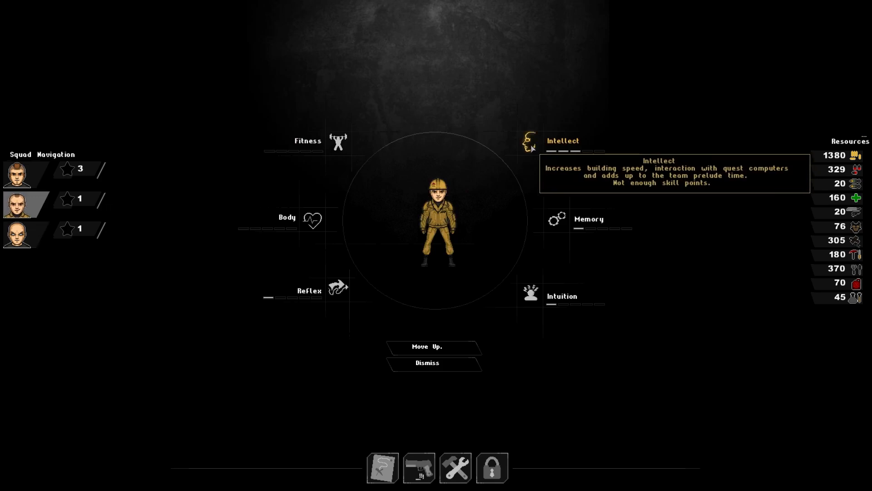
pyautogui.click(23, 170)
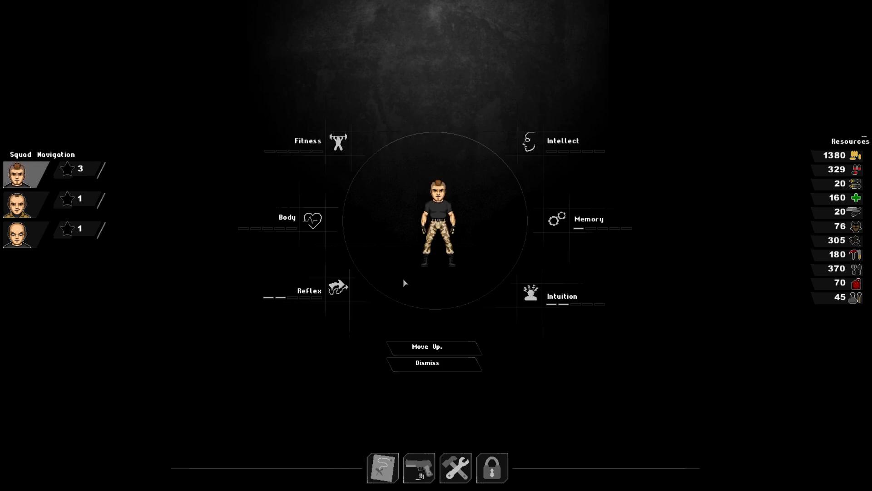
pyautogui.moveTo(528, 293)
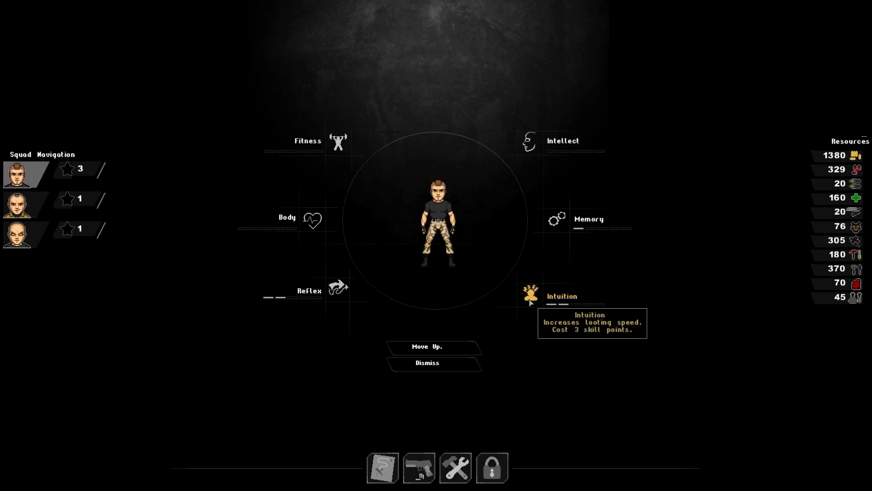
pyautogui.moveTo(337, 288)
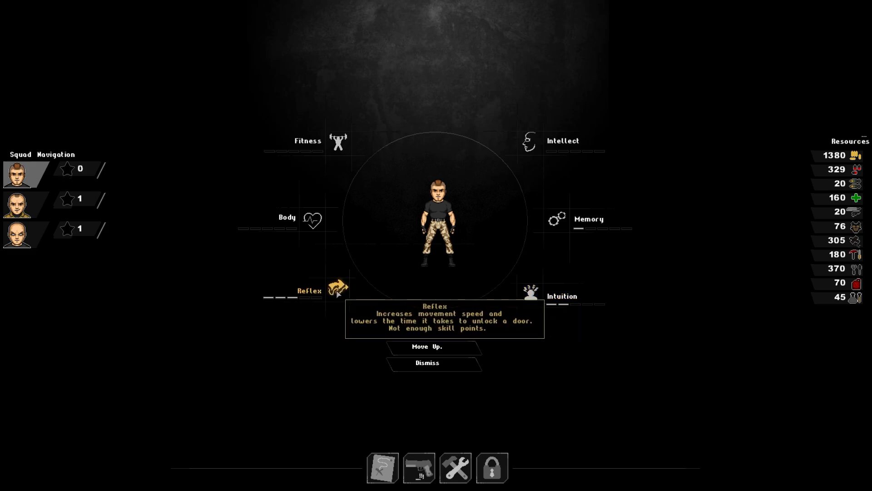
pyautogui.click(30, 204)
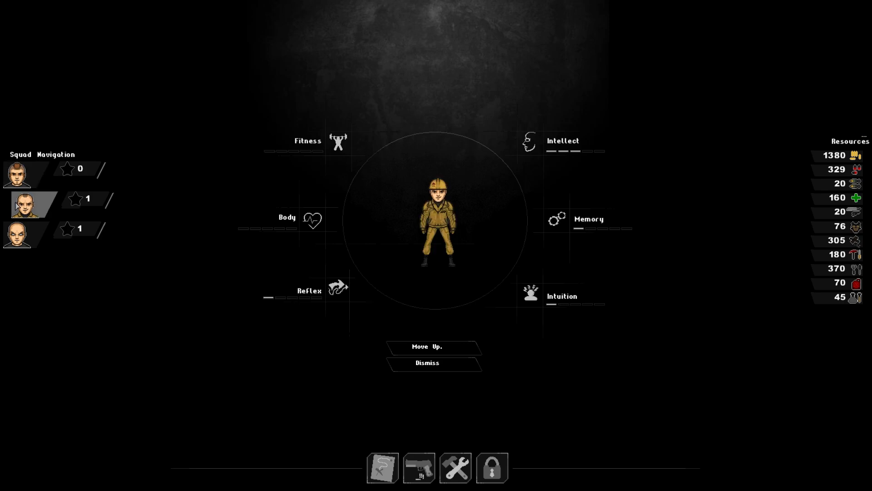
pyautogui.moveTo(312, 219)
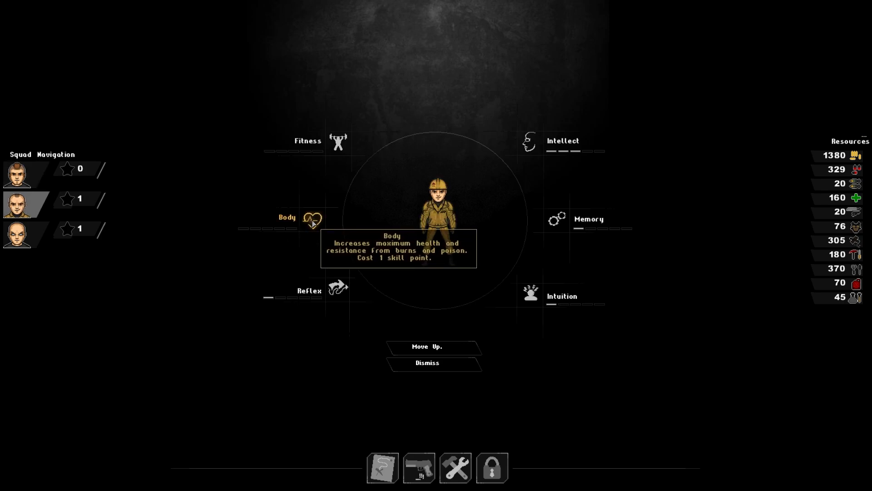
pyautogui.click(312, 219)
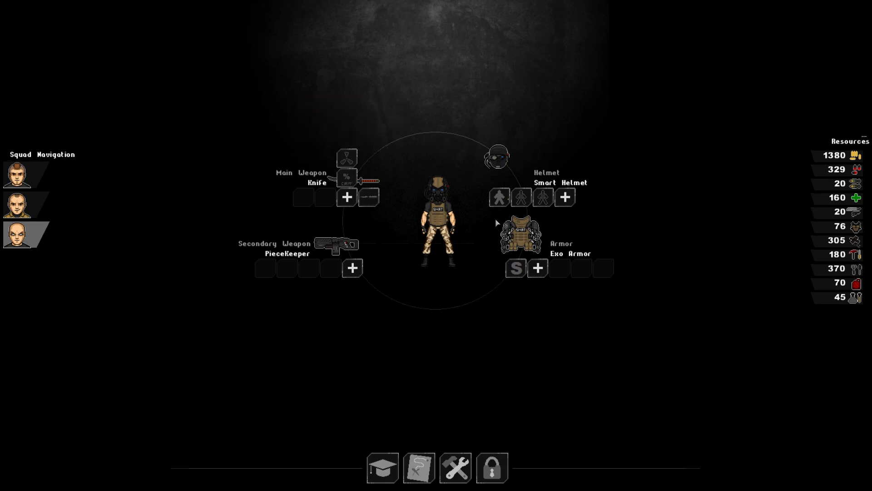
pyautogui.moveTo(565, 175)
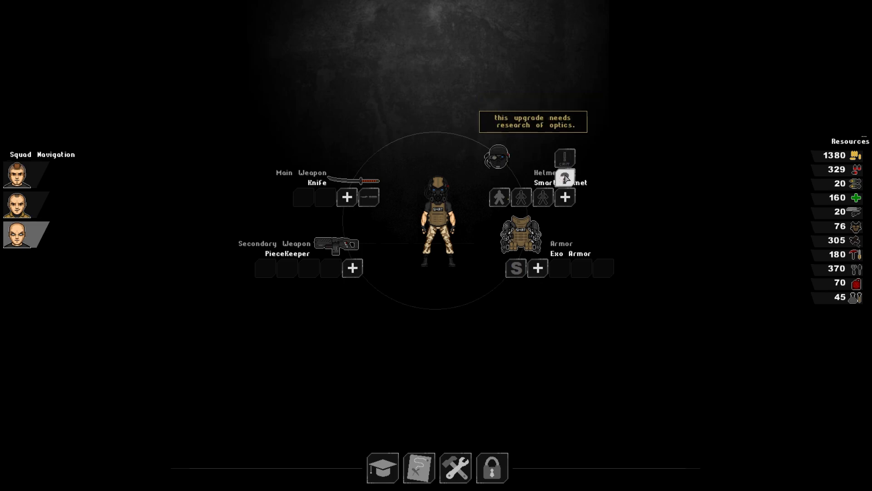
pyautogui.moveTo(537, 254)
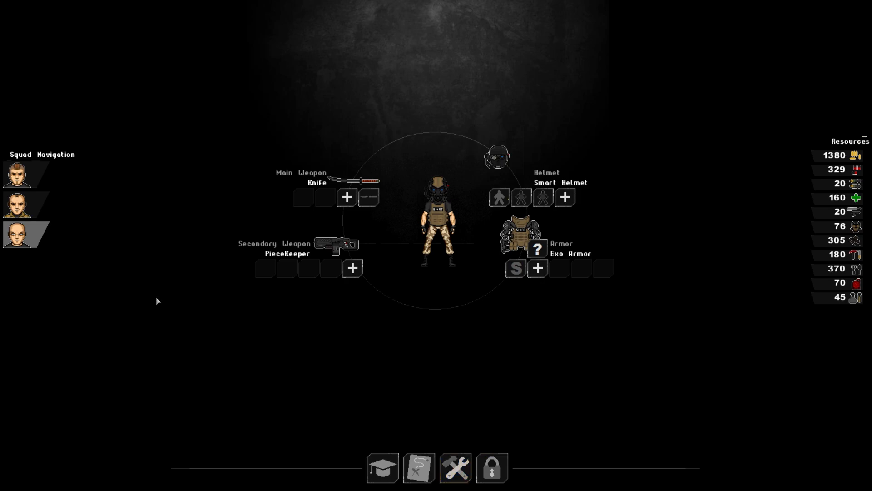
# Upgrade the first squad member's Tank Armor and buy the +4 AP Optic Helmet upgrade
pyautogui.click(17, 174)
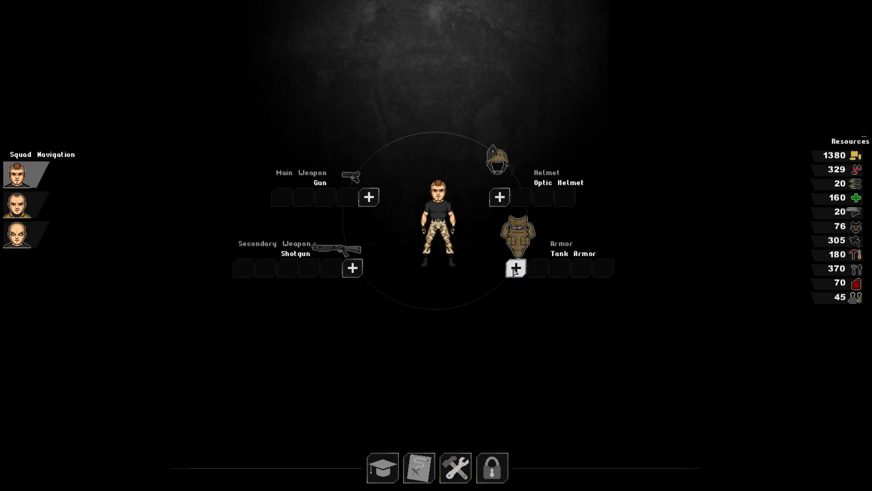
pyautogui.click(514, 267)
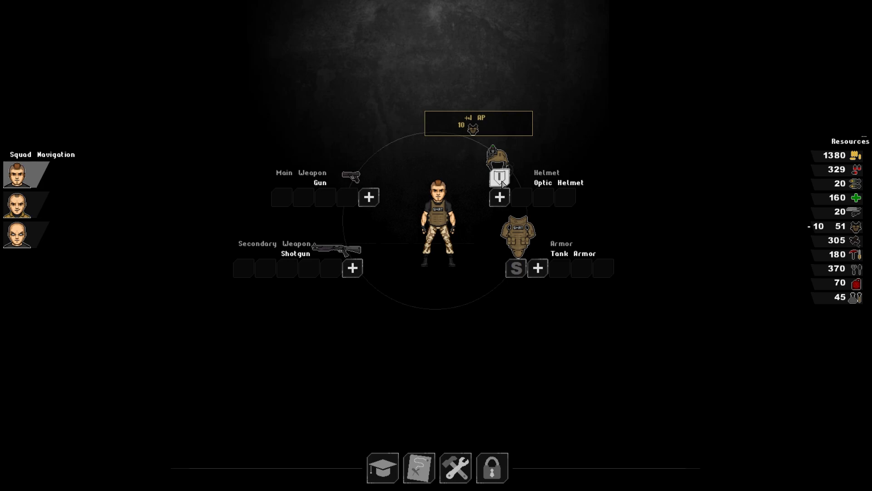
pyautogui.click(22, 204)
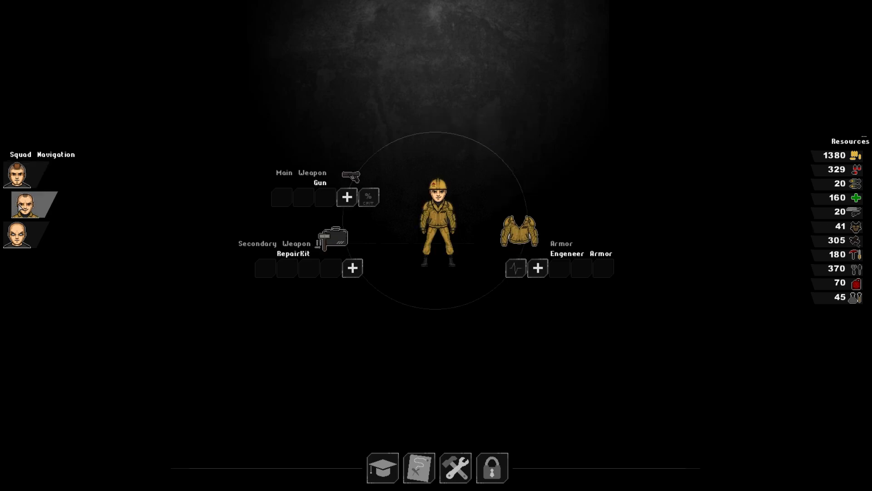
pyautogui.moveTo(454, 468)
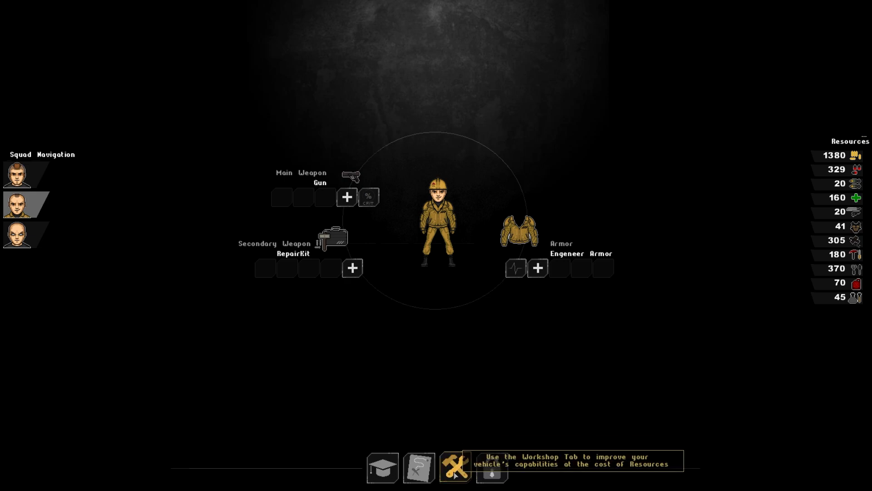
# Glance at the vehicle workshop upgrades, then go back to the Downtown map
pyautogui.click(454, 468)
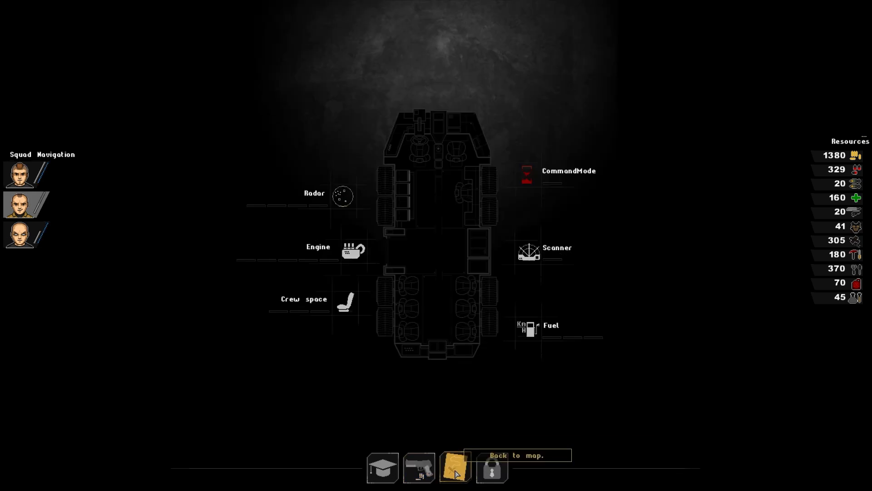
pyautogui.click(455, 467)
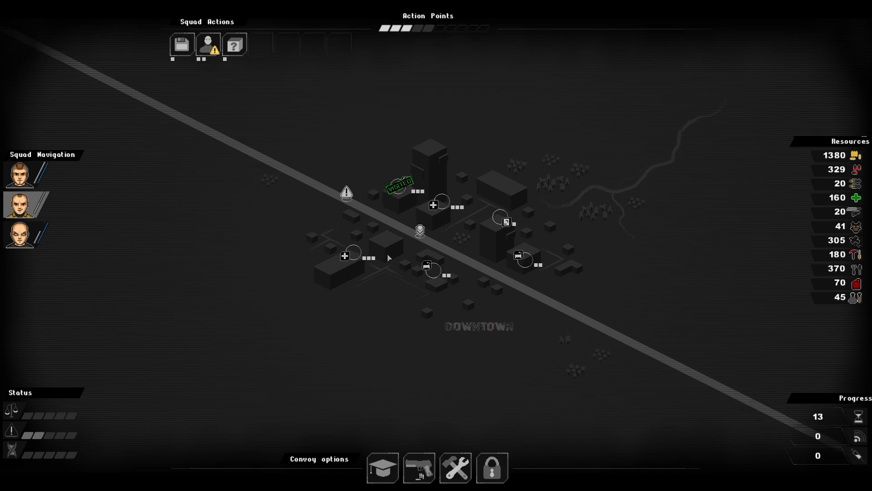
# Travel on the Downtown map and ask the squad commander for spare Weapon Components
pyautogui.click(427, 266)
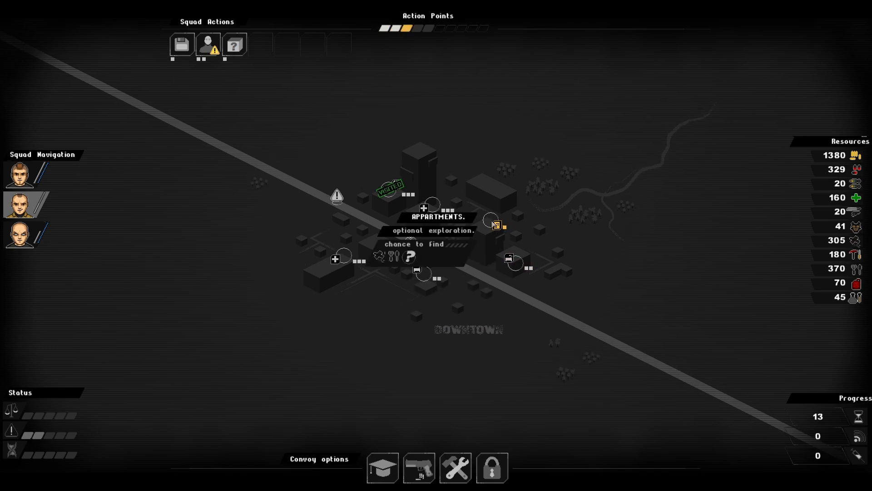
pyautogui.moveTo(506, 255)
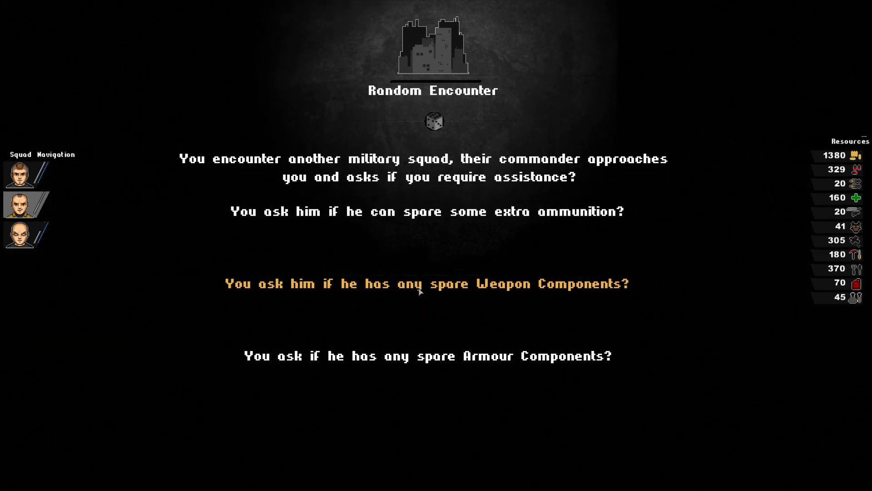
pyautogui.click(426, 284)
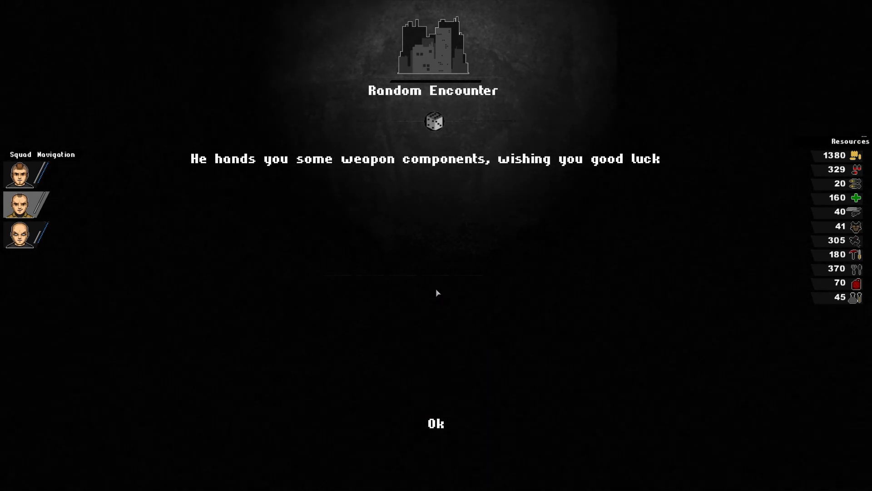
# Dismiss the encounter result and head into the office building mission
pyautogui.click(435, 423)
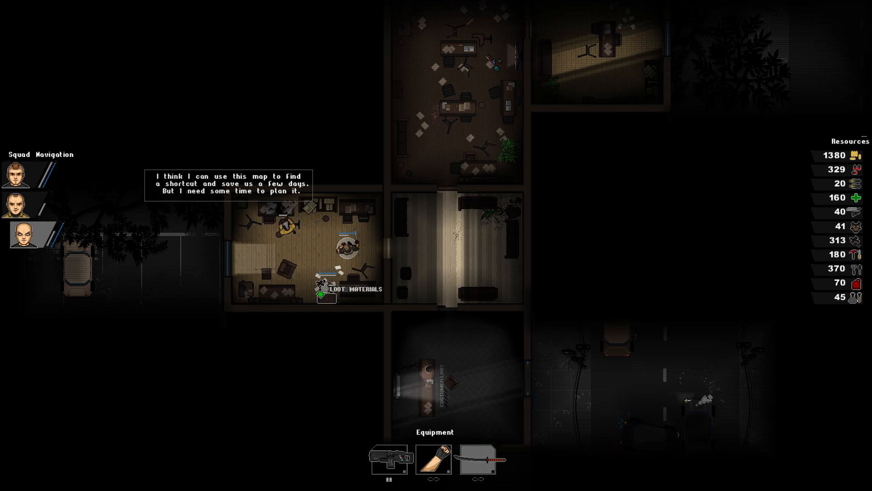
pyautogui.click(332, 299)
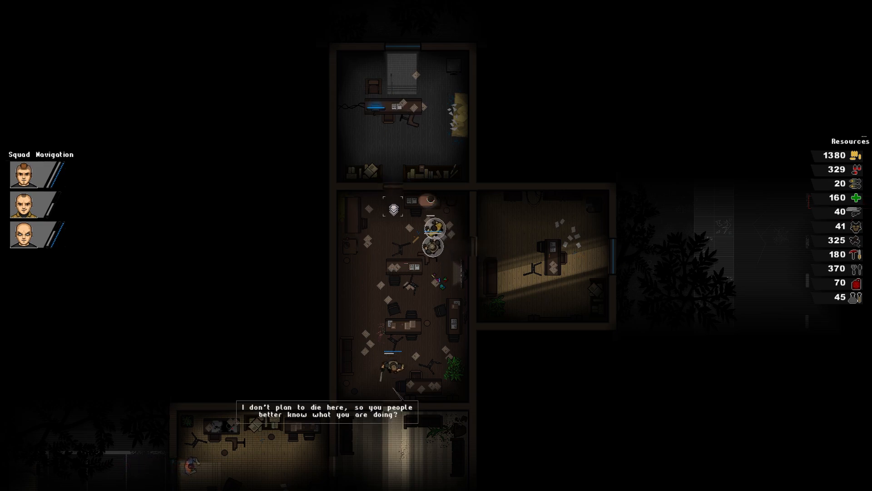
# Fight the zombies in the north office and loot the extra medkits
pyautogui.scroll(-3)
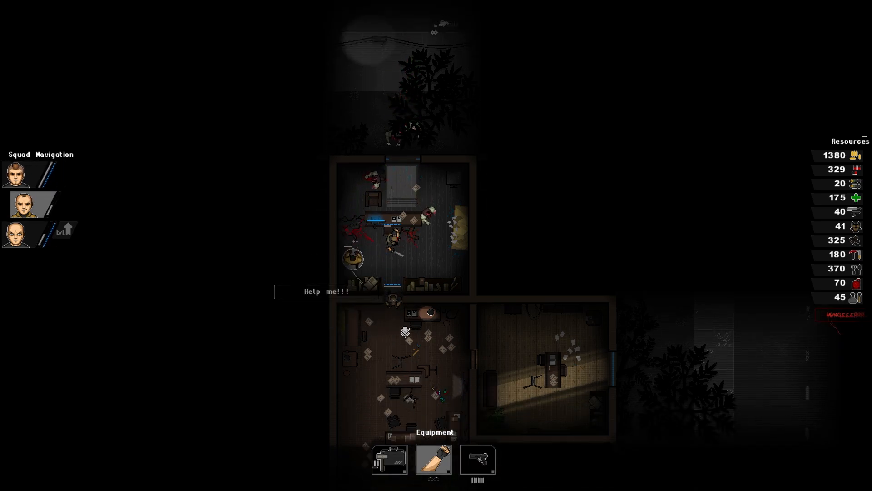
pyautogui.click(406, 251)
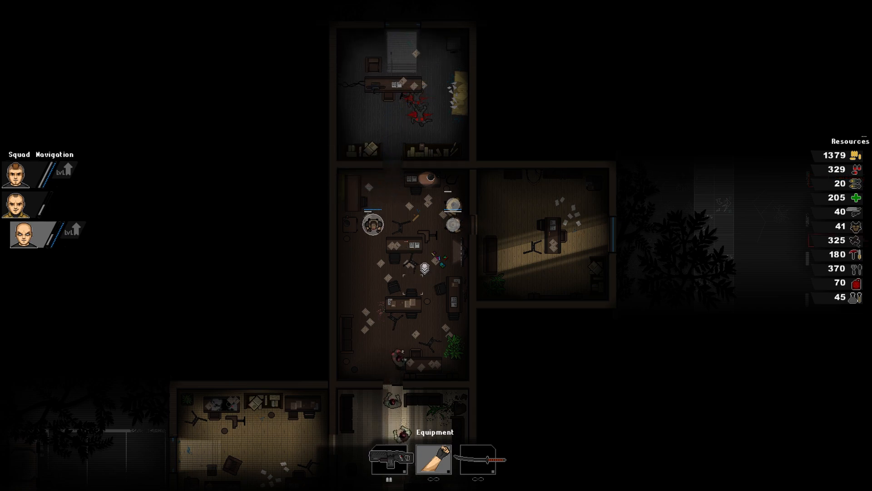
# Finish the office mission and view the gas-masked third member's attributes
pyautogui.click(472, 202)
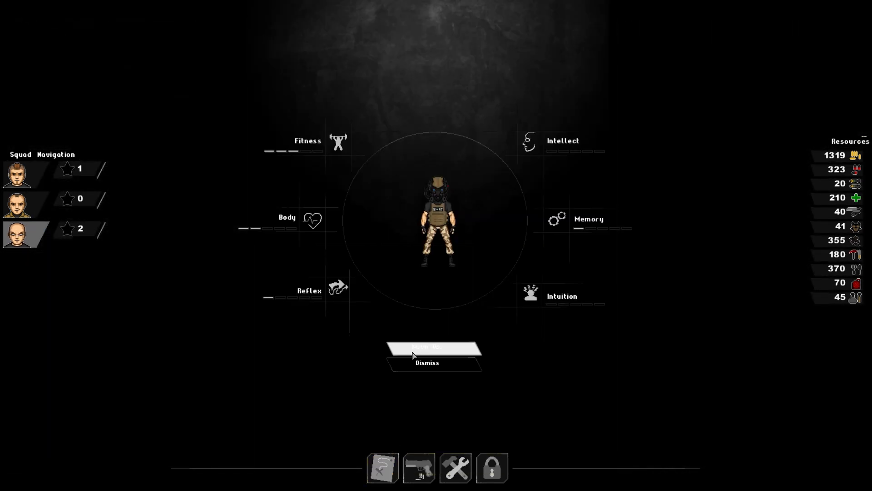
pyautogui.moveTo(319, 242)
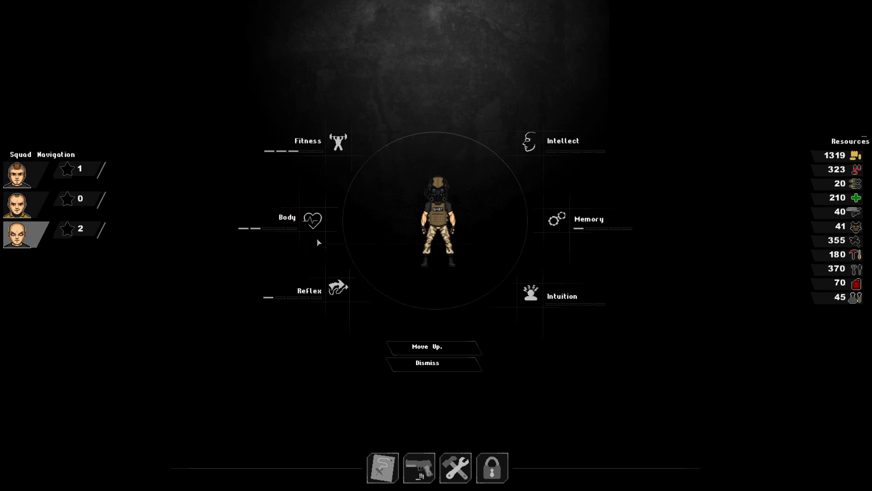
pyautogui.moveTo(339, 288)
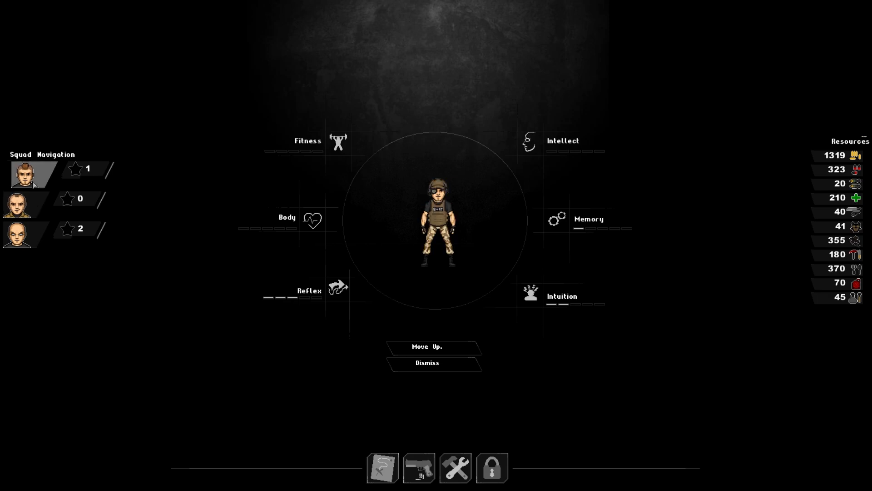
# Check the second survivor's stats, then return to the first survivor's profile
pyautogui.click(28, 199)
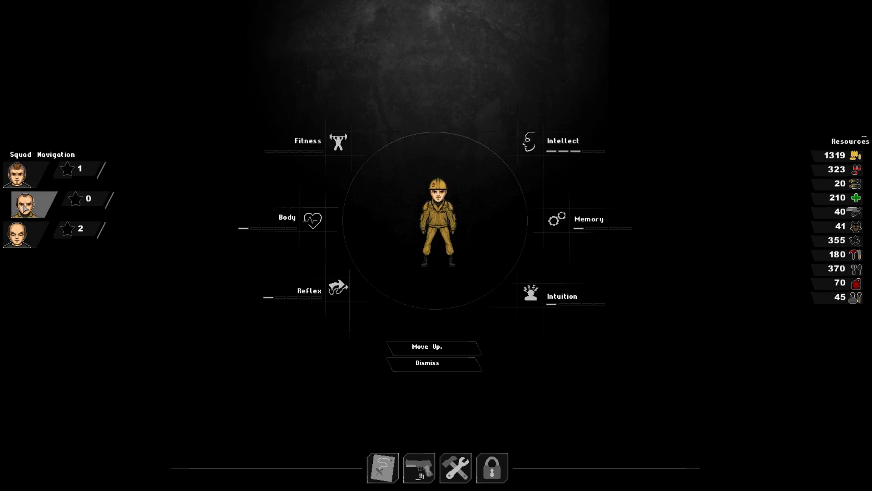
pyautogui.click(31, 169)
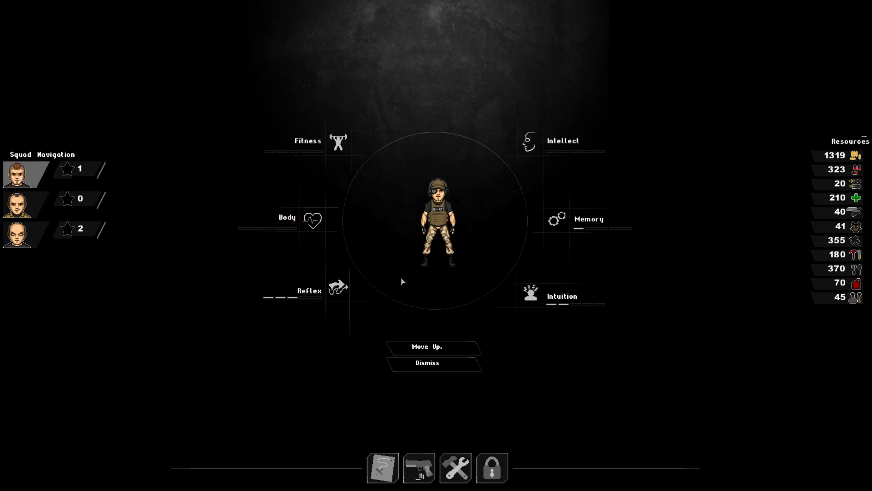
pyautogui.moveTo(67, 222)
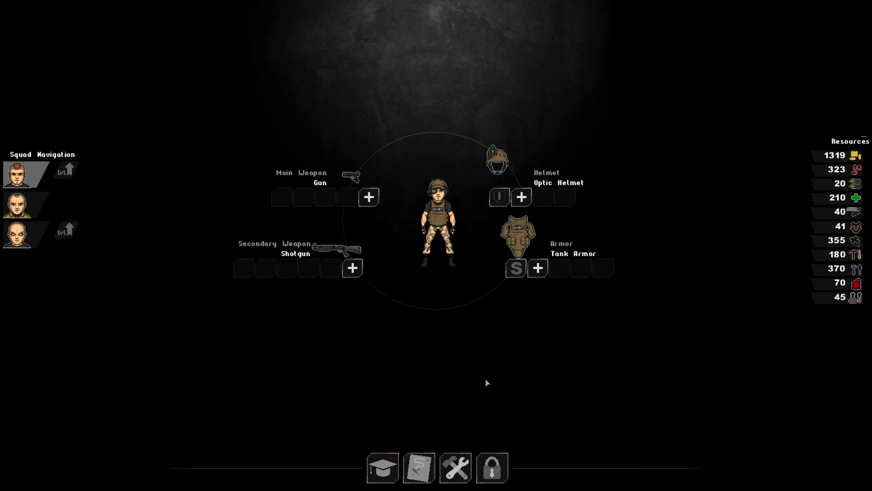
# Buy the Add poison effect upgrade for the gas-masked member's knife
pyautogui.click(17, 231)
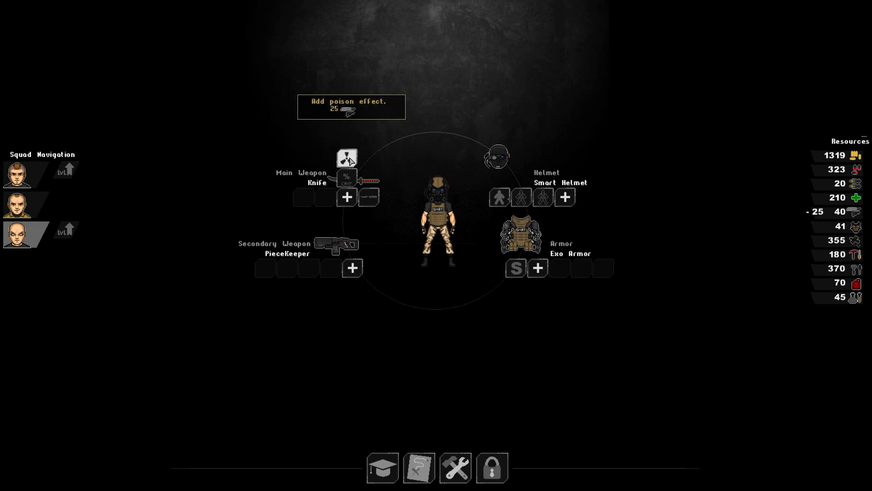
pyautogui.moveTo(346, 176)
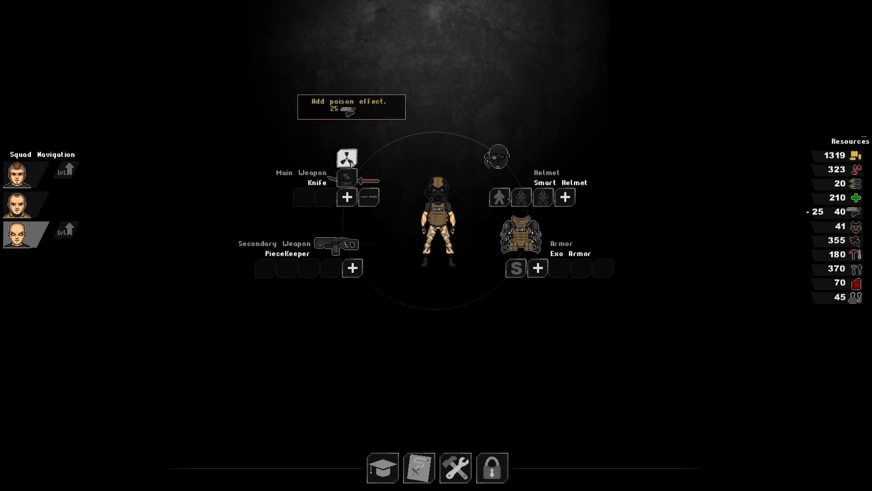
pyautogui.moveTo(346, 179)
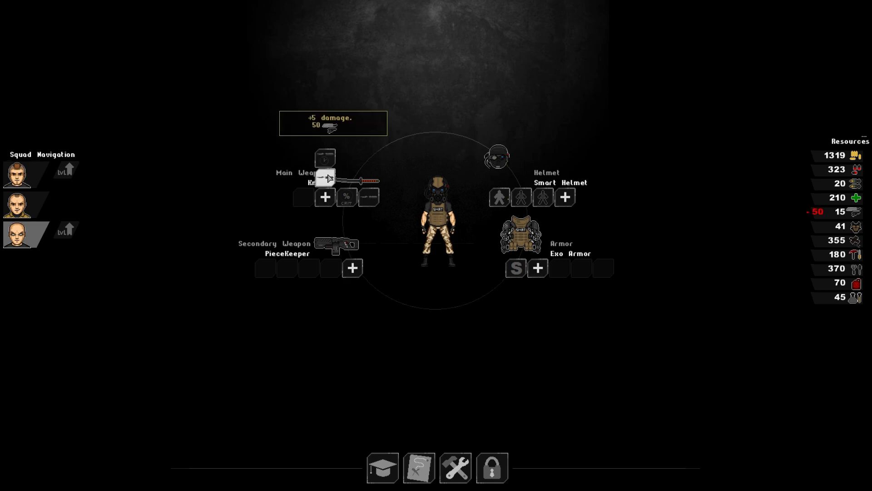
pyautogui.moveTo(325, 158)
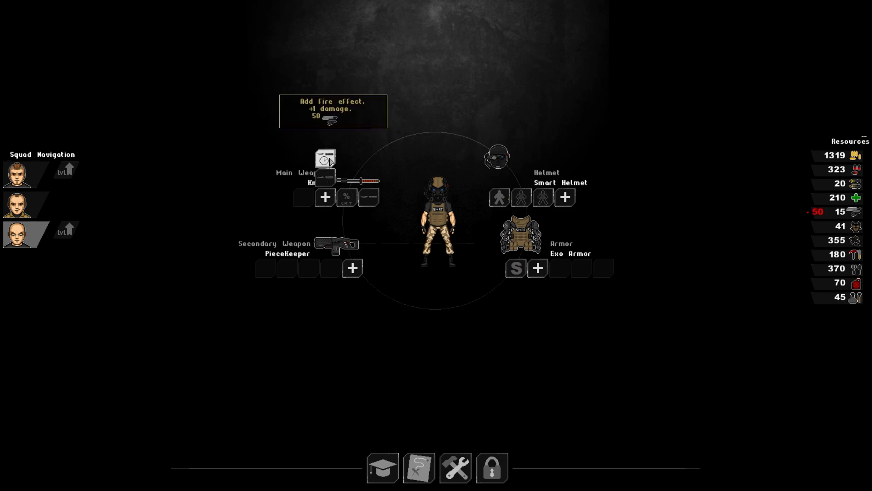
pyautogui.click(326, 158)
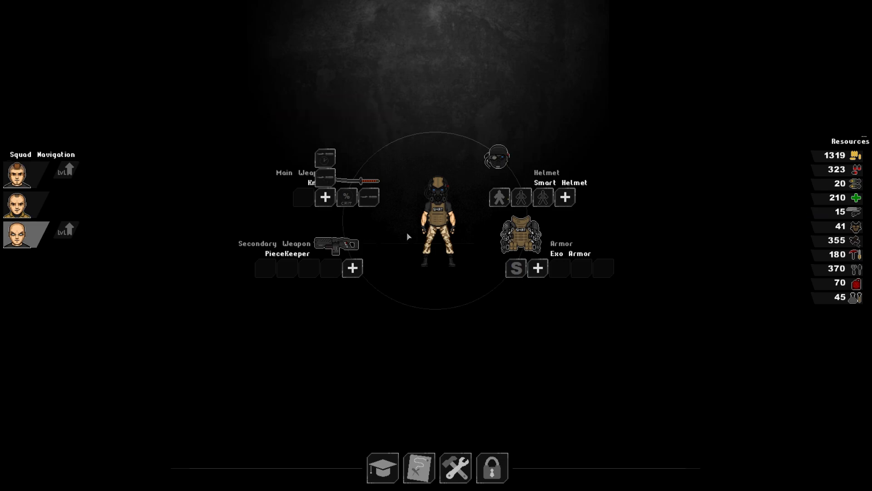
pyautogui.moveTo(541, 248)
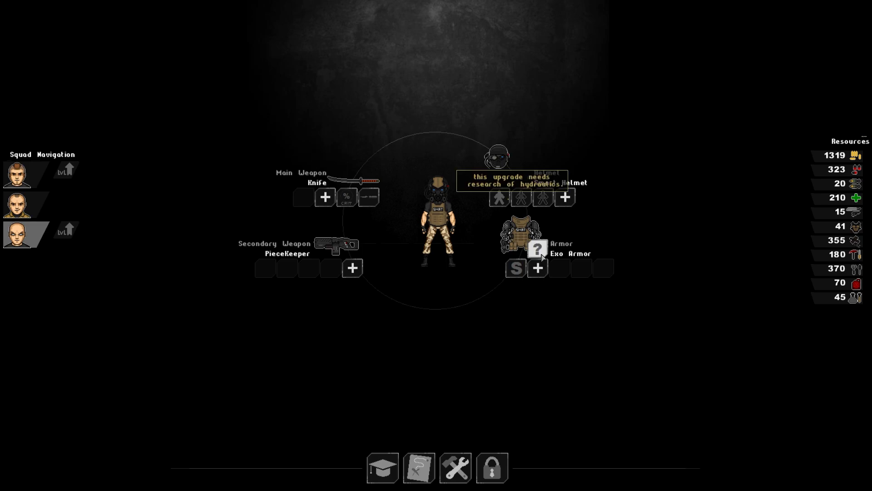
pyautogui.moveTo(418, 467)
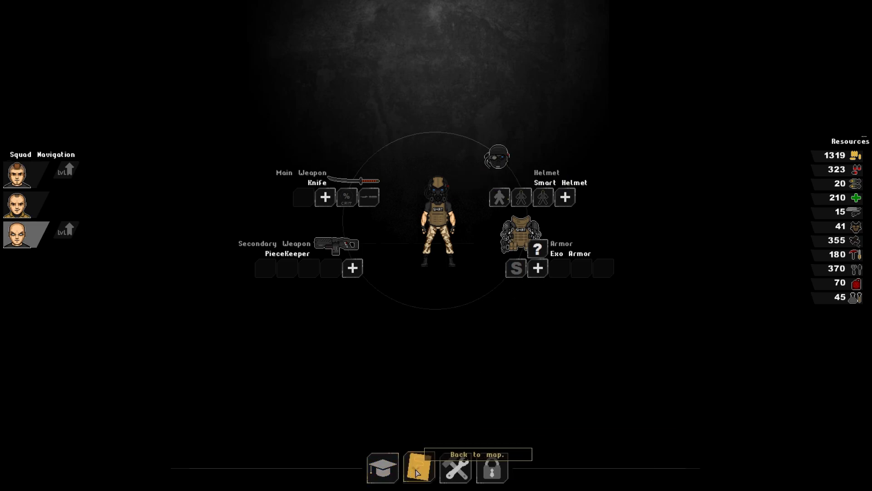
# Return to the city map and enter the Downtown office
pyautogui.click(418, 468)
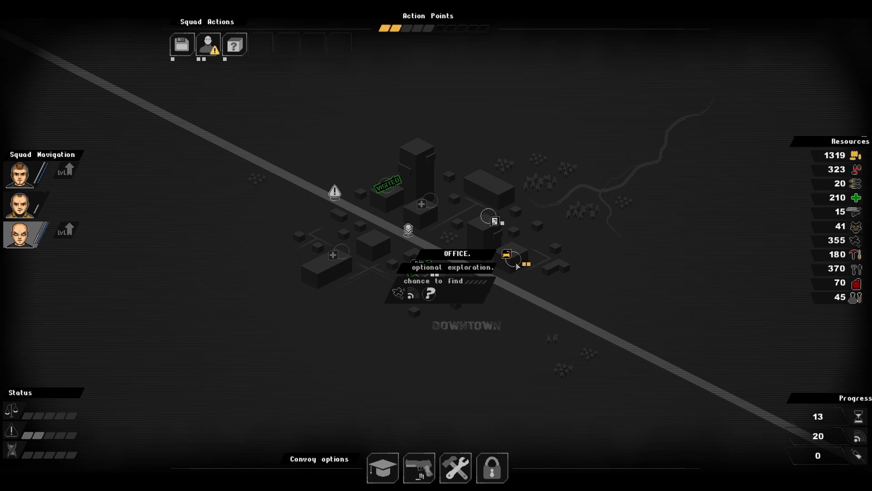
pyautogui.click(506, 255)
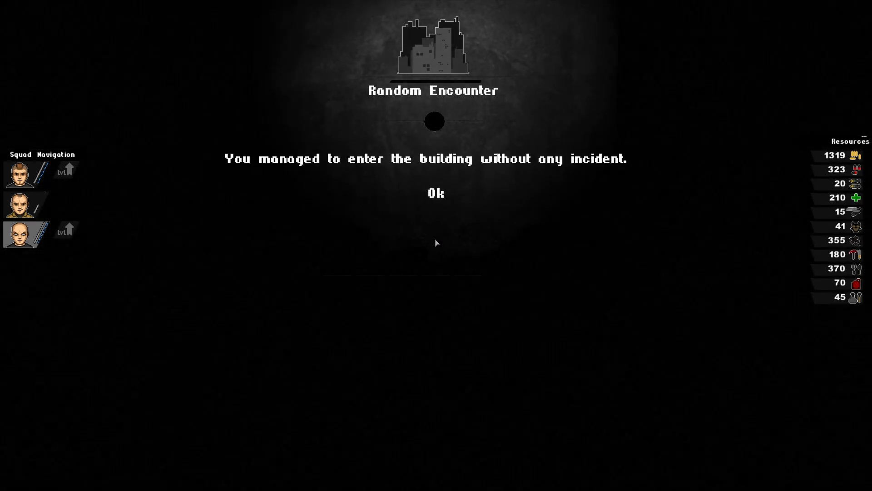
# Dismiss the Random Encounter message and move the squad into the checkered hallway
pyautogui.click(435, 193)
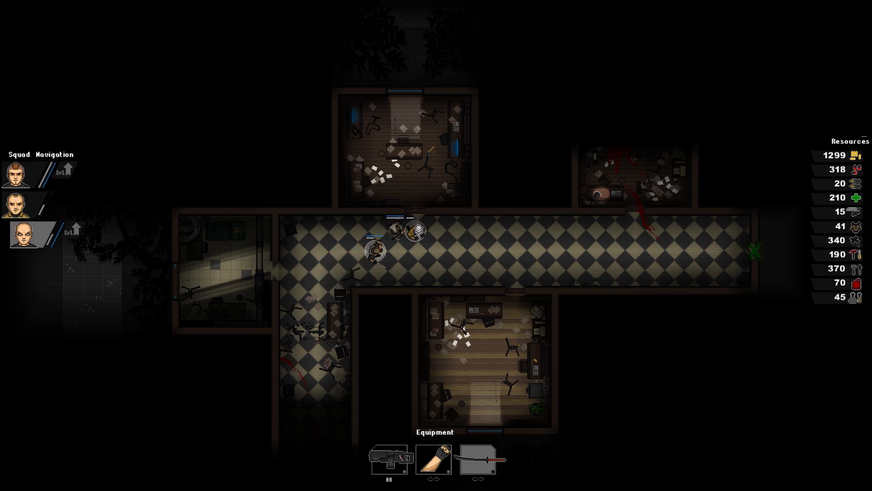
pyautogui.click(22, 205)
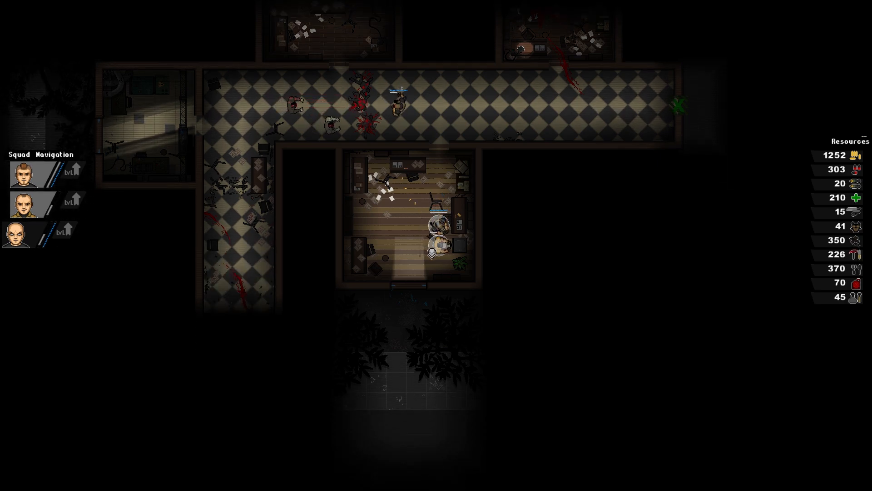
pyautogui.moveTo(859, 262)
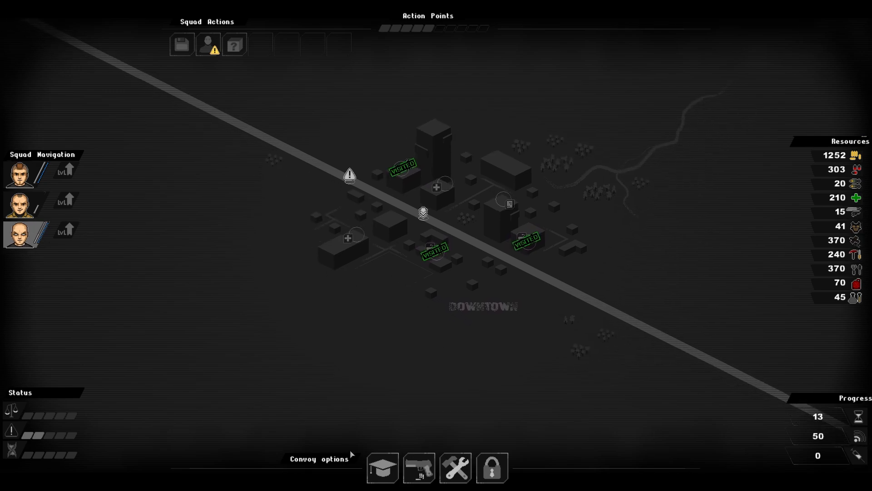
# Review squad skills and attributes, then heal the squad, dropping the supply to 40
pyautogui.click(382, 468)
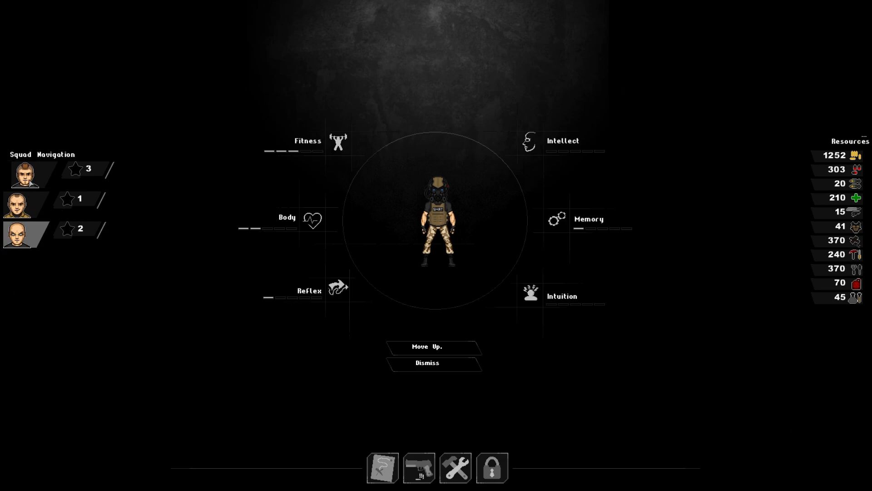
pyautogui.click(23, 170)
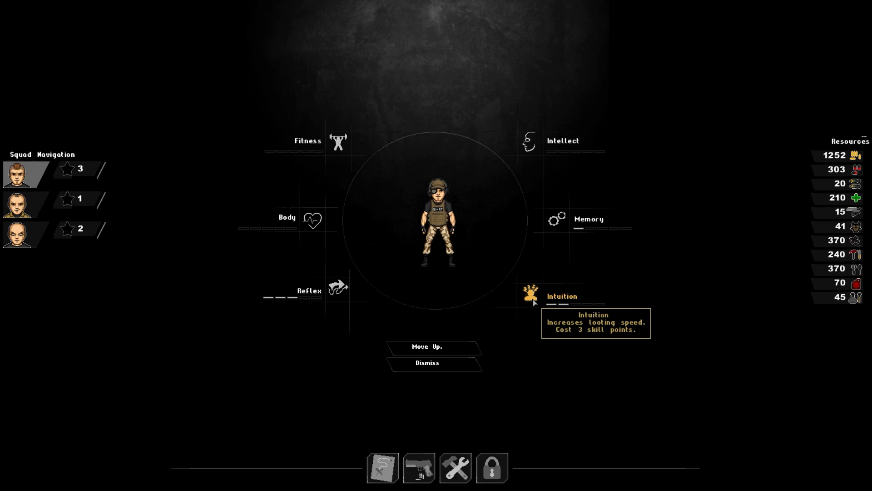
pyautogui.moveTo(400, 302)
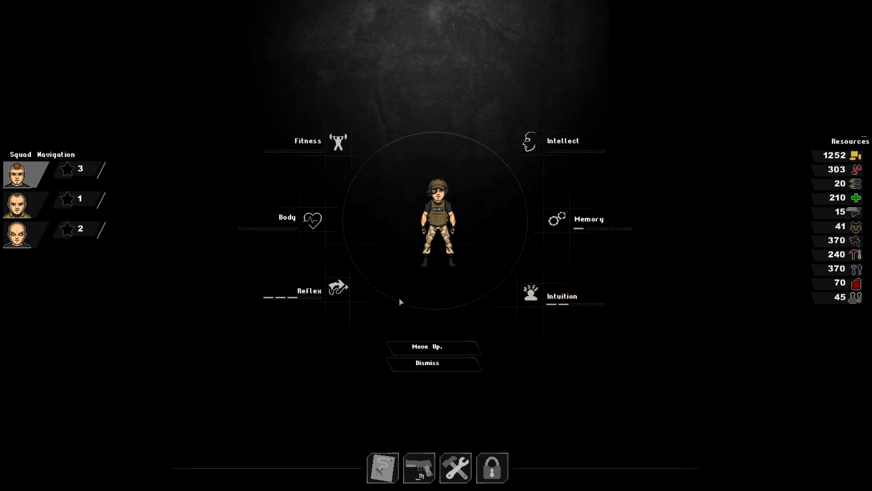
pyautogui.moveTo(338, 288)
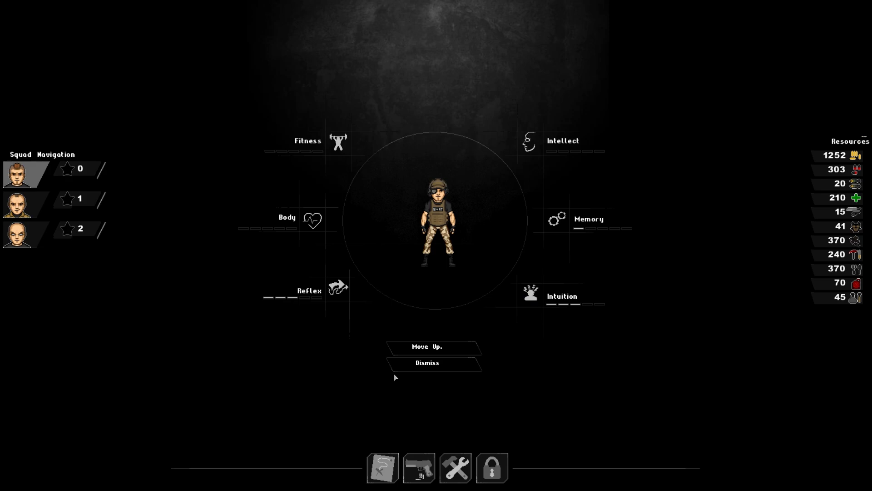
pyautogui.click(20, 205)
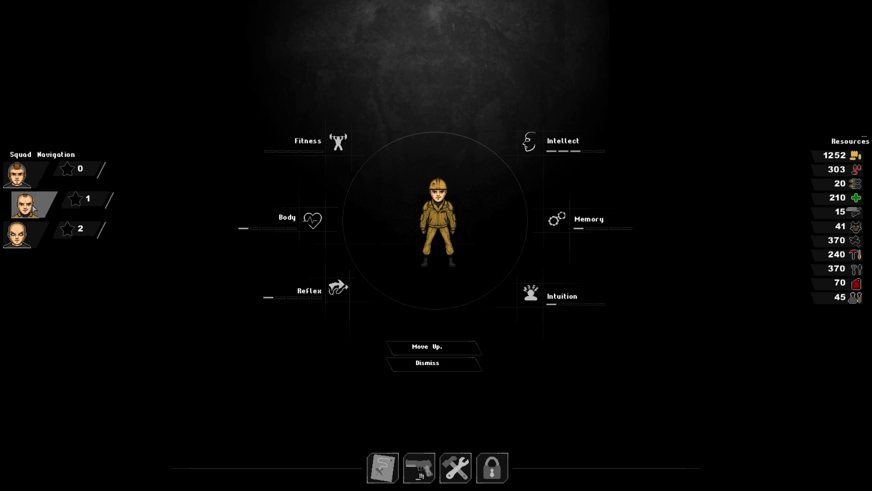
pyautogui.click(20, 233)
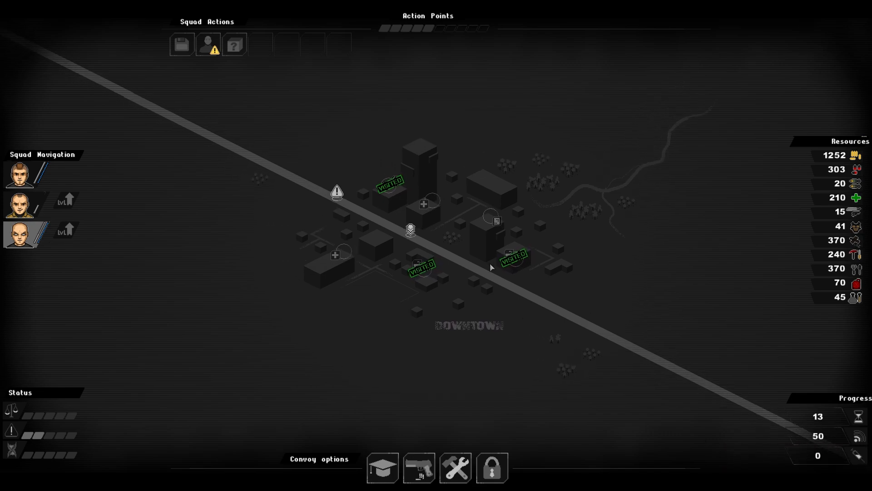
pyautogui.click(455, 468)
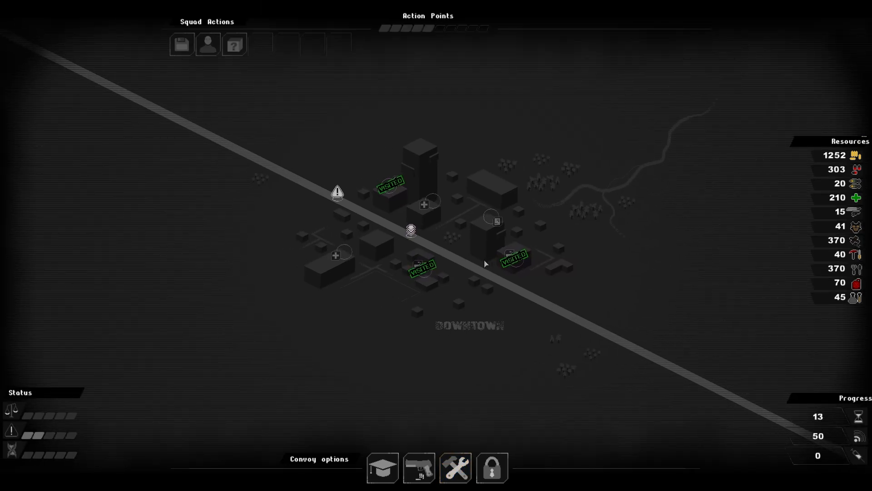
# Open the convoy vehicle upgrade screen with radar, engine, crew space, scanner and fuel
pyautogui.click(455, 467)
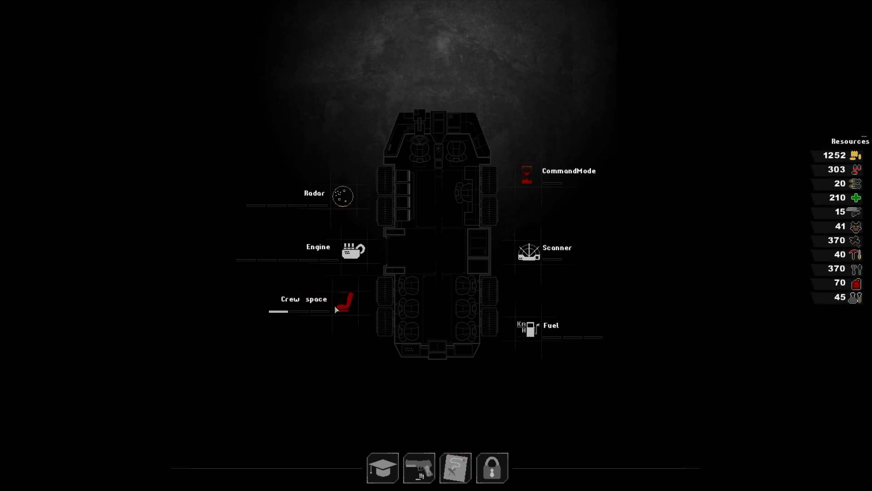
pyautogui.moveTo(345, 300)
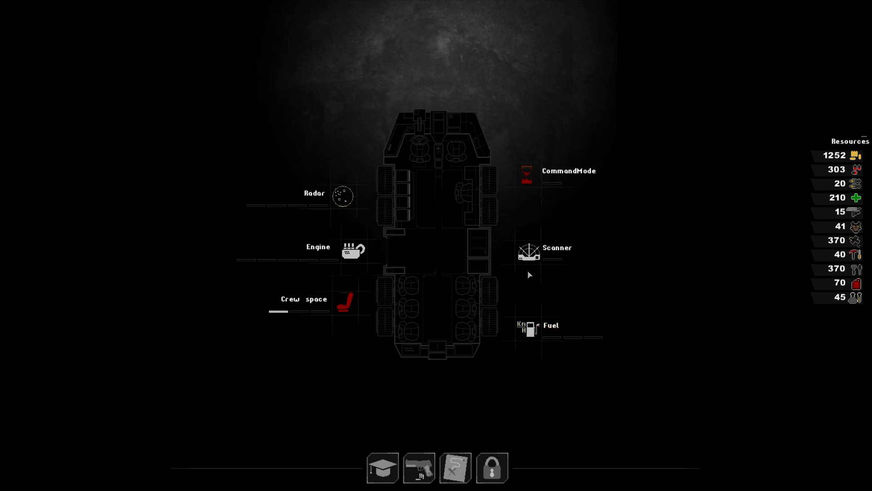
pyautogui.moveTo(488, 401)
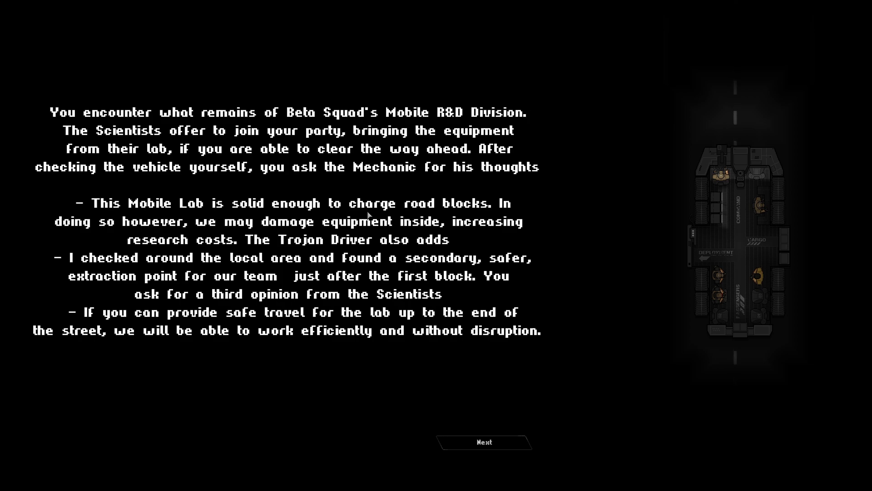
pyautogui.moveTo(389, 345)
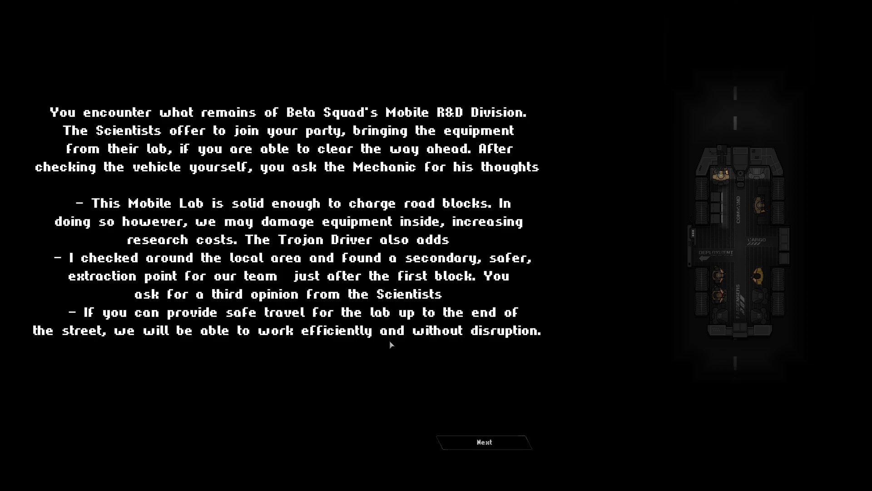
pyautogui.moveTo(472, 433)
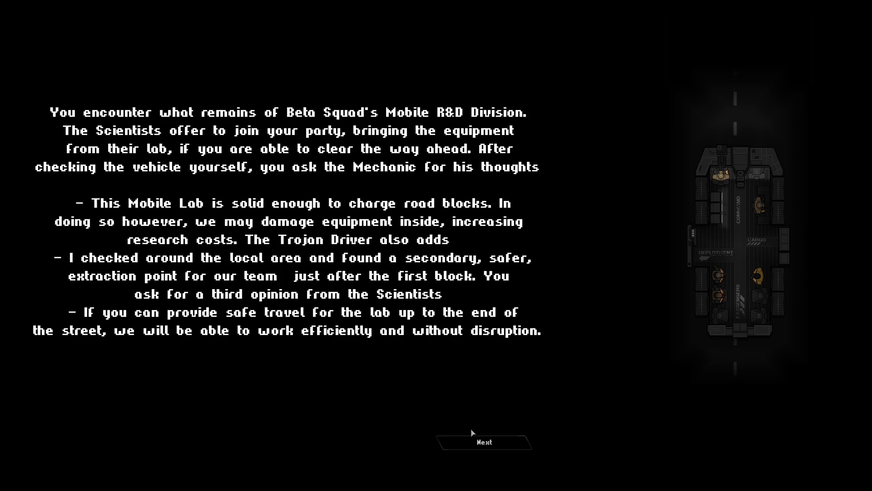
pyautogui.click(484, 442)
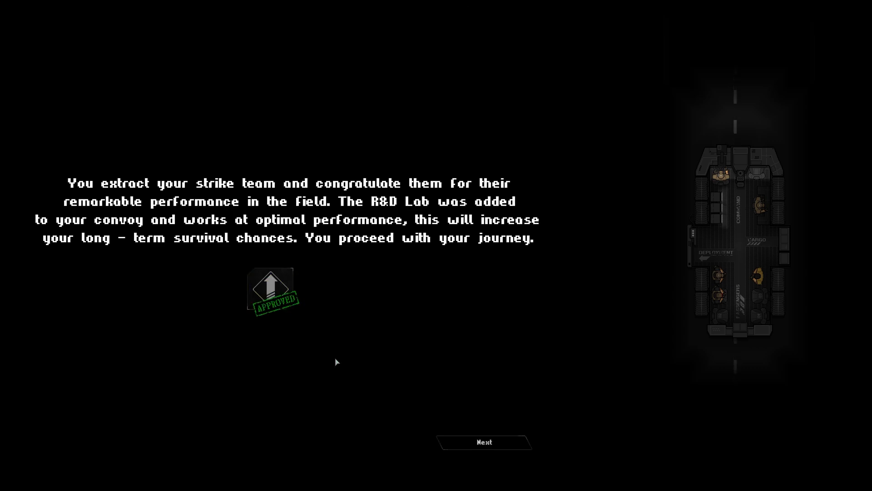
# Dismiss the encounter result and Tech-Lab unlock, then open the Tech-Lab research tree
pyautogui.click(483, 442)
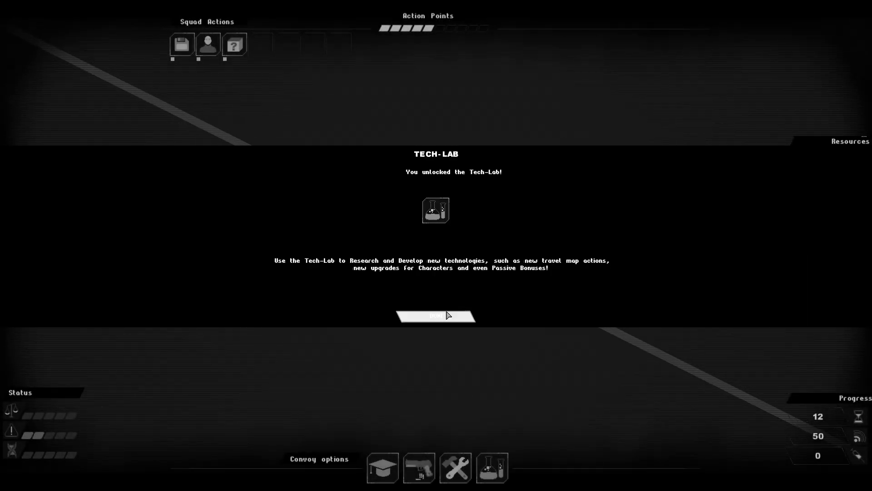
pyautogui.click(436, 315)
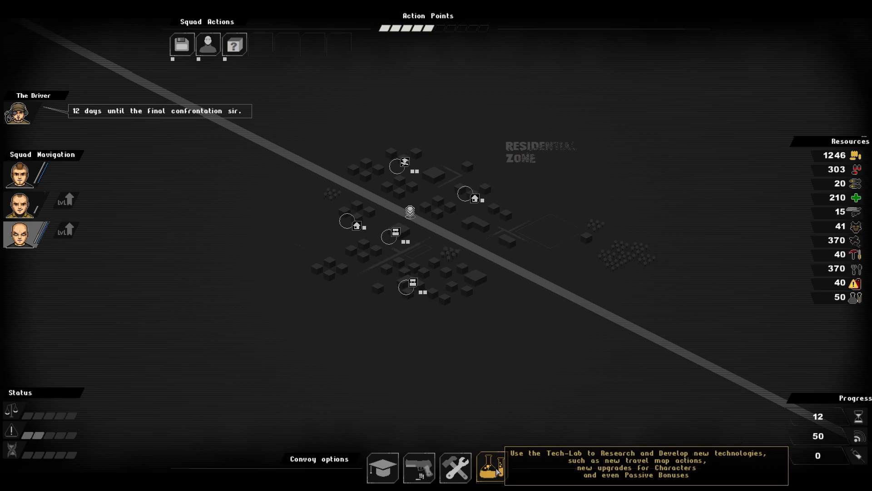
pyautogui.click(491, 467)
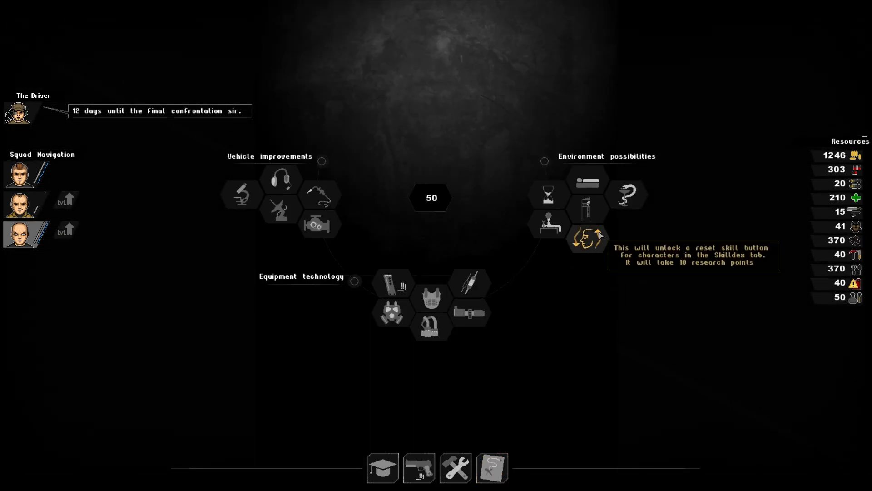
pyautogui.moveTo(587, 211)
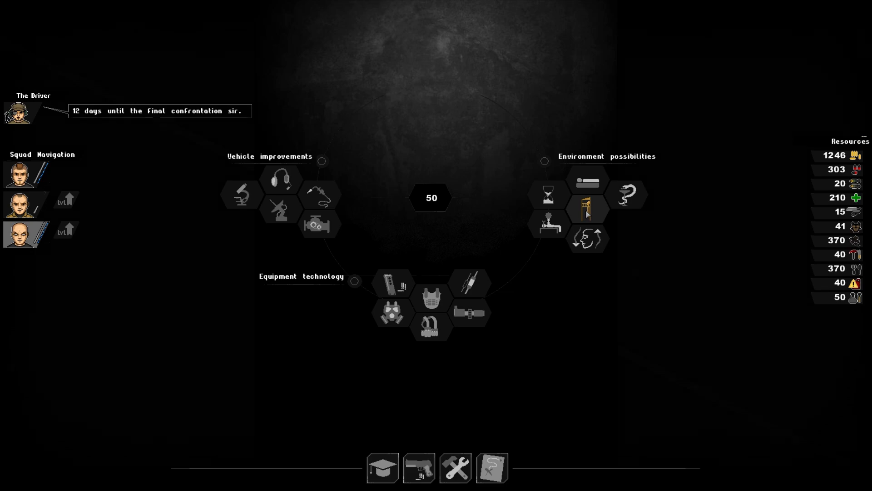
pyautogui.moveTo(587, 183)
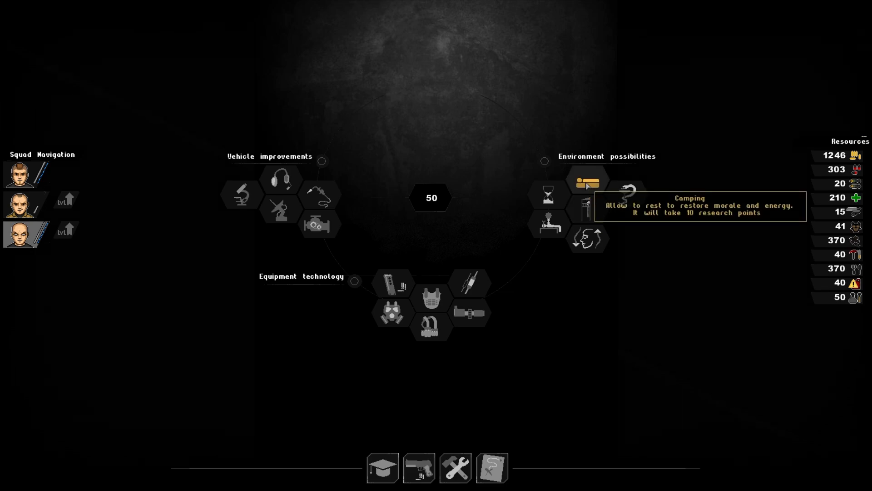
pyautogui.moveTo(548, 194)
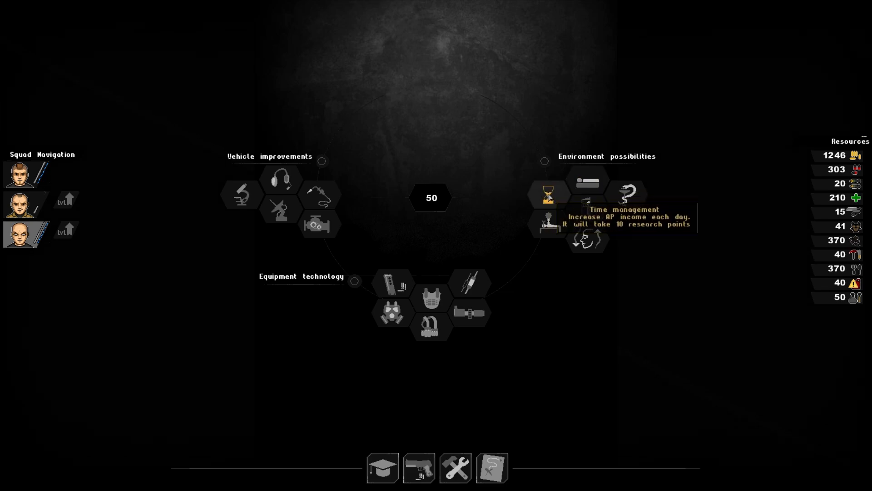
pyautogui.moveTo(627, 194)
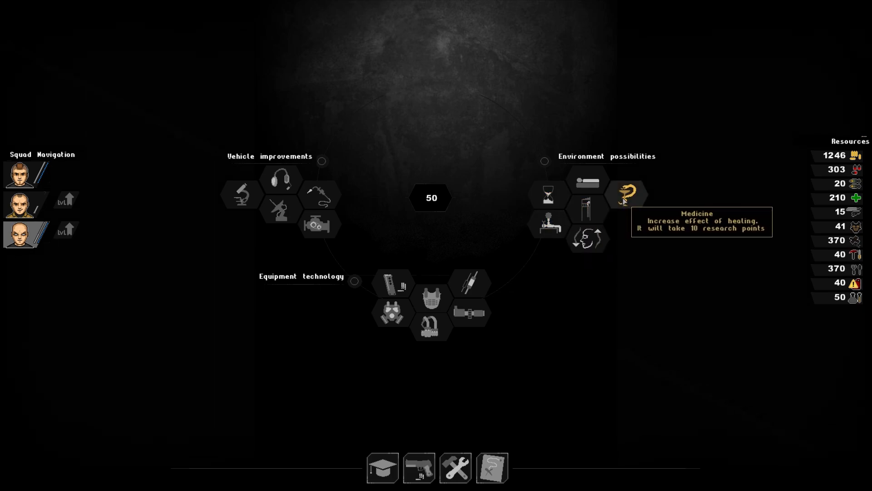
pyautogui.moveTo(469, 283)
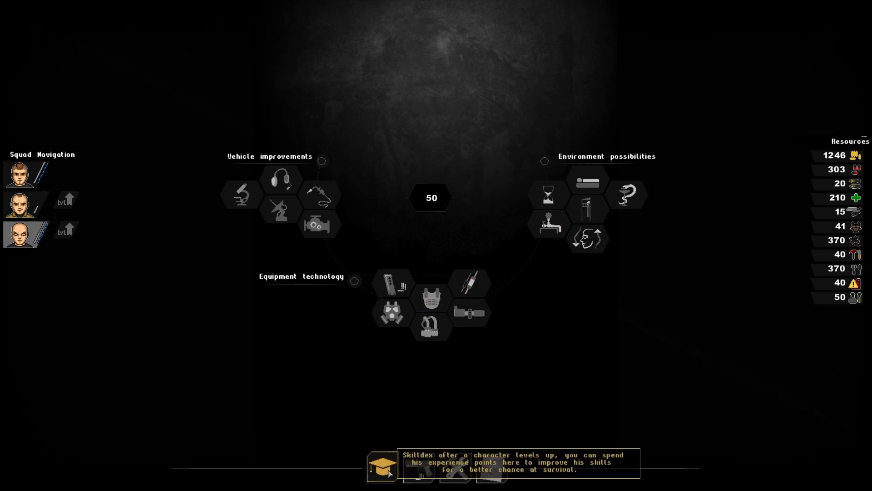
pyautogui.click(419, 467)
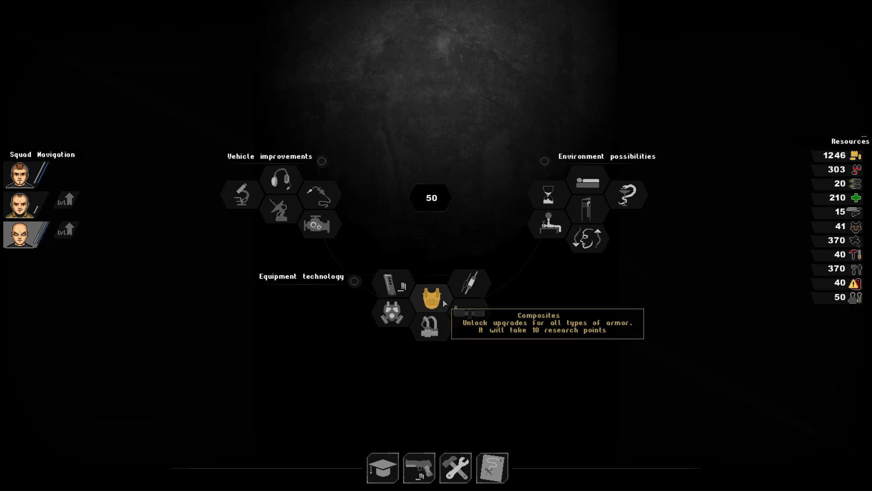
# Research Composites and Scouting in the Tech-Lab, leaving 30 research points
pyautogui.click(431, 297)
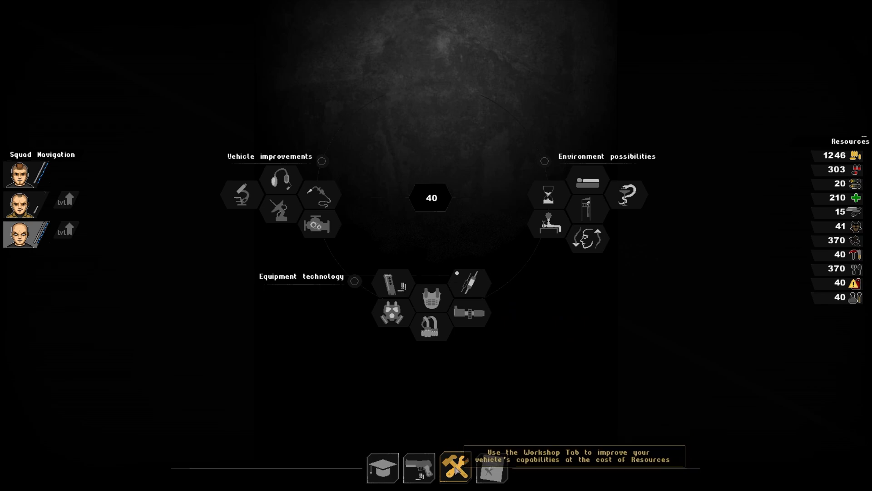
pyautogui.click(418, 468)
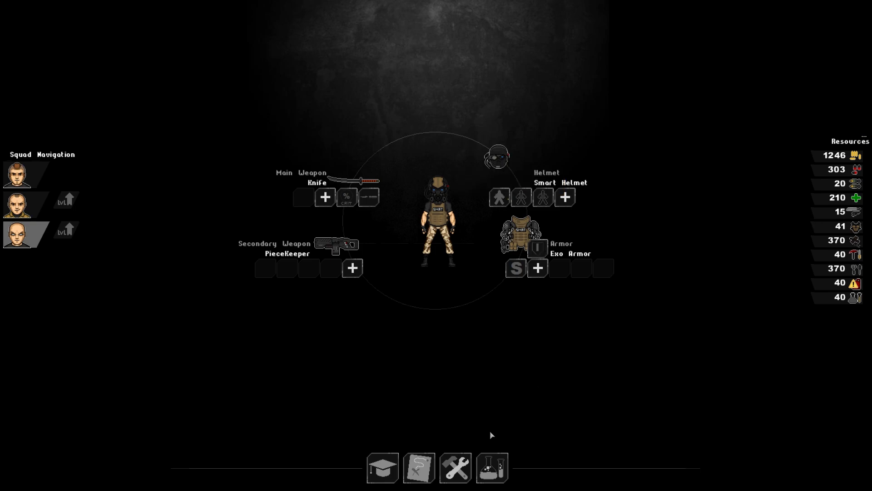
pyautogui.click(418, 467)
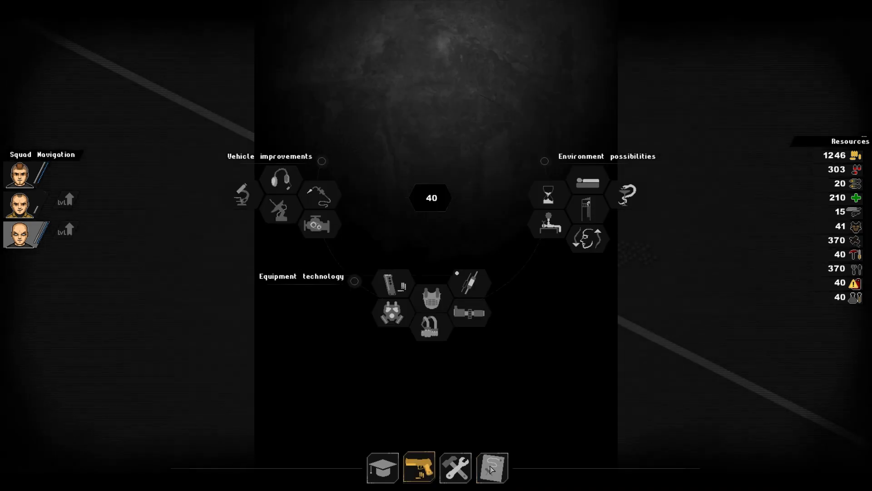
pyautogui.moveTo(587, 180)
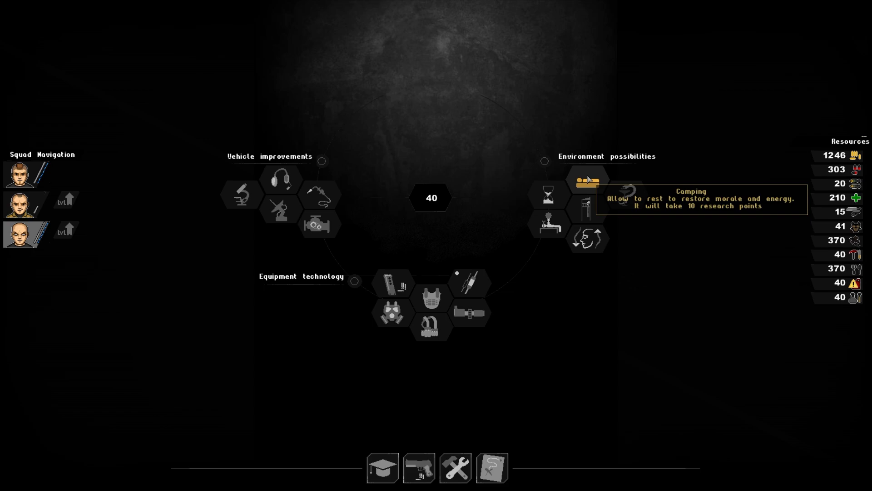
pyautogui.moveTo(585, 213)
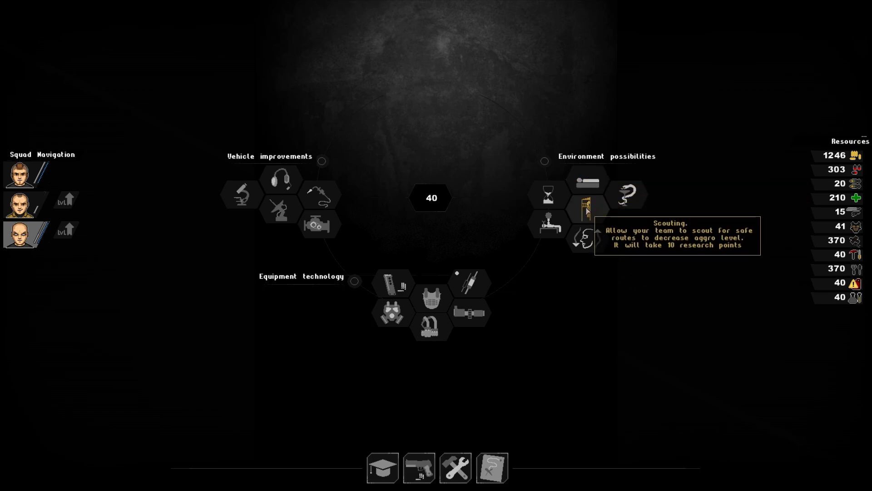
pyautogui.click(584, 209)
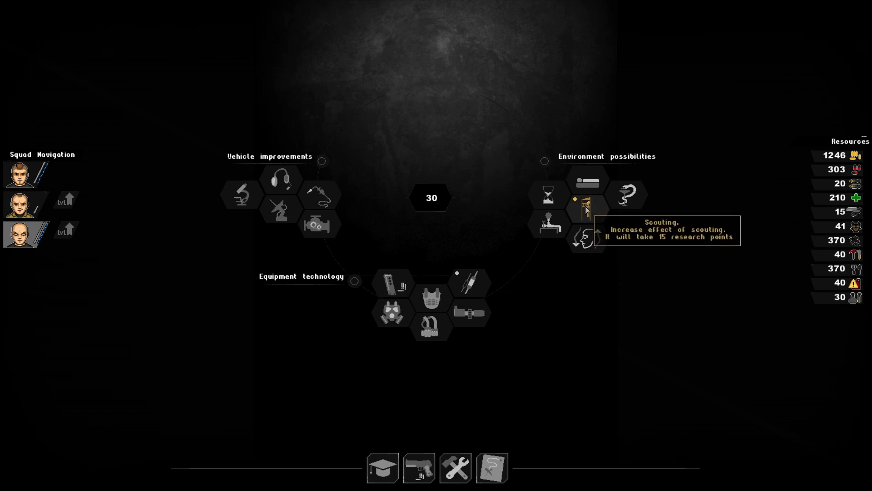
pyautogui.moveTo(391, 283)
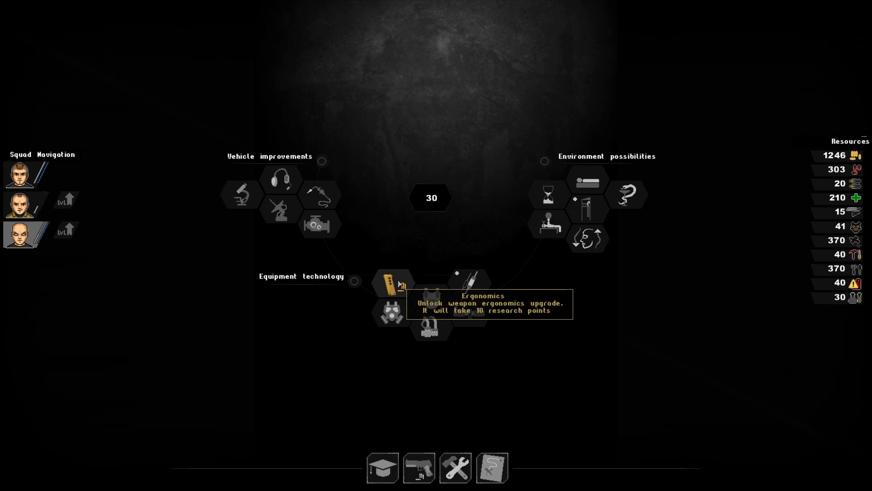
pyautogui.moveTo(436, 404)
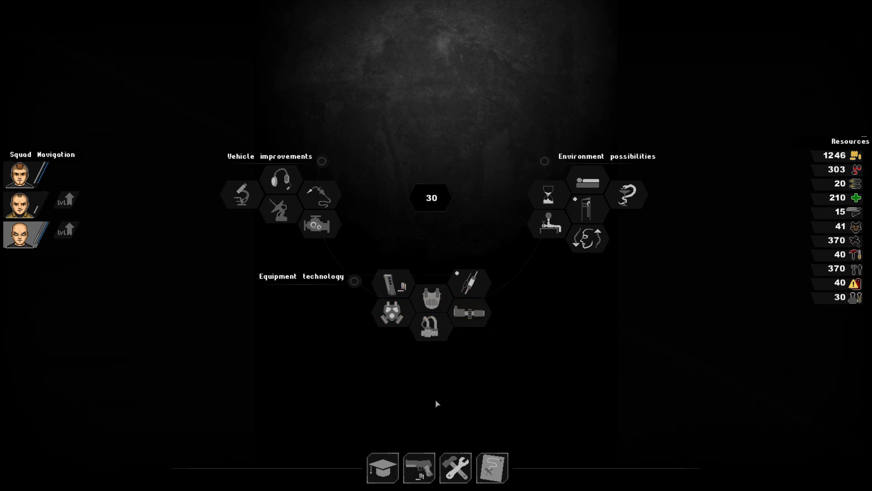
# Check the Knife's fire upgrade, then research Camping and Medicine, keeping 10 points
pyautogui.click(418, 467)
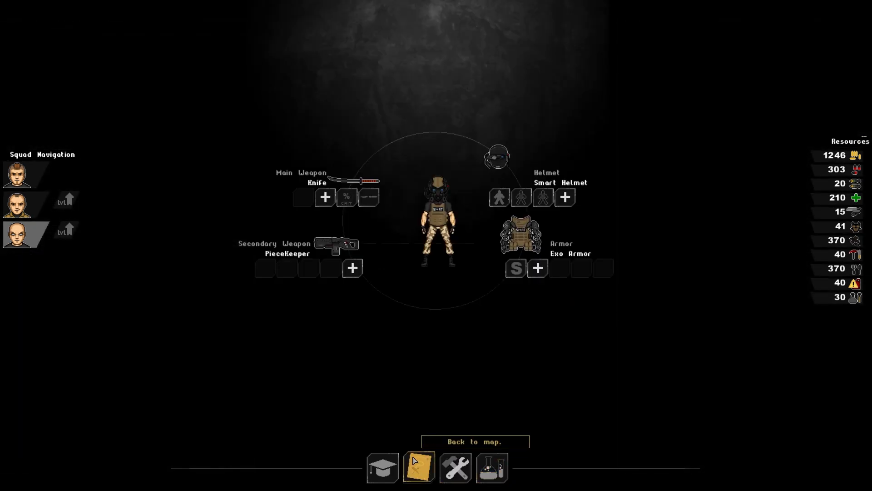
pyautogui.click(325, 197)
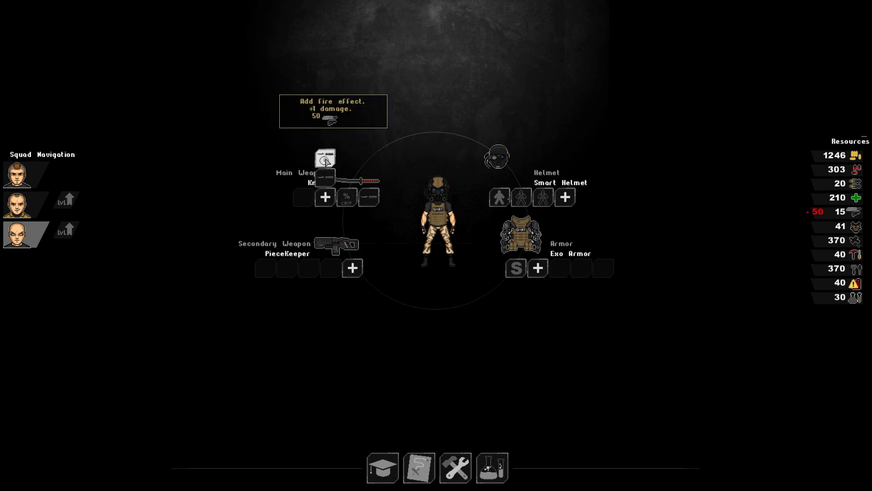
pyautogui.click(325, 159)
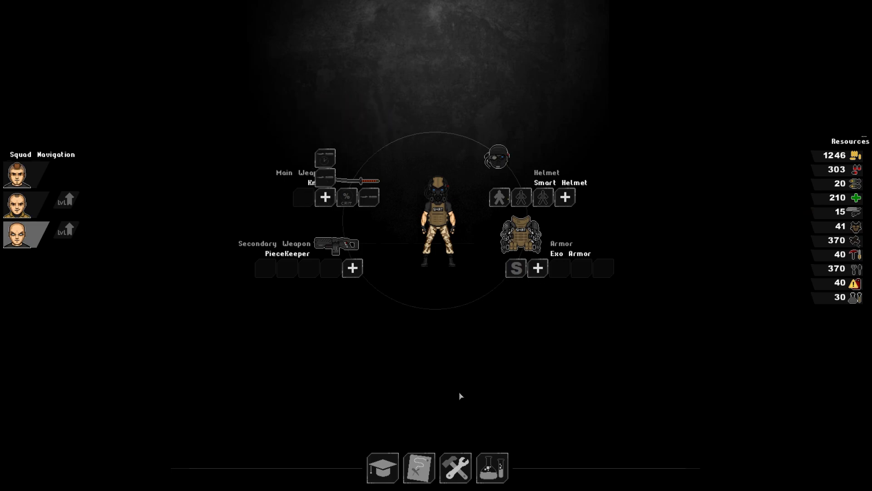
pyautogui.click(419, 468)
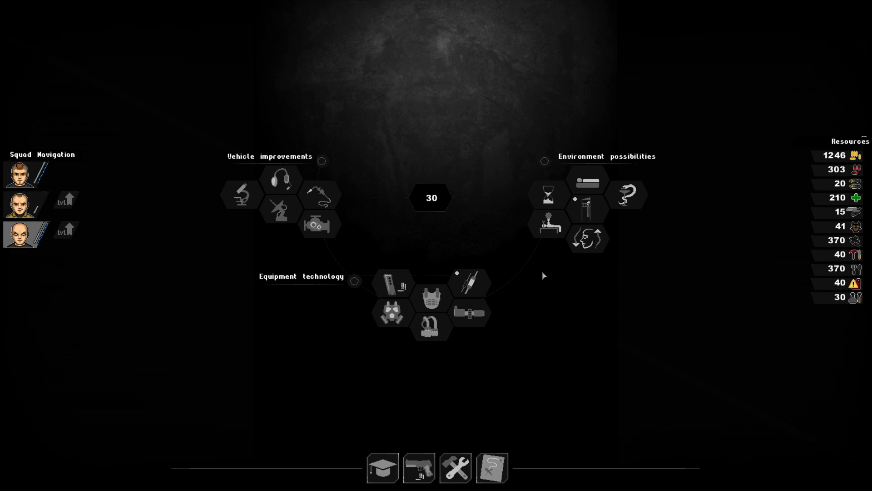
pyautogui.moveTo(392, 284)
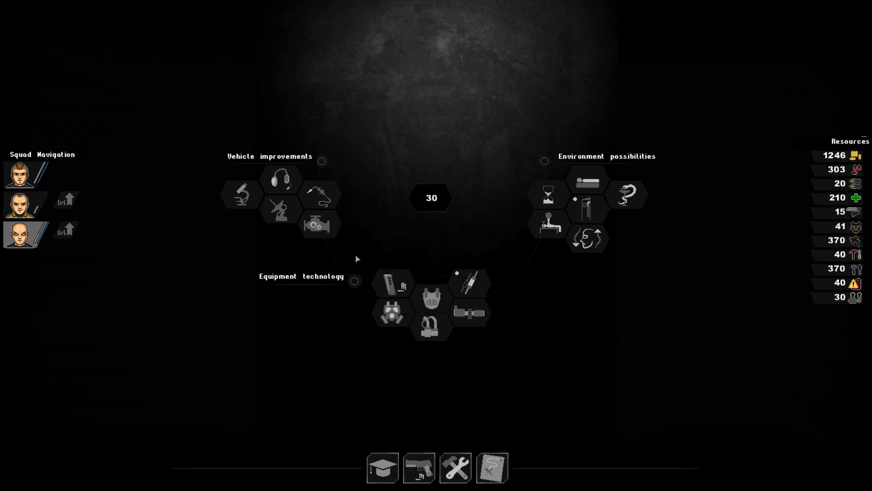
pyautogui.moveTo(318, 225)
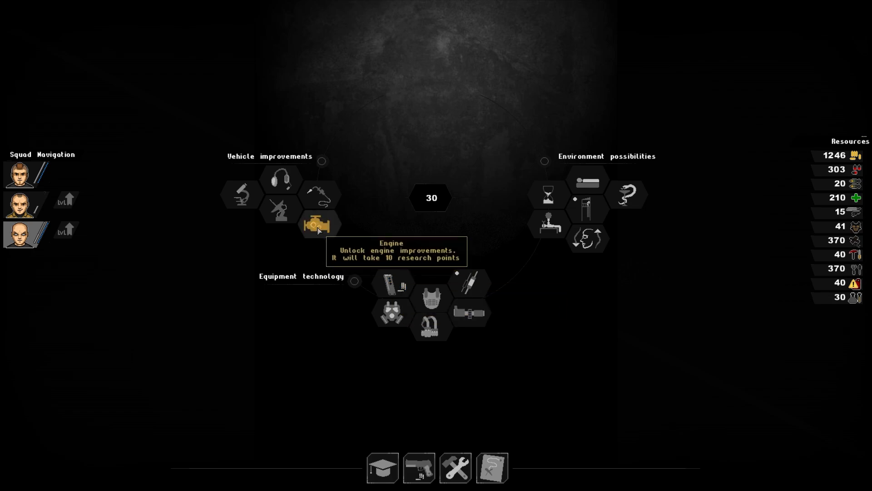
pyautogui.moveTo(280, 209)
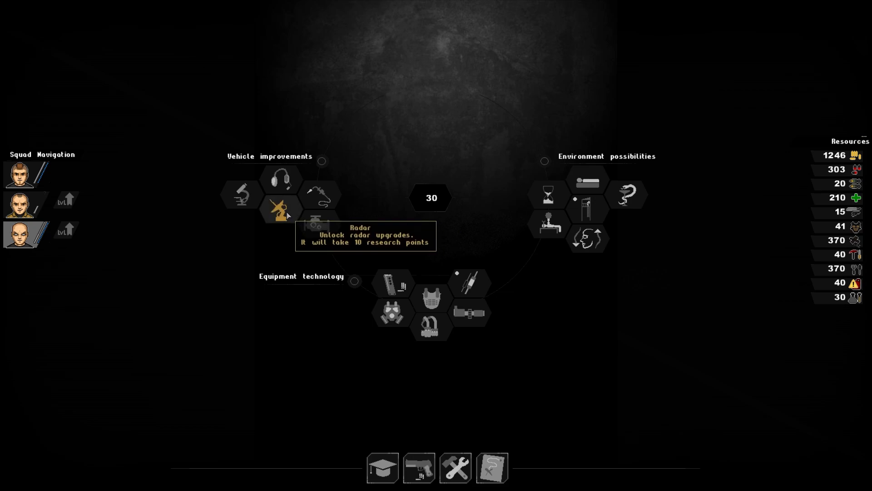
pyautogui.moveTo(320, 201)
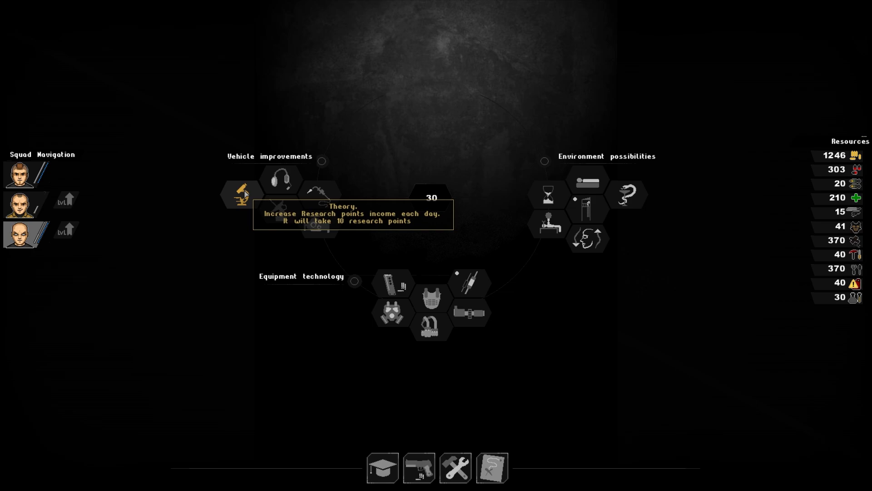
pyautogui.moveTo(386, 215)
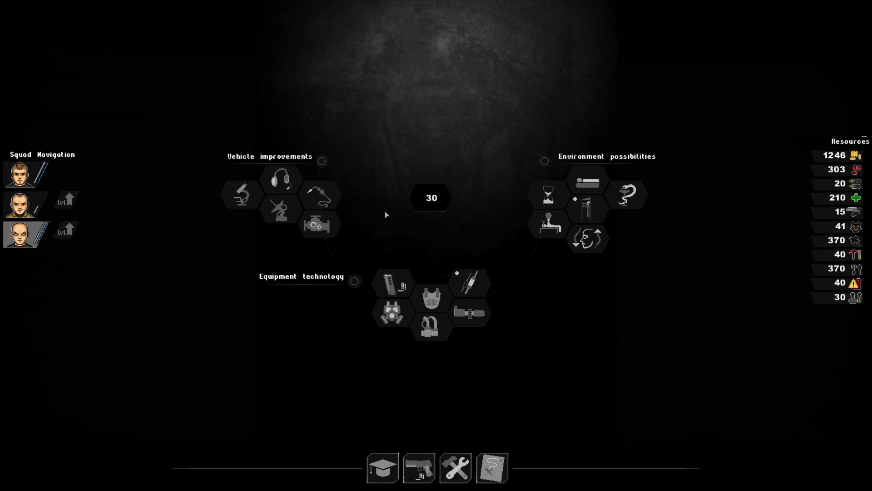
pyautogui.moveTo(586, 181)
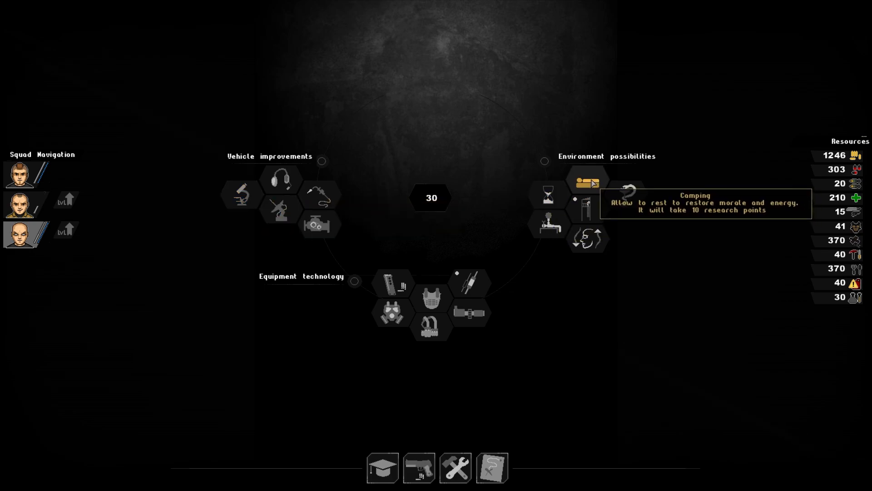
pyautogui.click(586, 182)
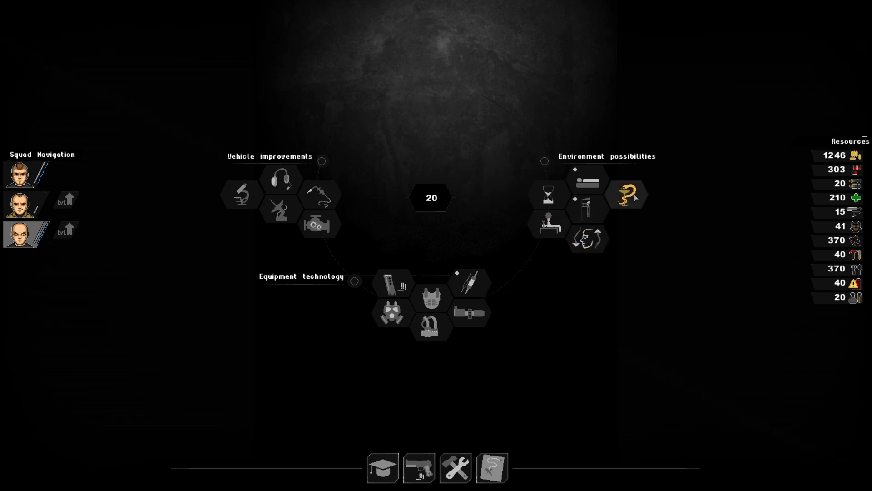
pyautogui.moveTo(627, 195)
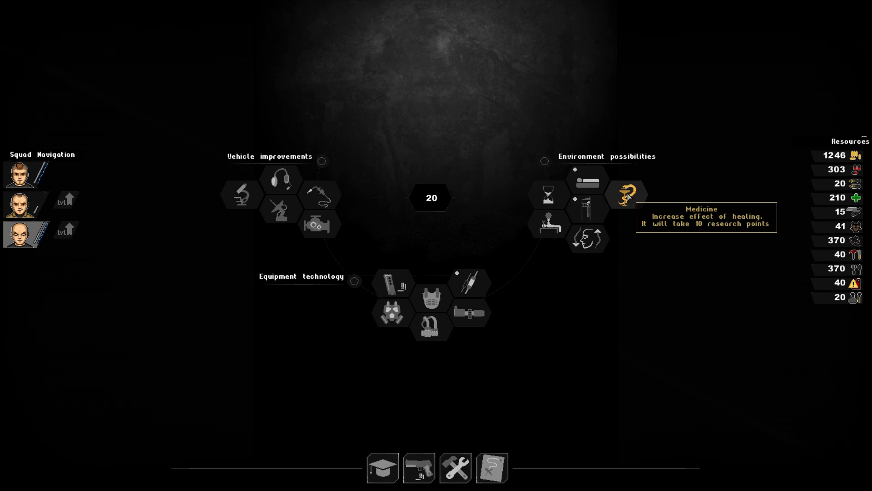
pyautogui.click(627, 195)
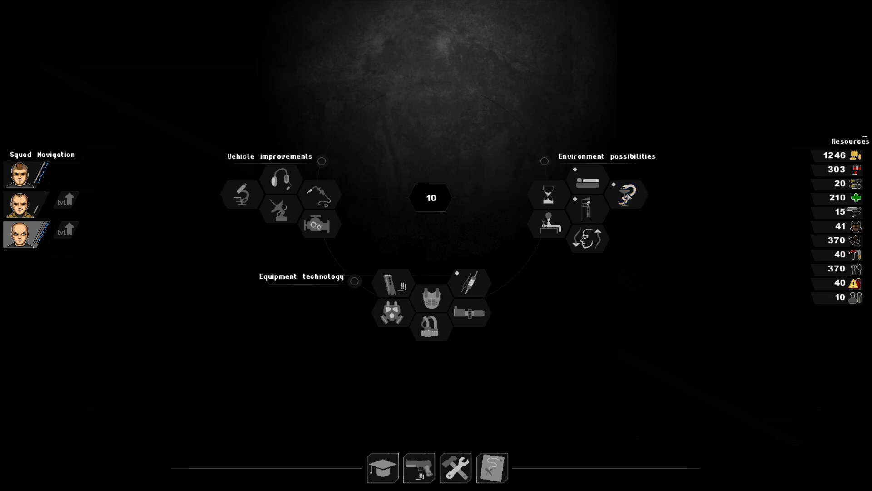
pyautogui.moveTo(440, 223)
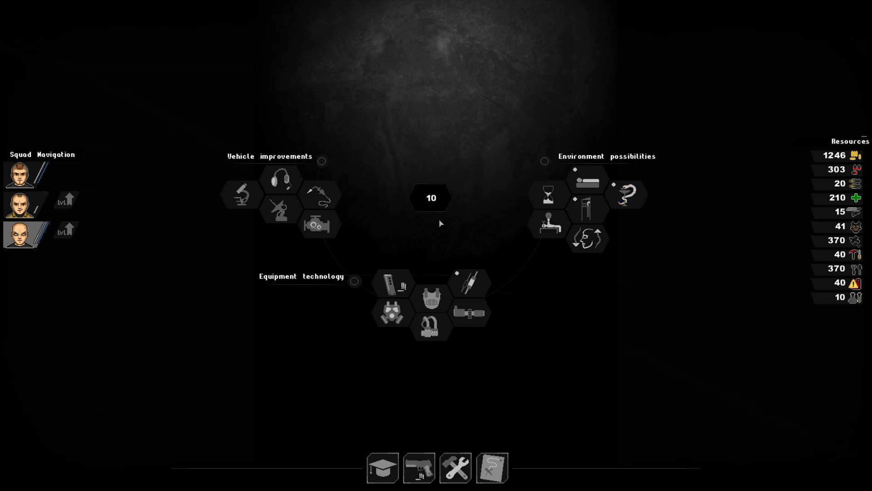
pyautogui.moveTo(627, 195)
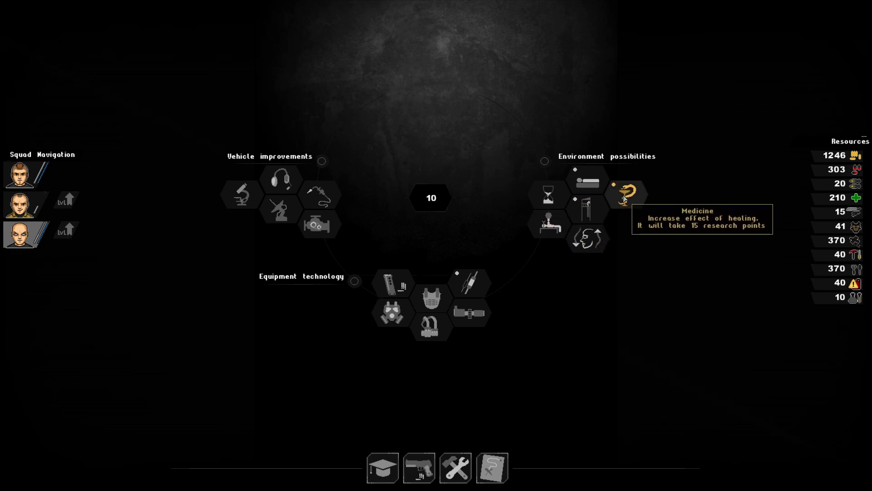
pyautogui.moveTo(434, 276)
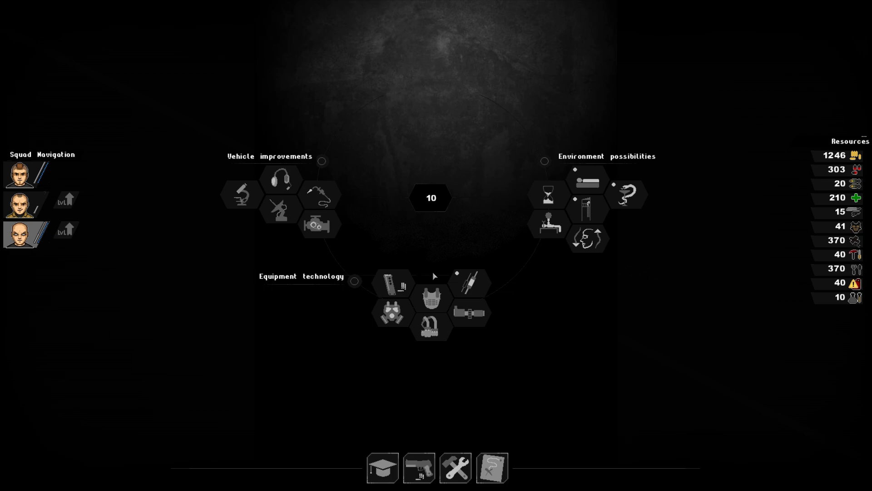
pyautogui.moveTo(431, 298)
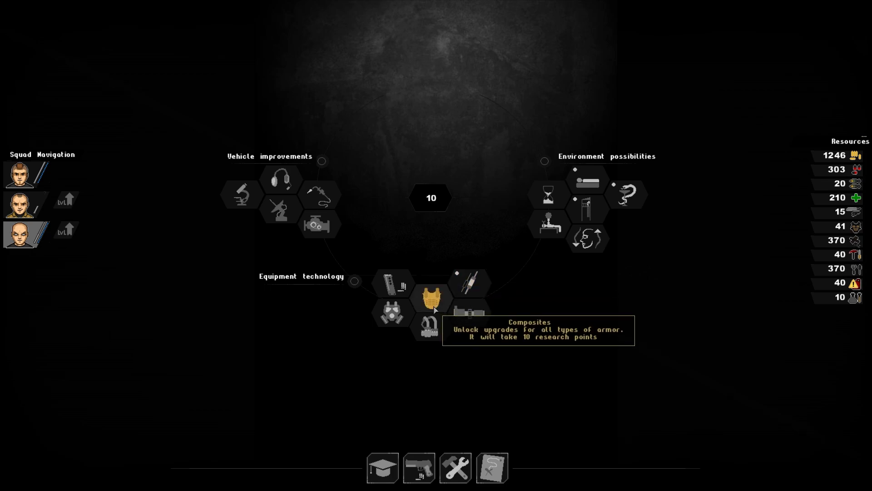
pyautogui.moveTo(392, 283)
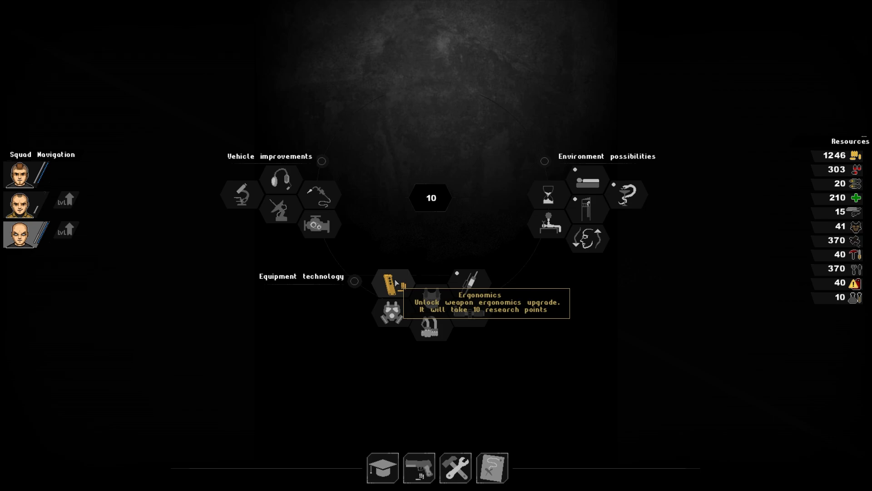
pyautogui.moveTo(430, 296)
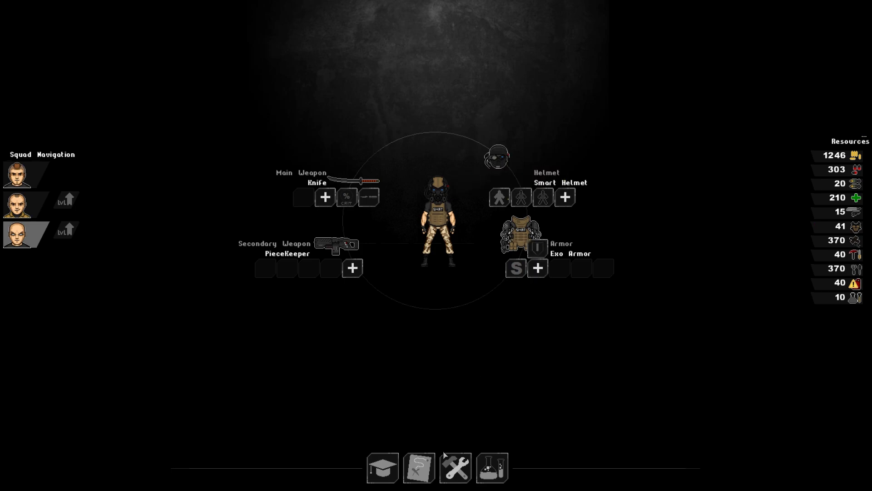
pyautogui.moveTo(456, 467)
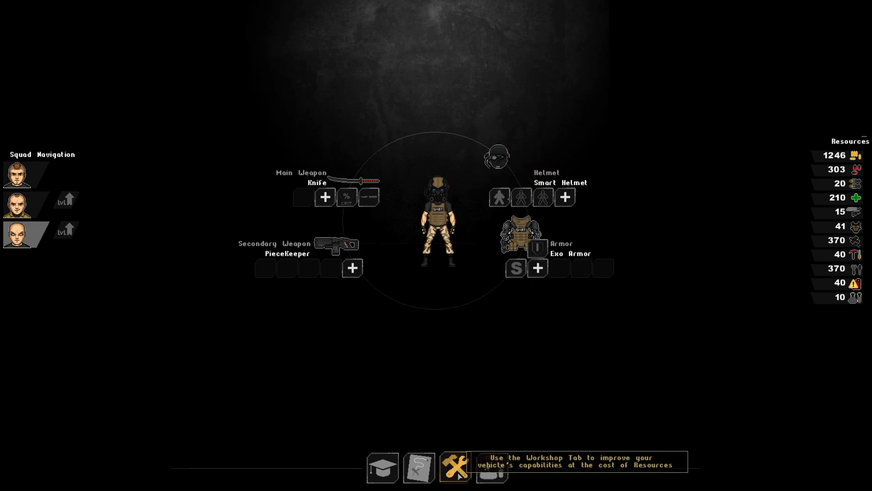
# Research the Command interfaces hex under Vehicle improvements, spending the last 10 points
pyautogui.click(454, 467)
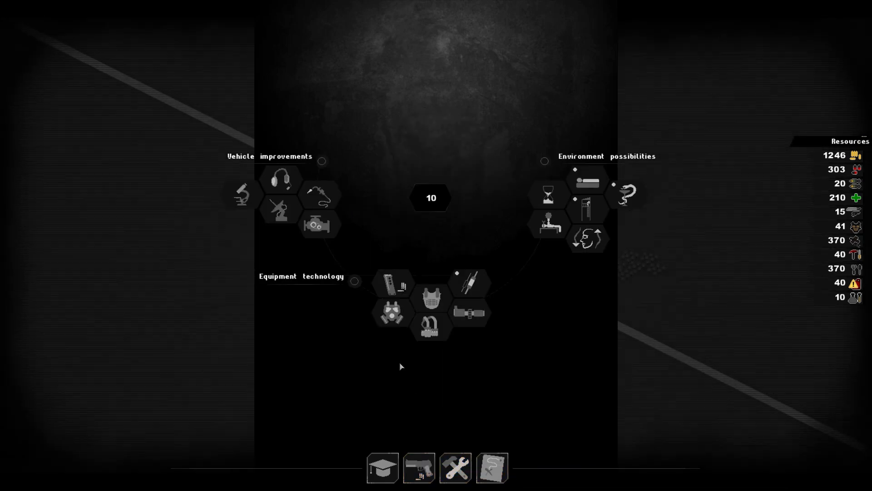
pyautogui.moveTo(281, 180)
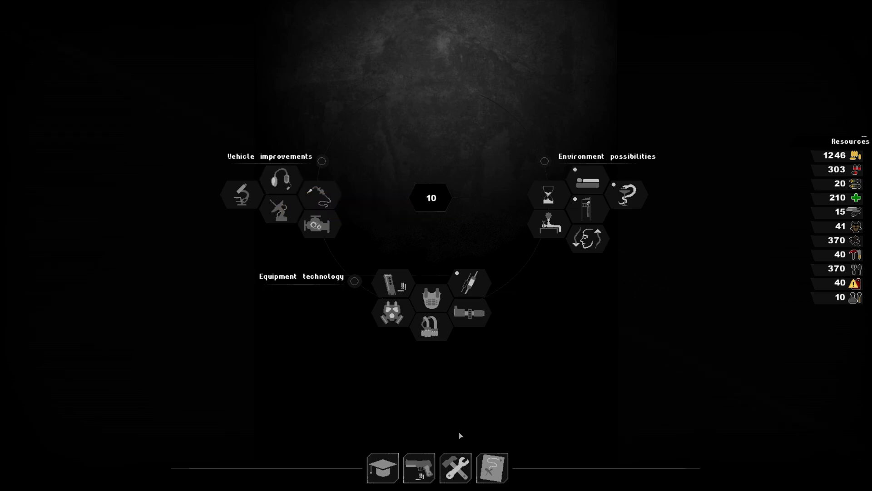
pyautogui.moveTo(490, 467)
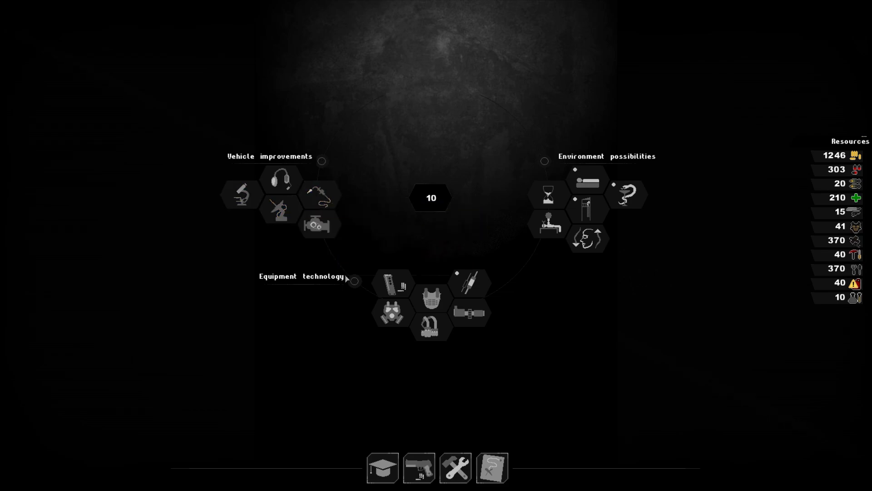
pyautogui.moveTo(280, 181)
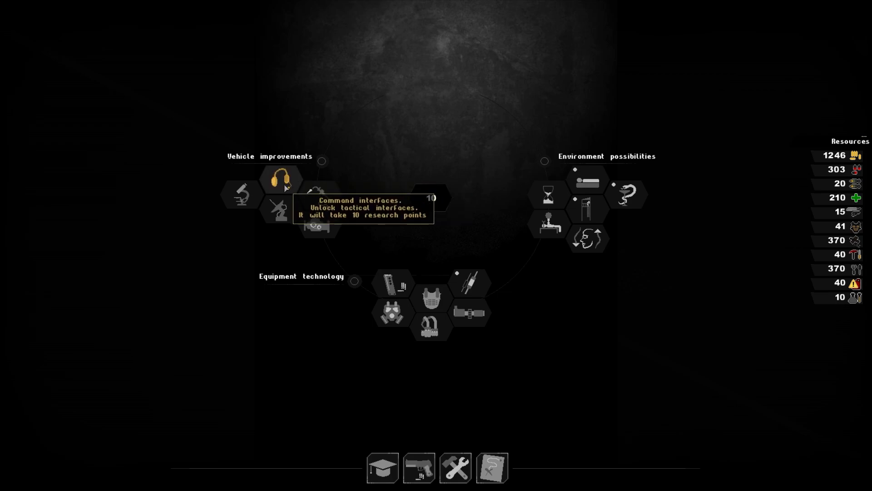
pyautogui.click(280, 180)
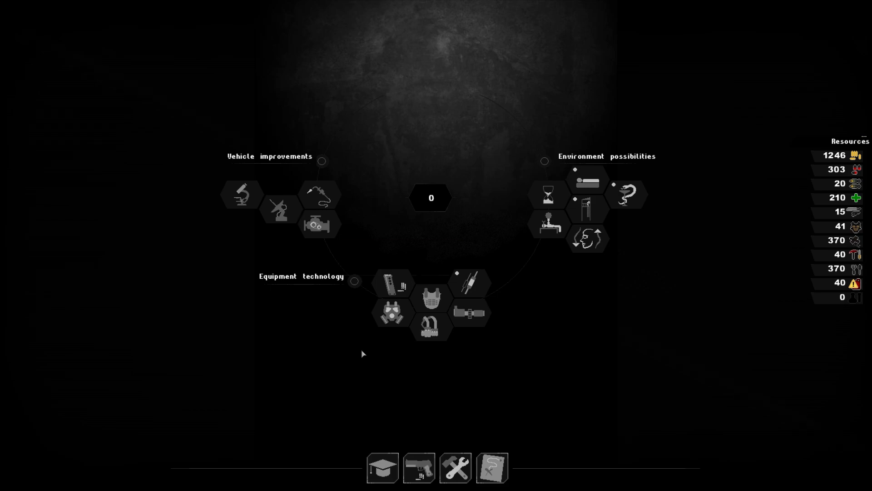
pyautogui.moveTo(454, 468)
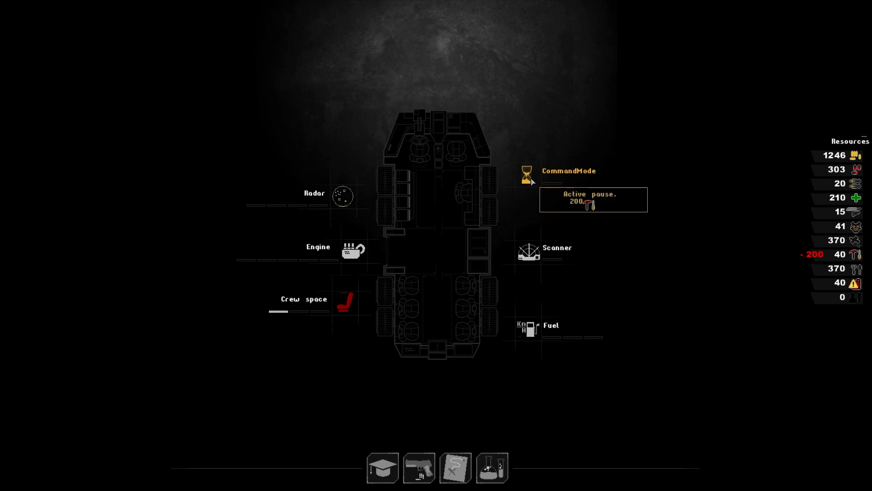
pyautogui.moveTo(513, 308)
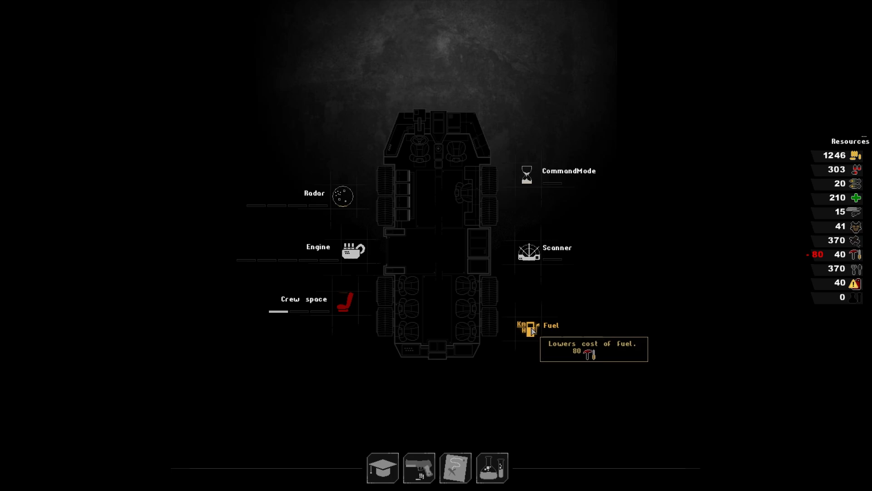
# Bring up the gas-masked soldier's Skills screen showing skill points 0, 1, 3
pyautogui.click(419, 466)
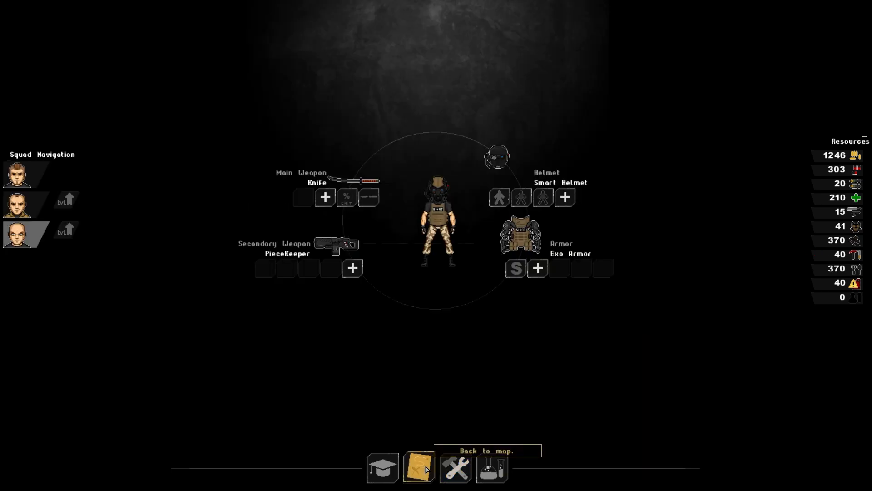
pyautogui.click(383, 468)
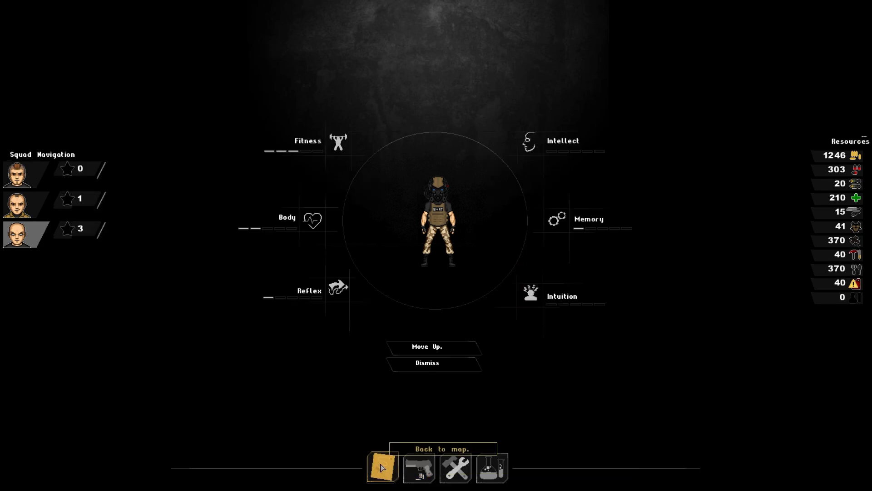
pyautogui.moveTo(361, 311)
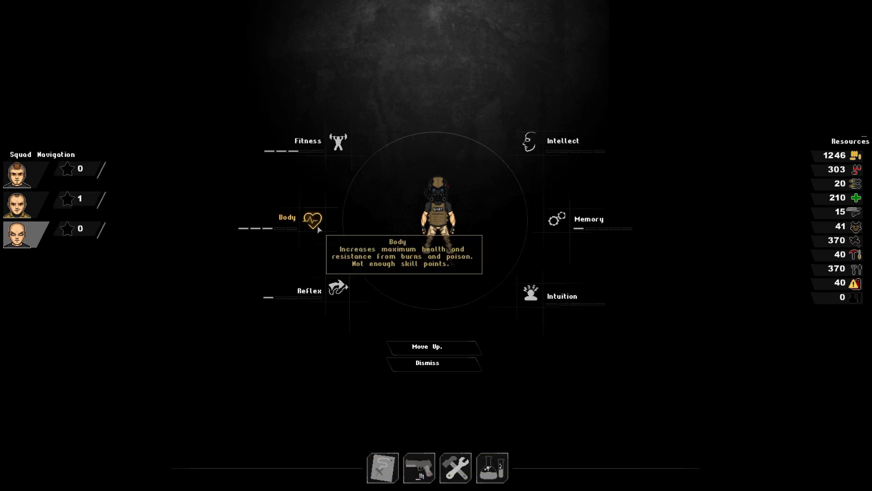
pyautogui.moveTo(410, 446)
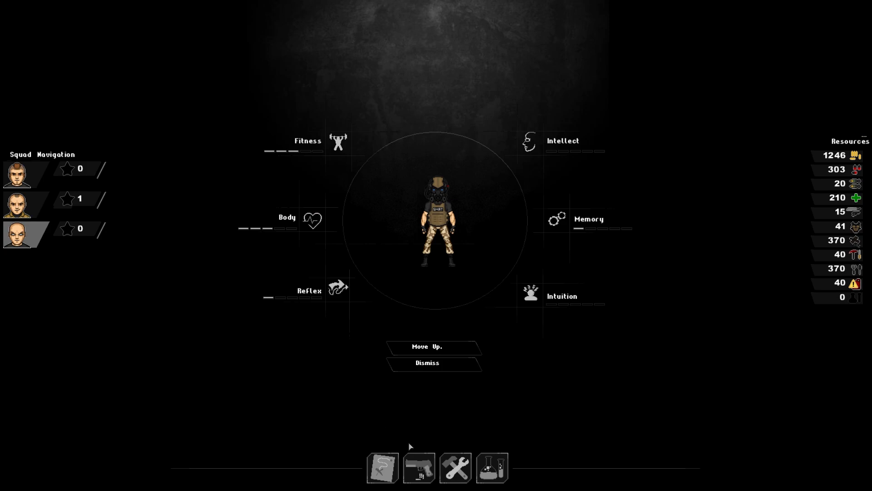
pyautogui.moveTo(455, 468)
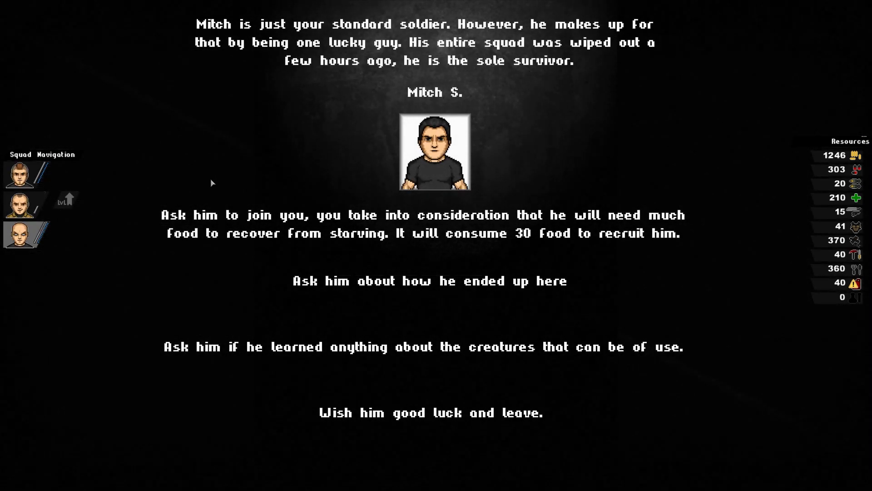
pyautogui.moveTo(251, 193)
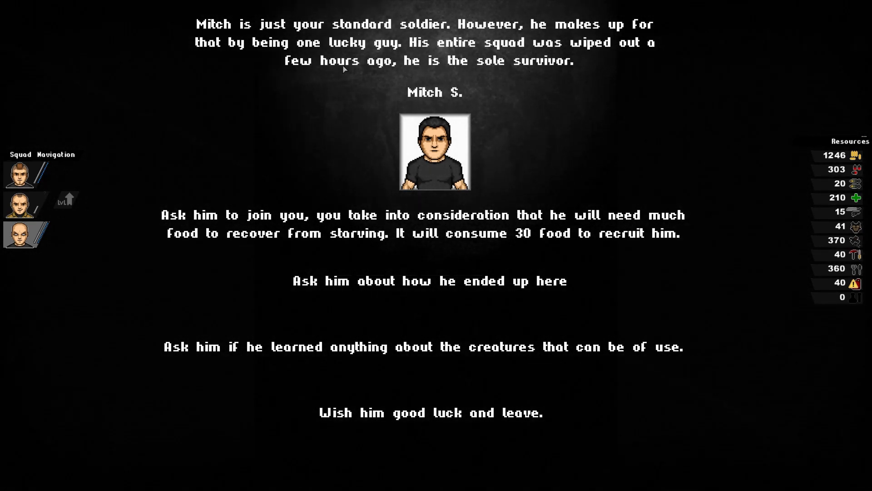
pyautogui.moveTo(616, 88)
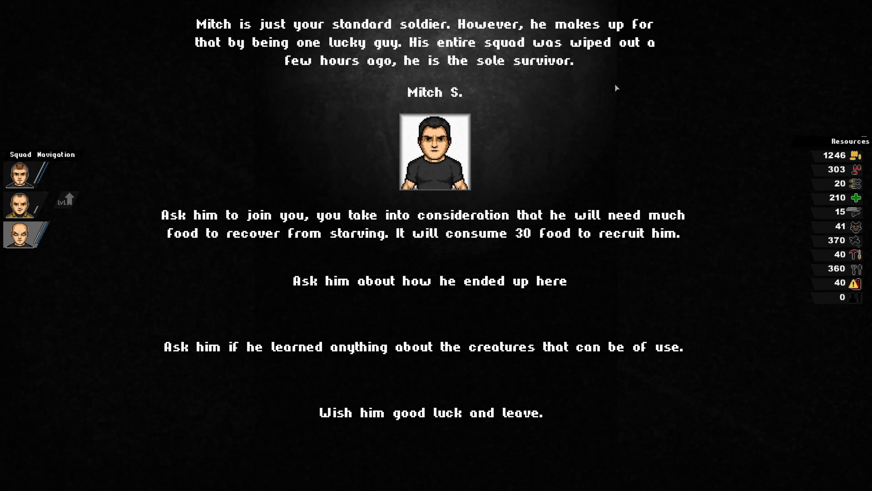
pyautogui.moveTo(597, 117)
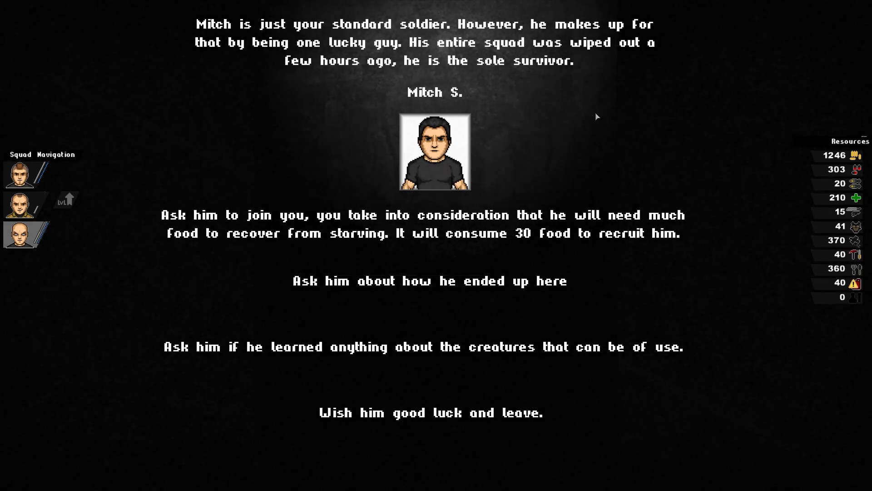
pyautogui.moveTo(486, 328)
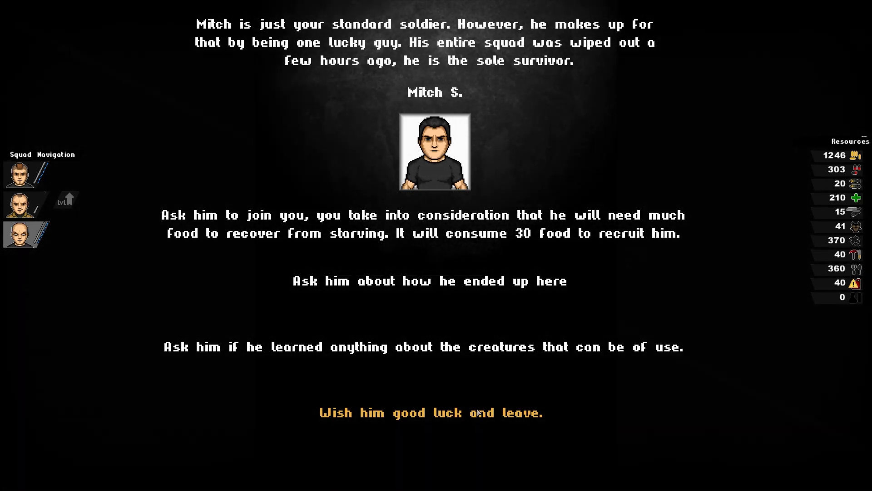
pyautogui.moveTo(476, 416)
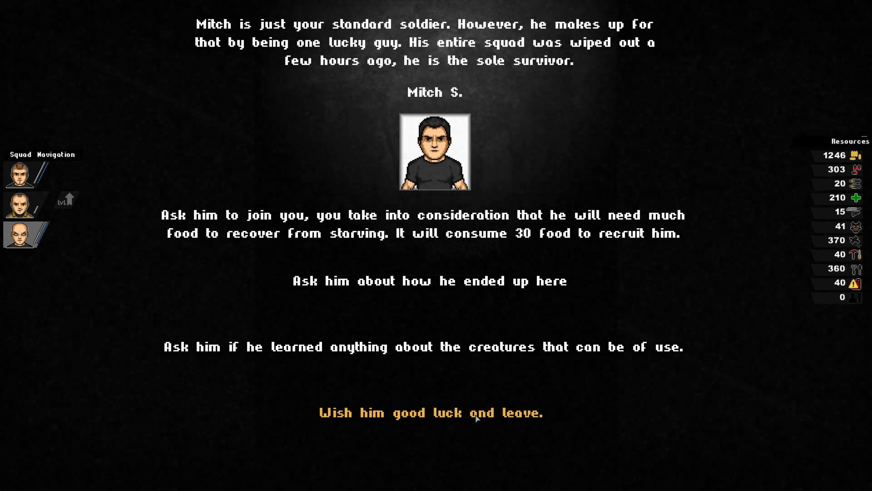
pyautogui.click(431, 412)
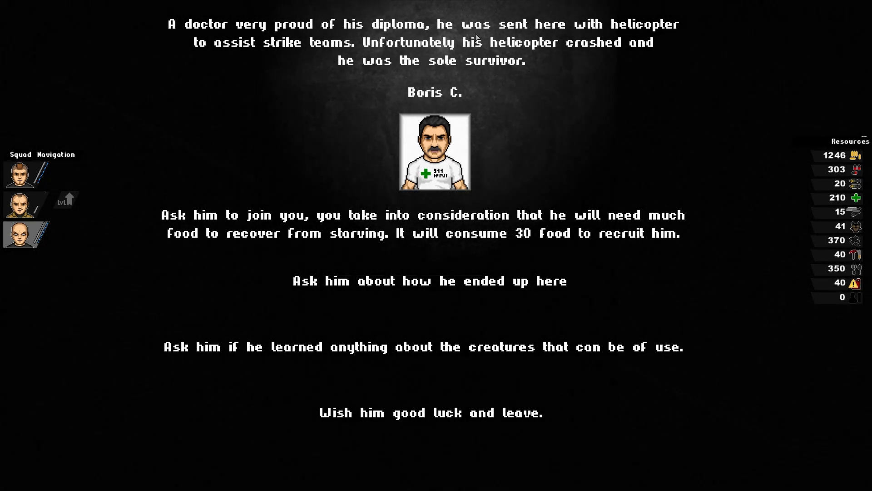
pyautogui.moveTo(295, 71)
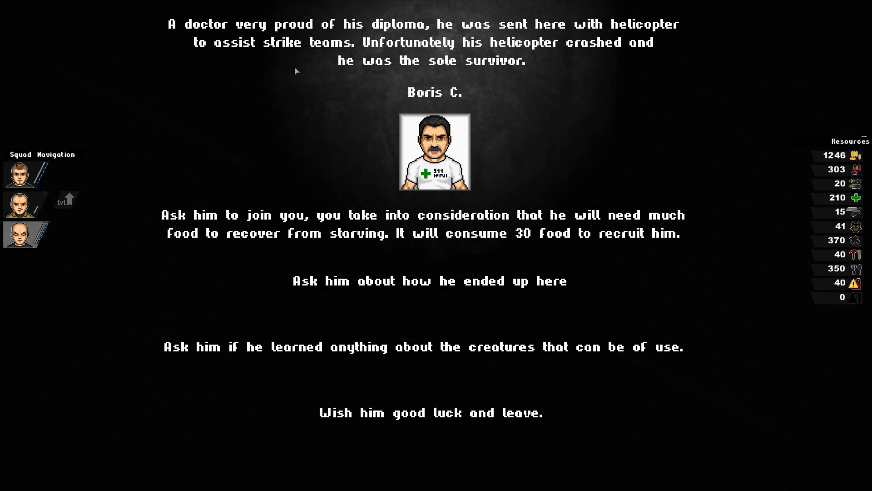
pyautogui.moveTo(267, 51)
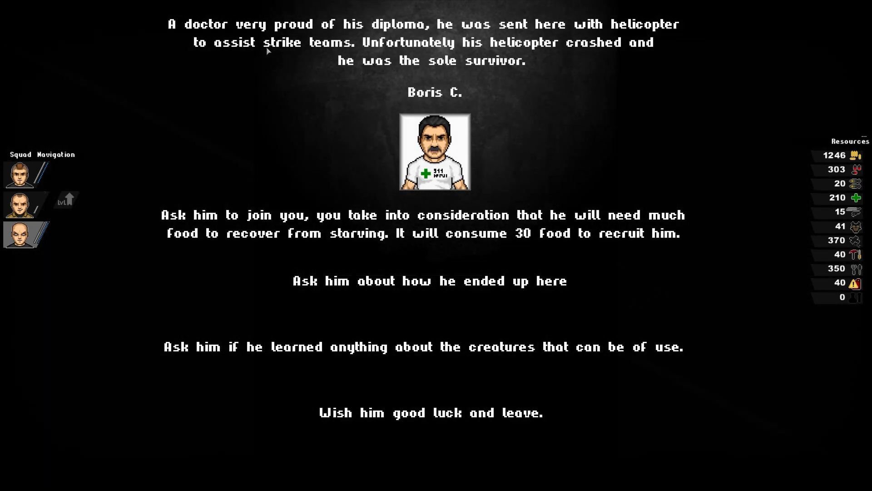
pyautogui.moveTo(503, 56)
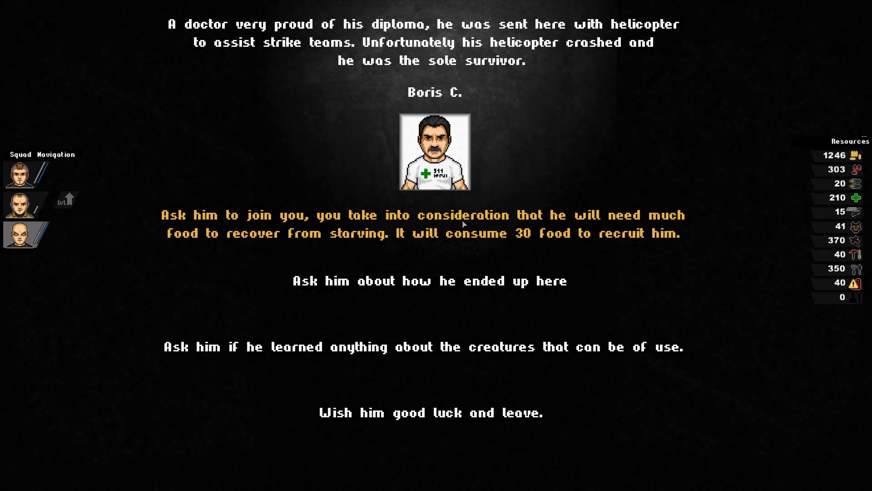
# Recruit Boris C., the stranded doctor, as the fourth member for 30 food
pyautogui.click(423, 223)
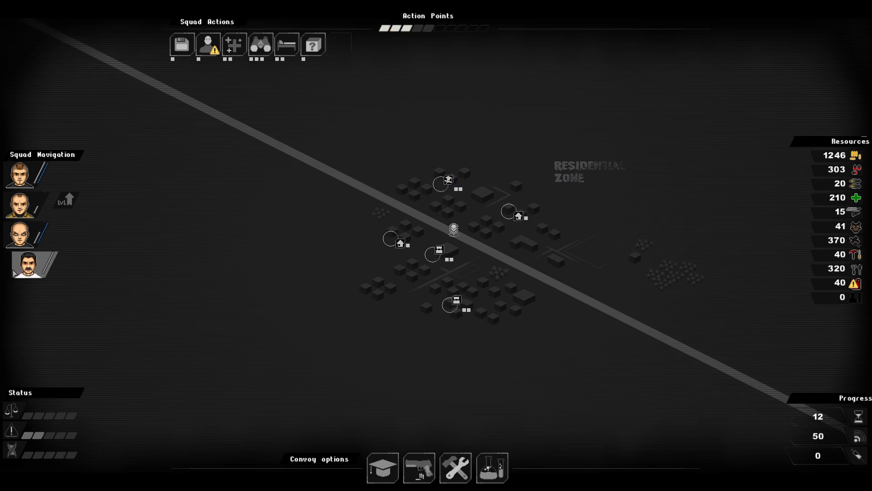
pyautogui.moveTo(418, 468)
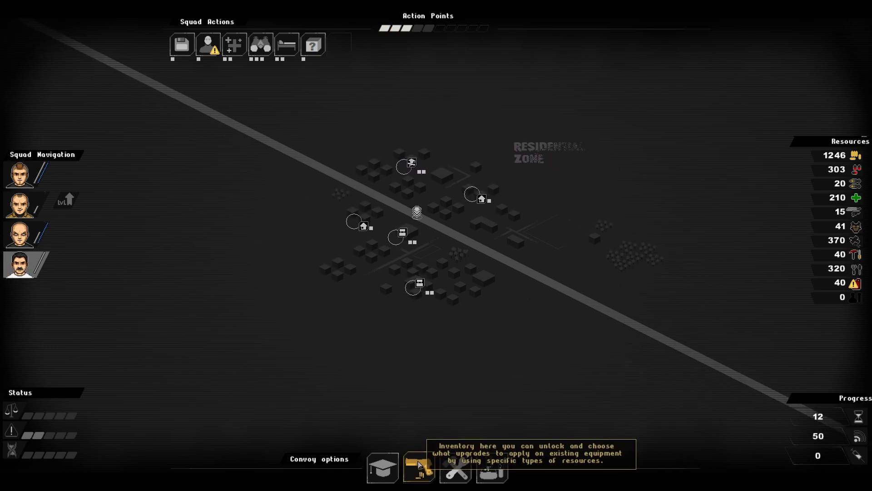
# Open Boris's loadout screen listing Gun, Booster and Medic Armor
pyautogui.click(418, 468)
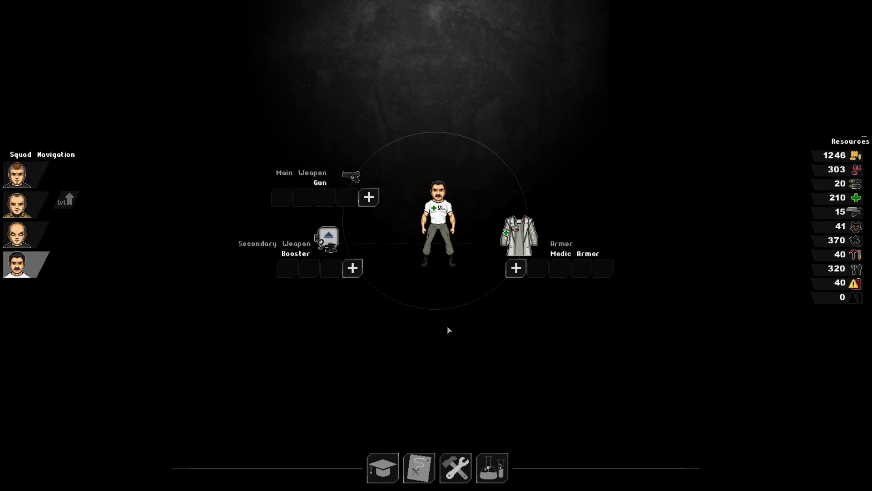
pyautogui.moveTo(328, 238)
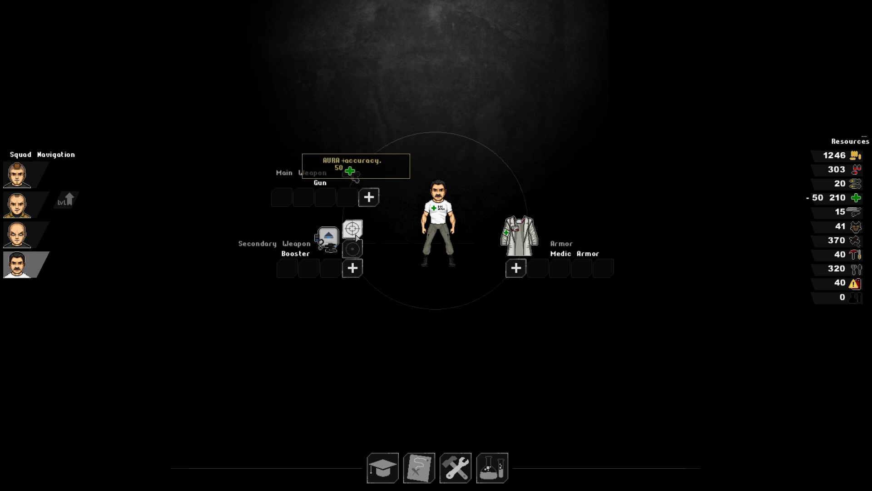
pyautogui.moveTo(352, 249)
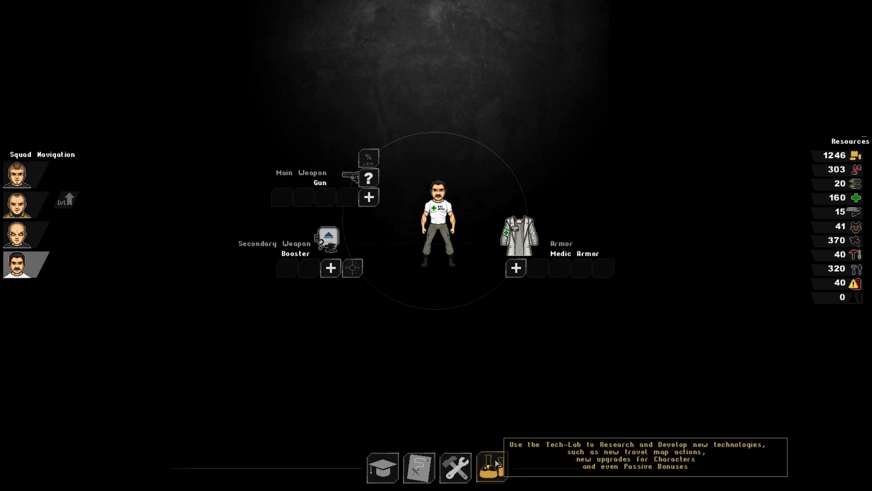
# Detour to assist the civilians against the Raiders and accept the +1 aggro outcome
pyautogui.click(418, 468)
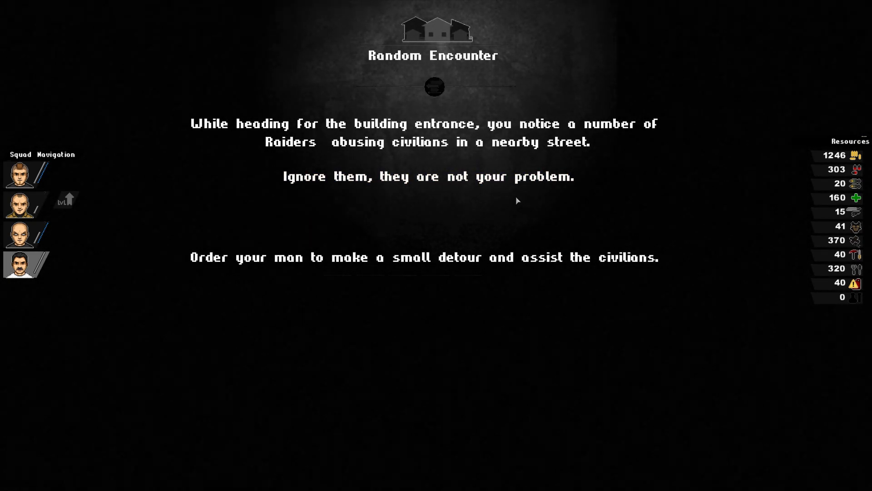
pyautogui.moveTo(474, 195)
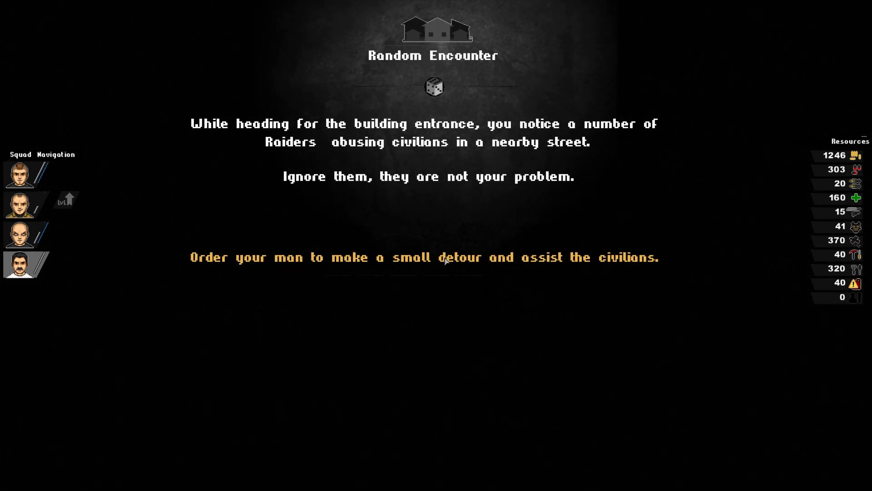
pyautogui.click(424, 257)
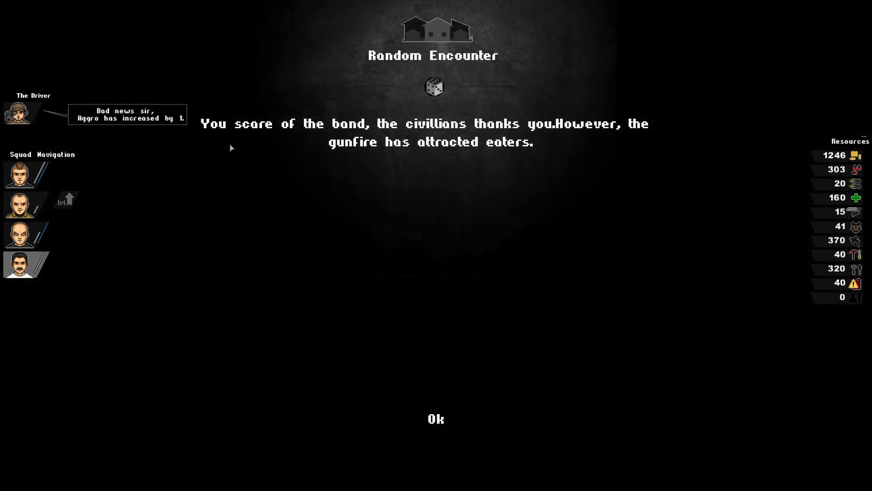
pyautogui.moveTo(354, 166)
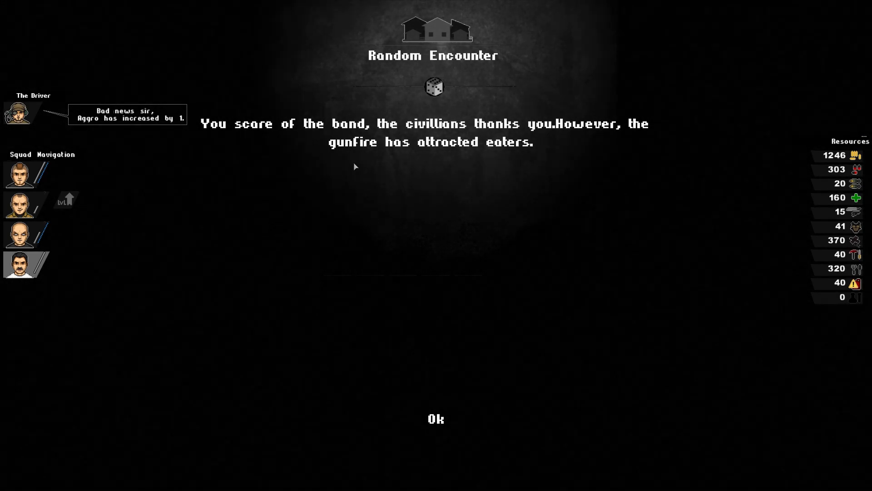
pyautogui.click(436, 419)
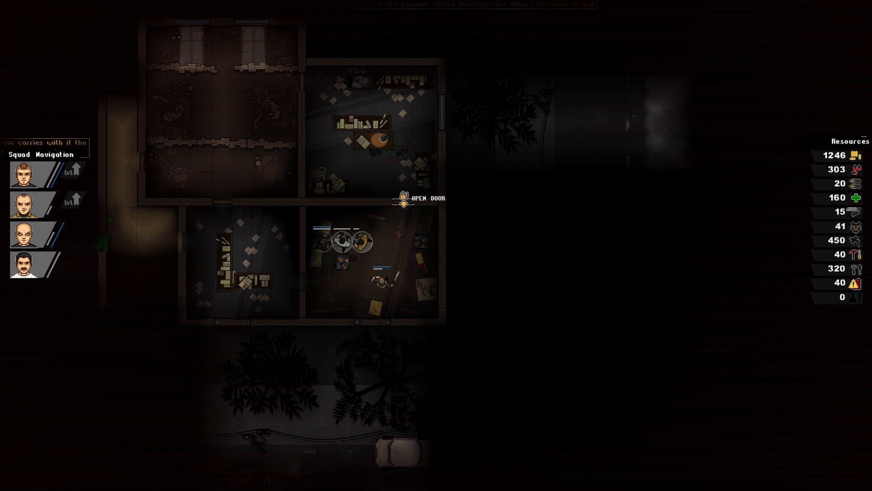
# Open the next door, accept the map shortcut, and evacuate the last two survivors
pyautogui.click(406, 198)
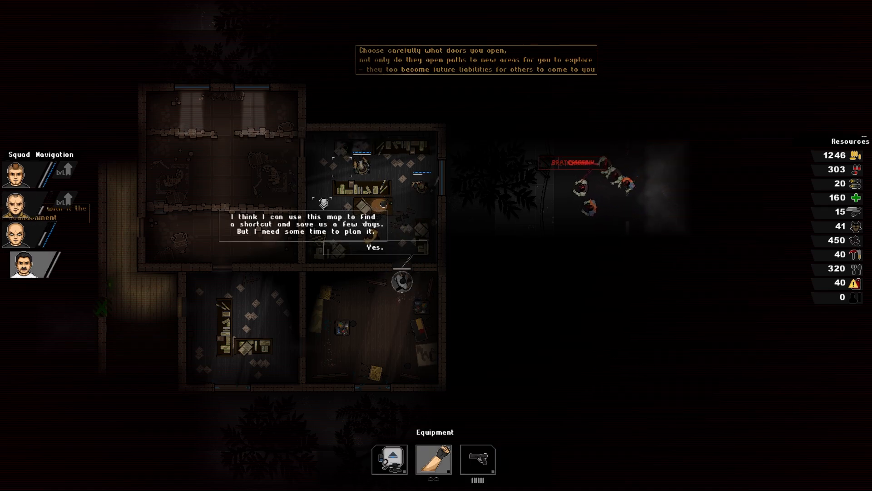
pyautogui.click(373, 247)
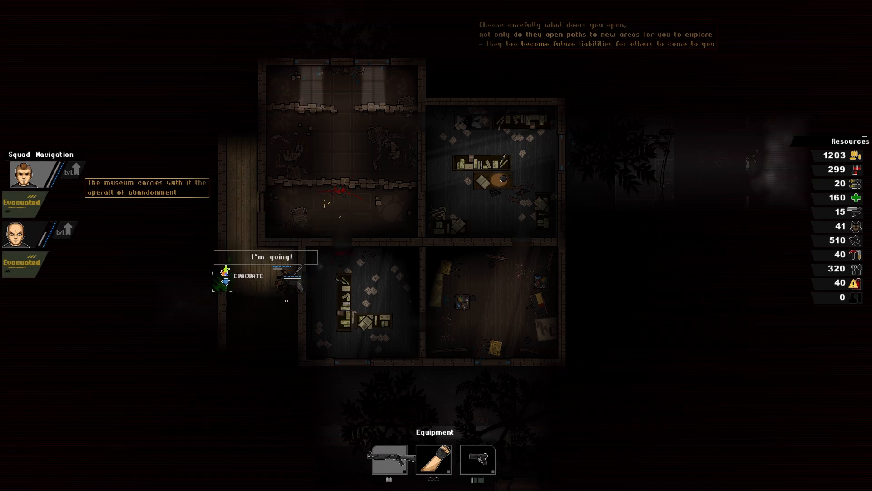
pyautogui.click(247, 276)
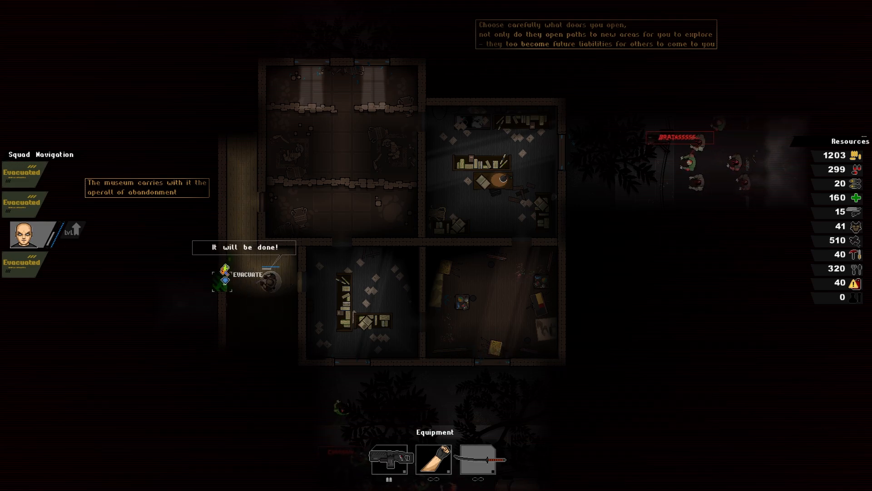
pyautogui.click(249, 273)
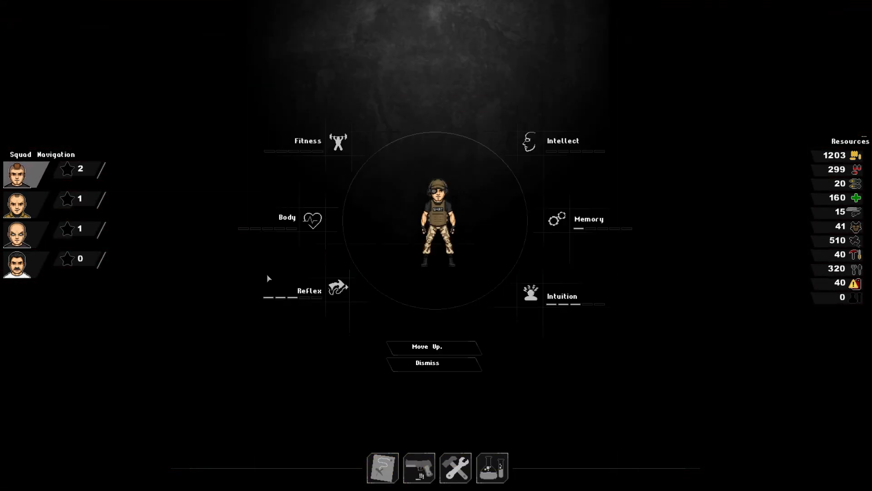
pyautogui.moveTo(313, 219)
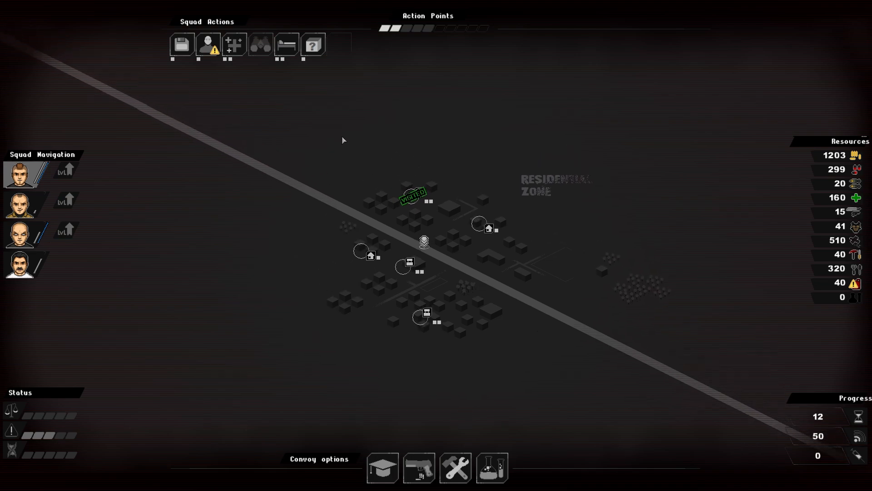
# Heal the wounded squad, dropping medical supplies to 151, and review research
pyautogui.click(233, 45)
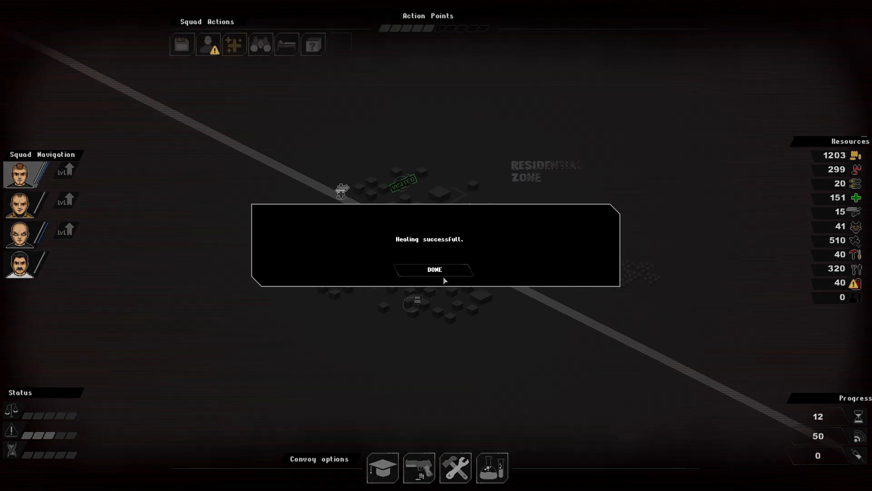
pyautogui.click(434, 270)
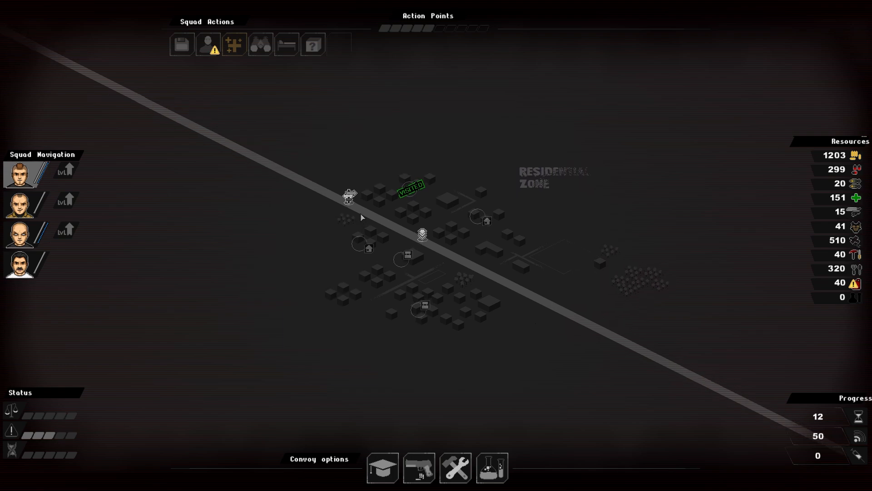
pyautogui.click(492, 467)
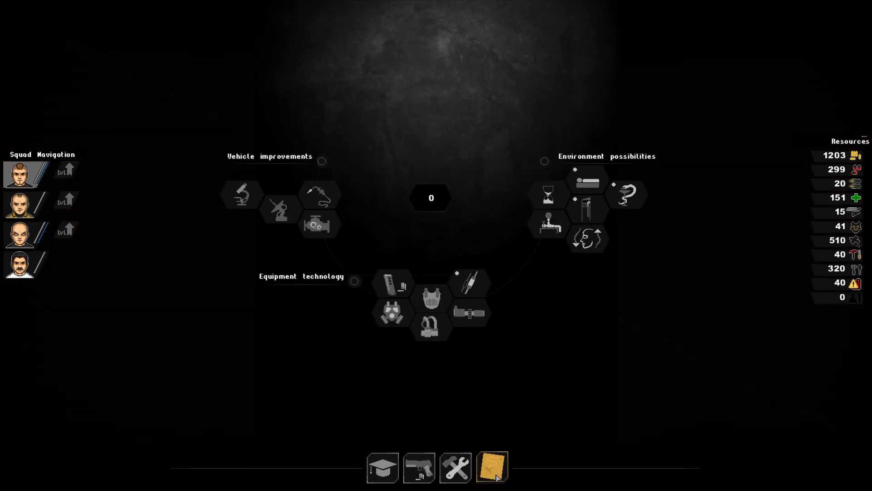
pyautogui.click(490, 468)
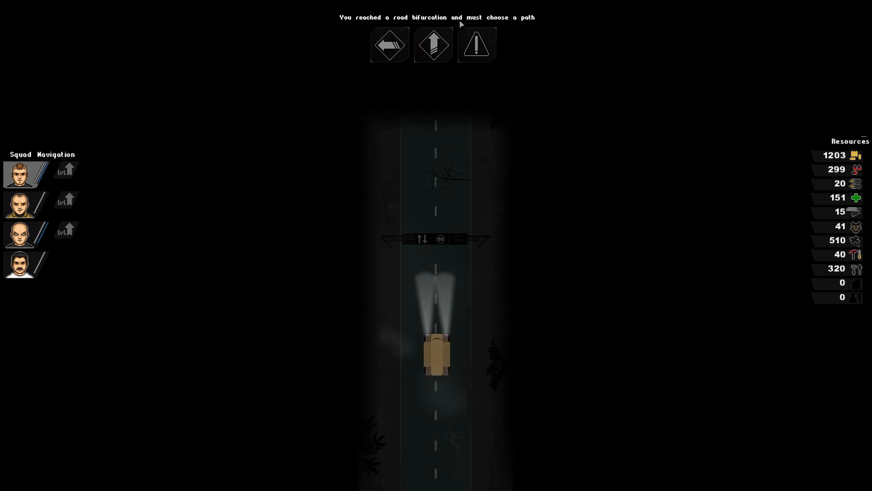
# Compare the fork's route options and take the straight road to the Industrial Zone
pyautogui.click(389, 45)
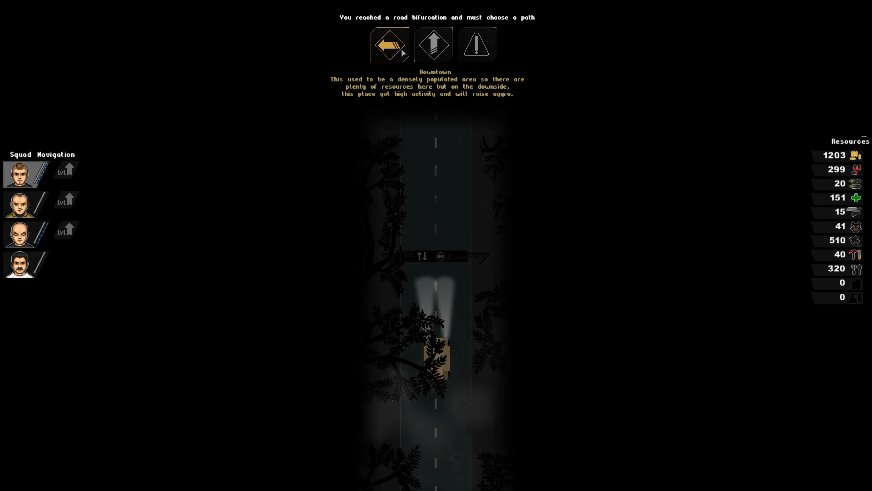
pyautogui.click(433, 44)
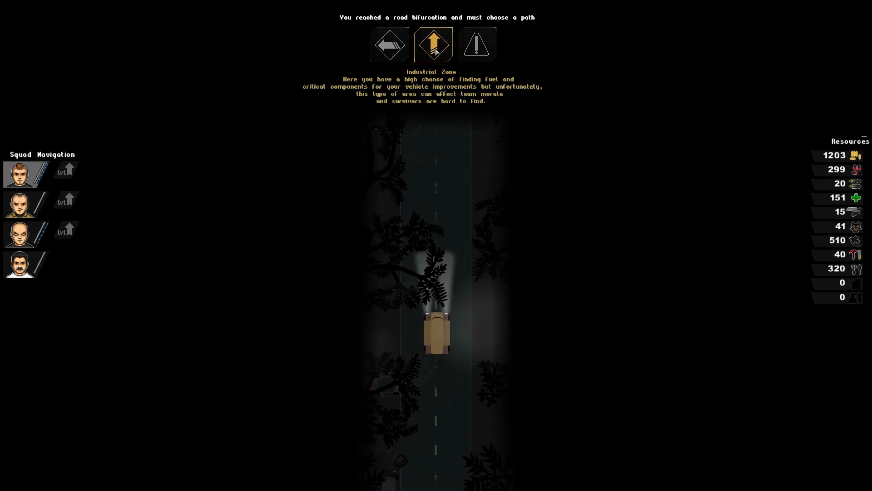
pyautogui.click(434, 45)
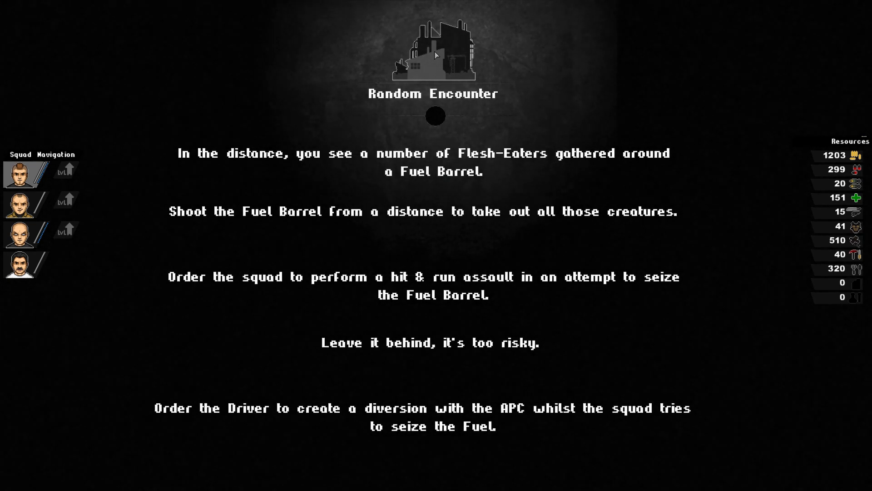
pyautogui.moveTo(208, 168)
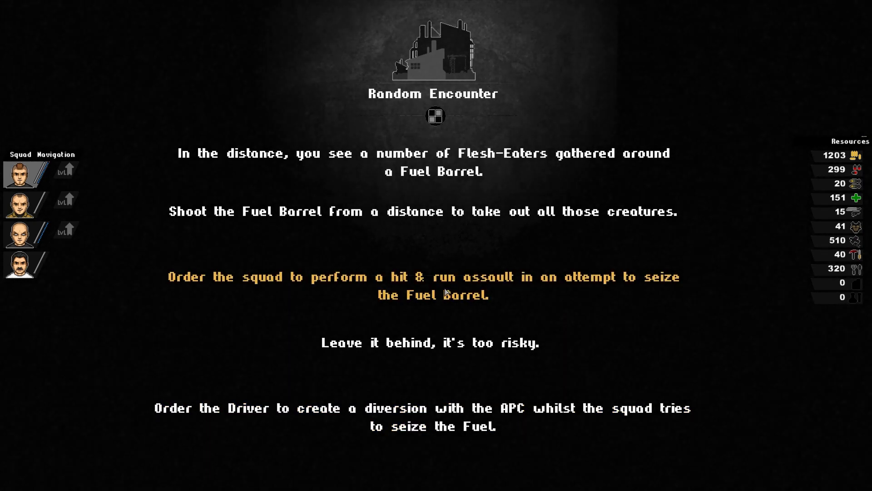
# Order a hit & run assault on the Fuel Barrel encounter
pyautogui.click(432, 286)
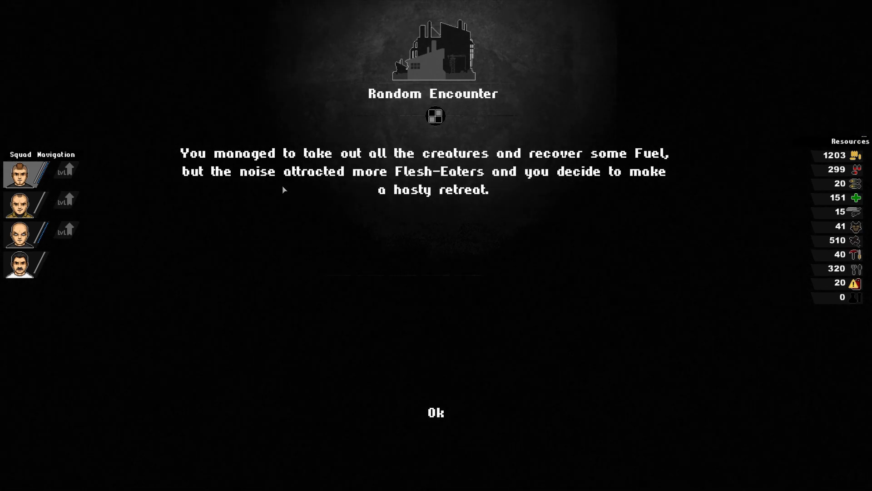
pyautogui.moveTo(325, 184)
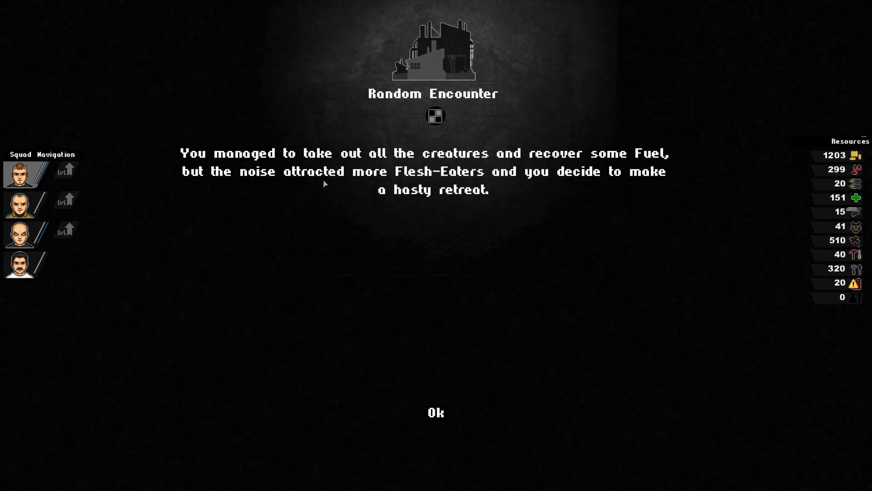
pyautogui.moveTo(520, 205)
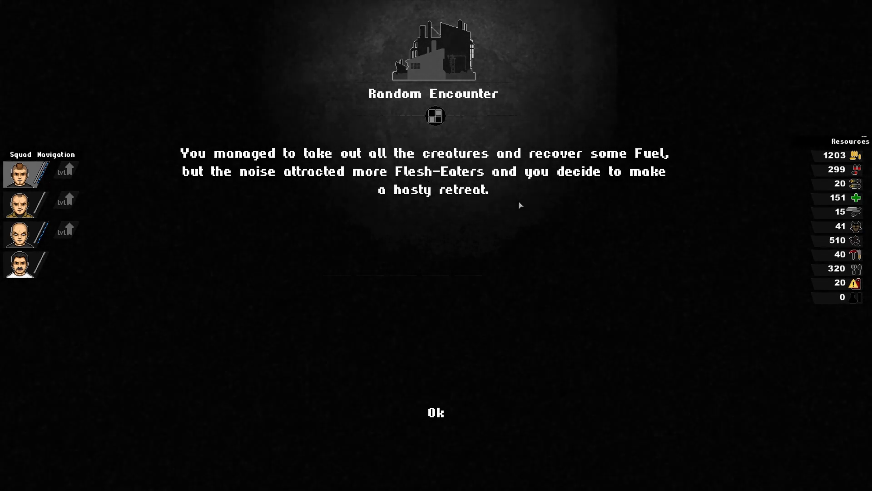
# Acknowledge the outcome, then view the lead soldier's Gun, Shotgun, Optic Helmet and Tank Armor
pyautogui.click(436, 412)
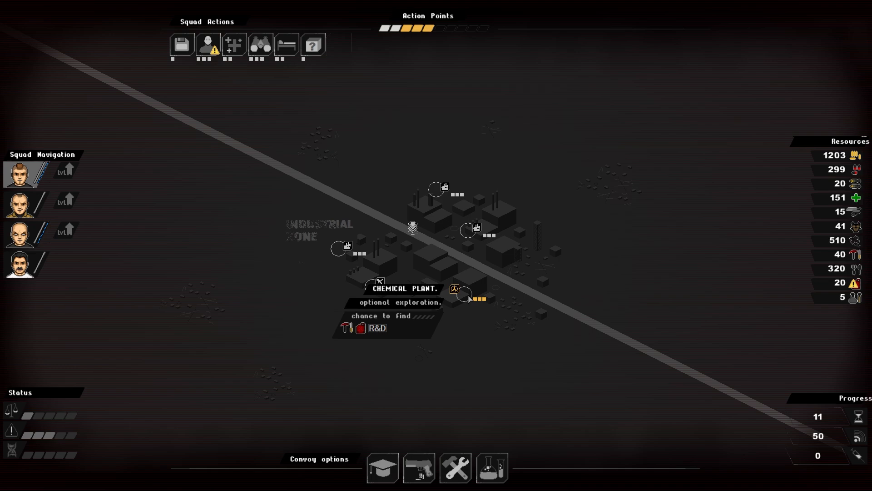
pyautogui.click(491, 468)
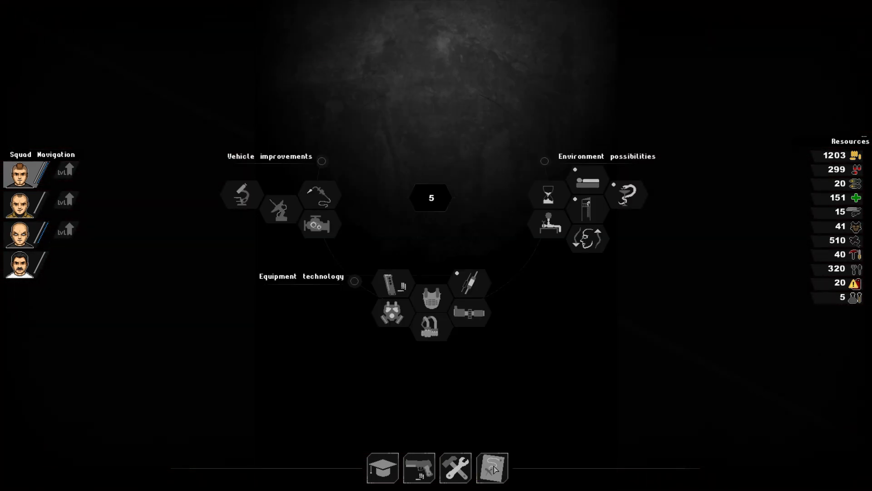
pyautogui.click(419, 467)
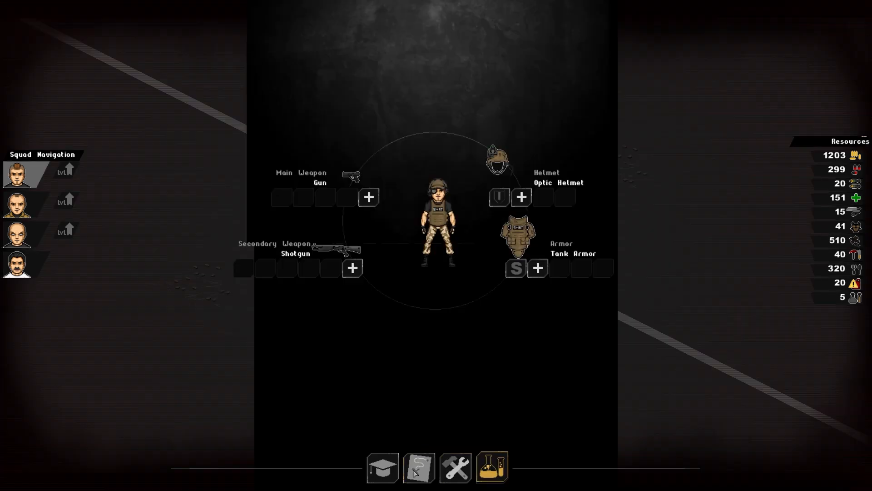